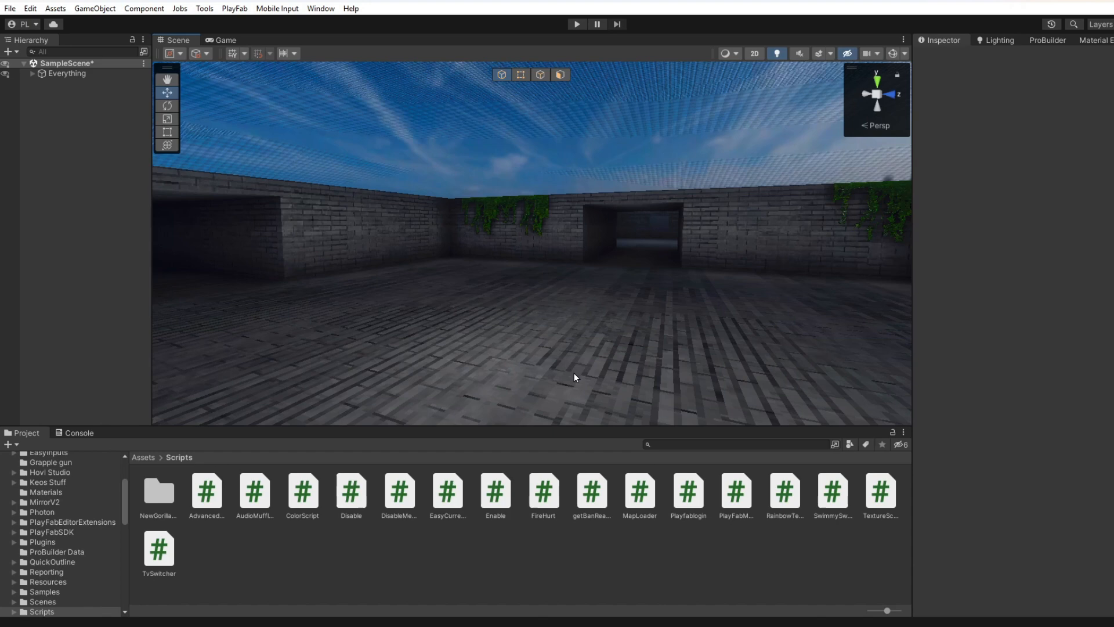
mouse_move(629, 310)
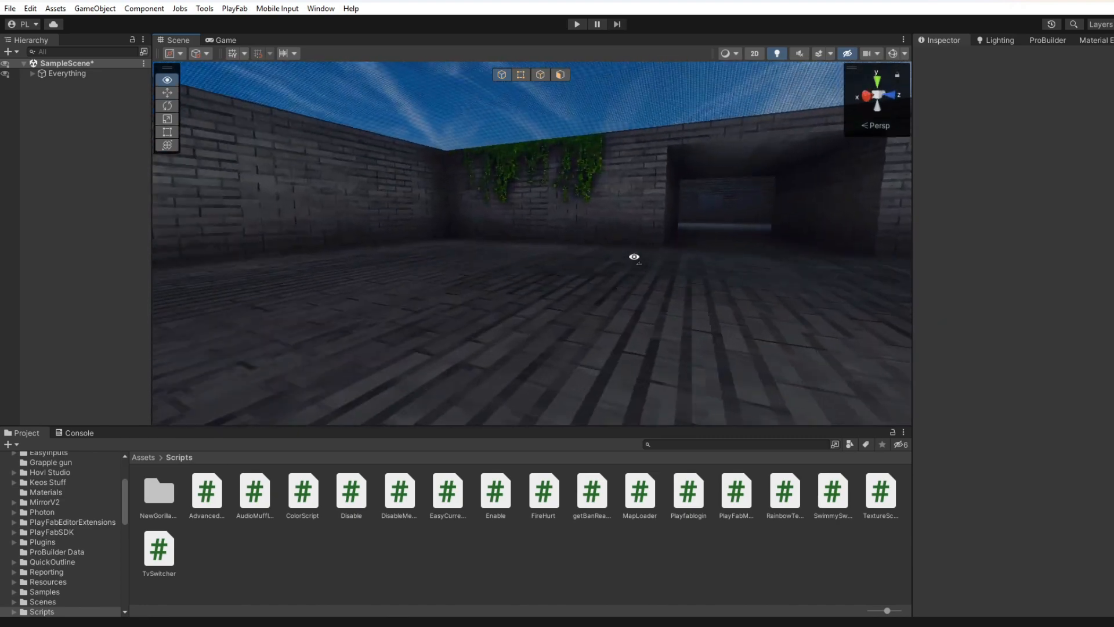
Create a C# script named EnableTutorial in the Scripts folder and select it.
left_click_drag(634, 257, 638, 227)
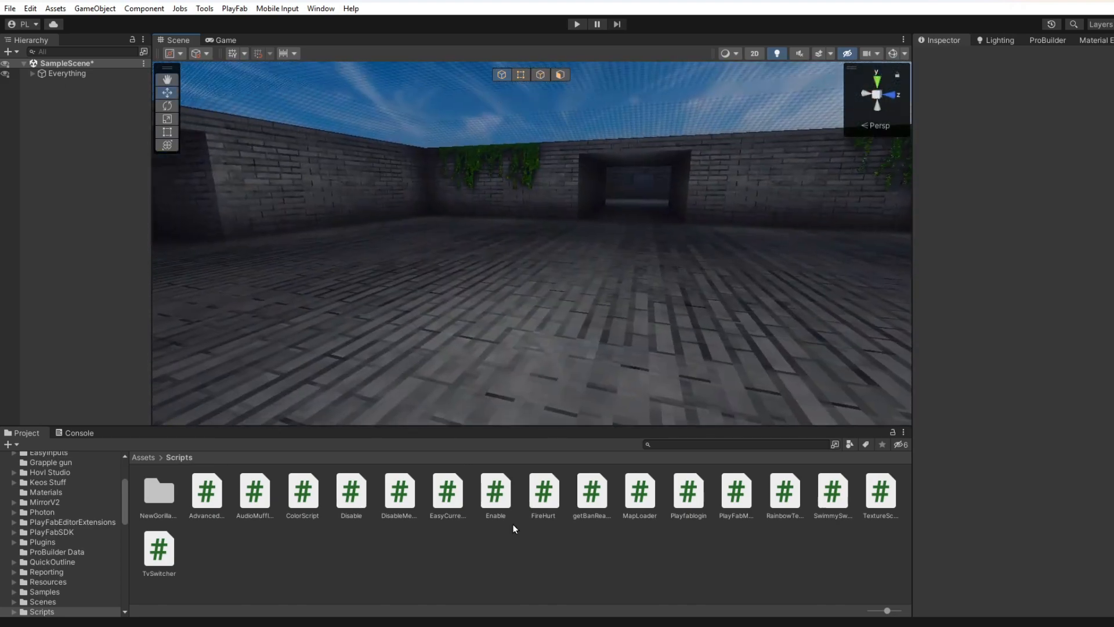
right_click(514, 529)
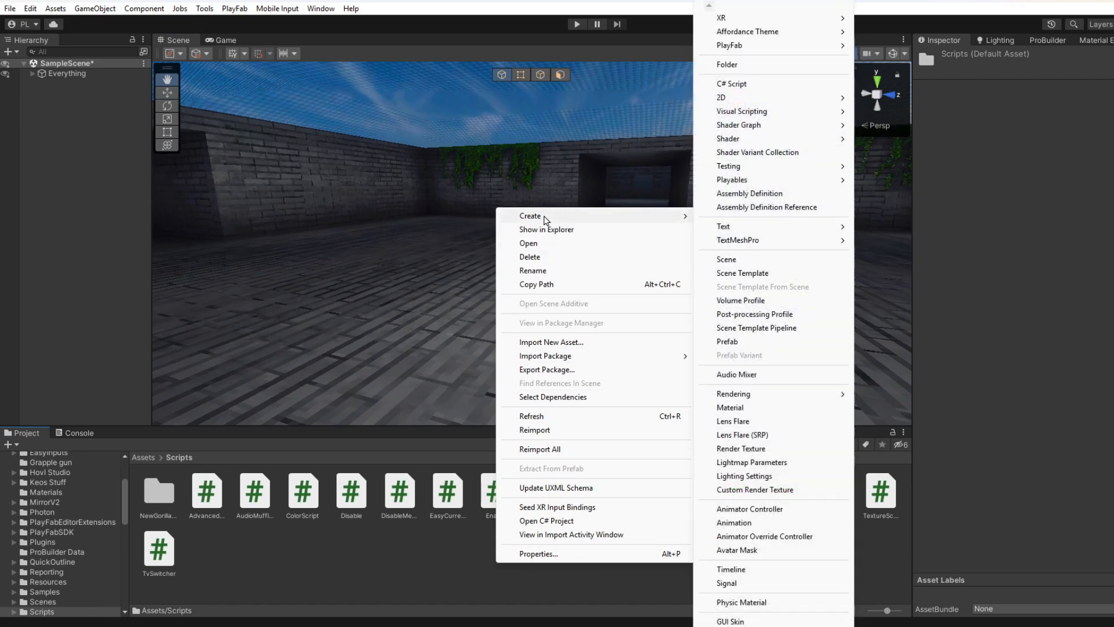
left_click(731, 83)
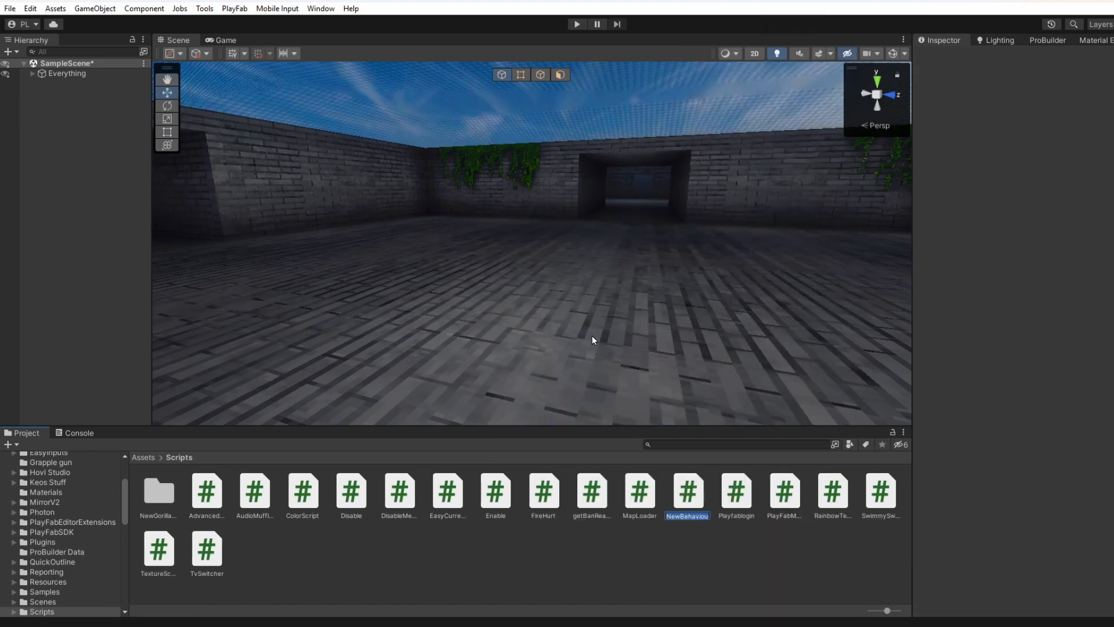
type("EnableTUT")
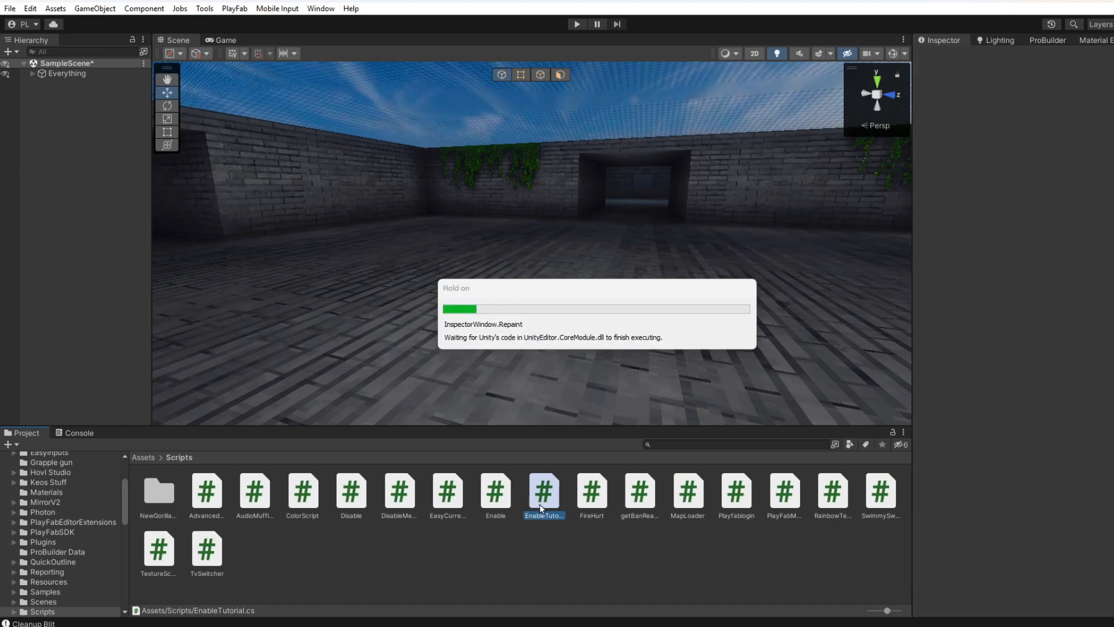
left_click(544, 490)
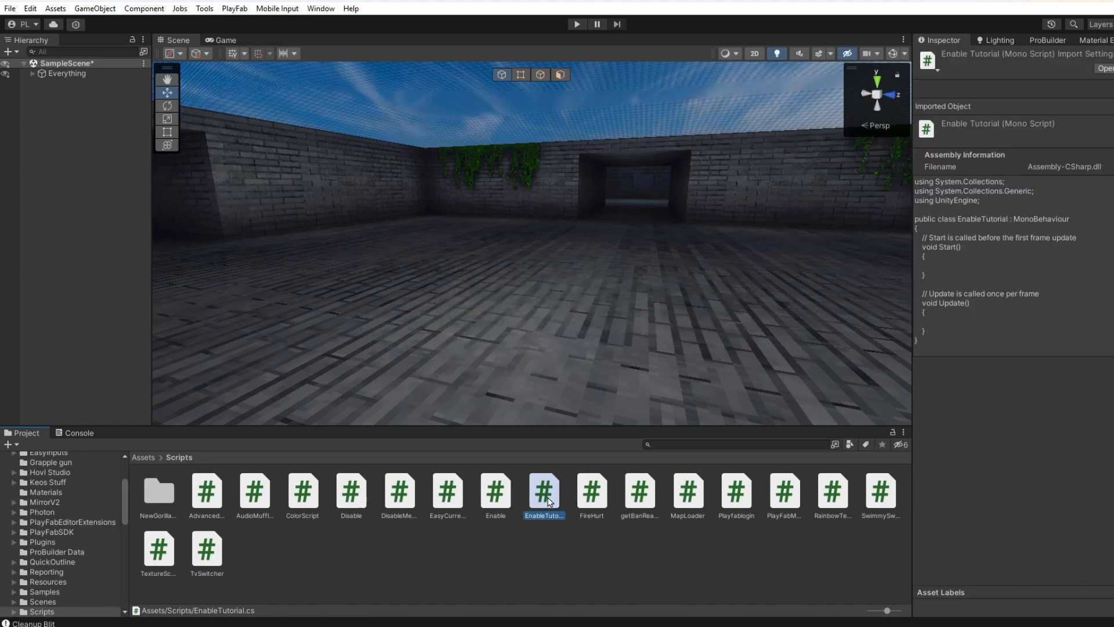
Open EnableTutorial.cs in VS Code and remove the default Start and Update methods.
double_click(545, 490)
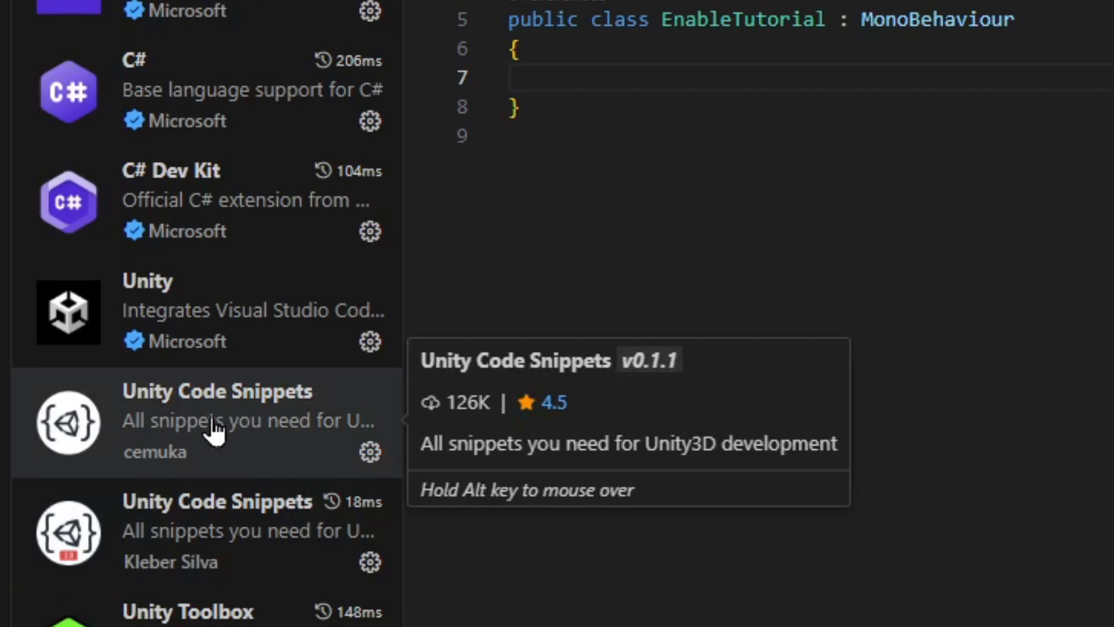
scroll("down", 3)
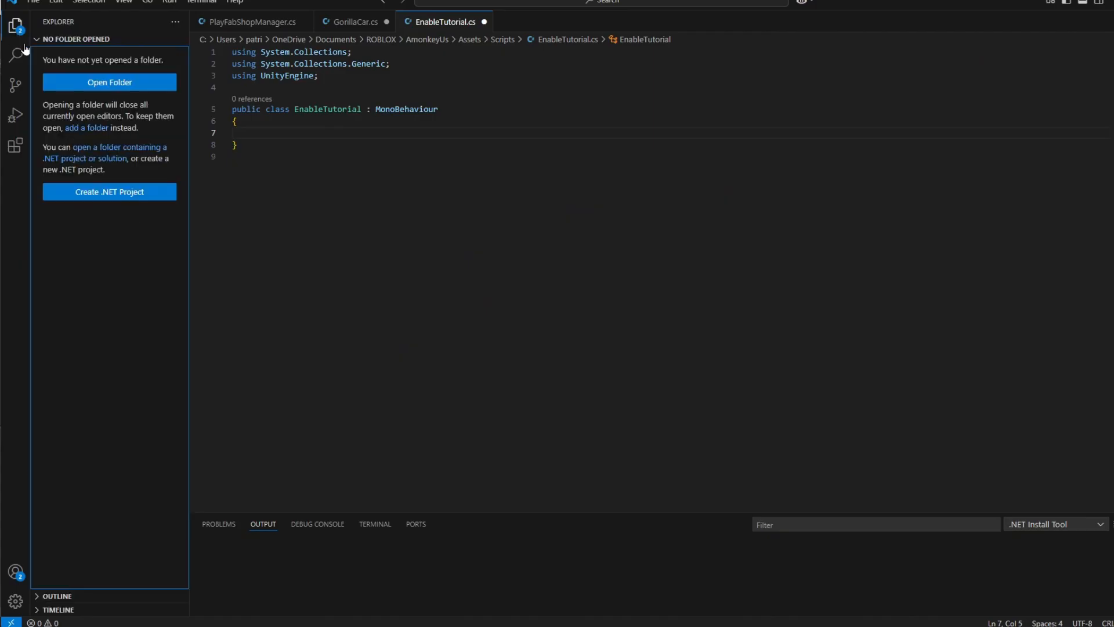
Hide the sidebar and declare 'public GameObject thingToEnable;' in the class.
left_click(15, 22)
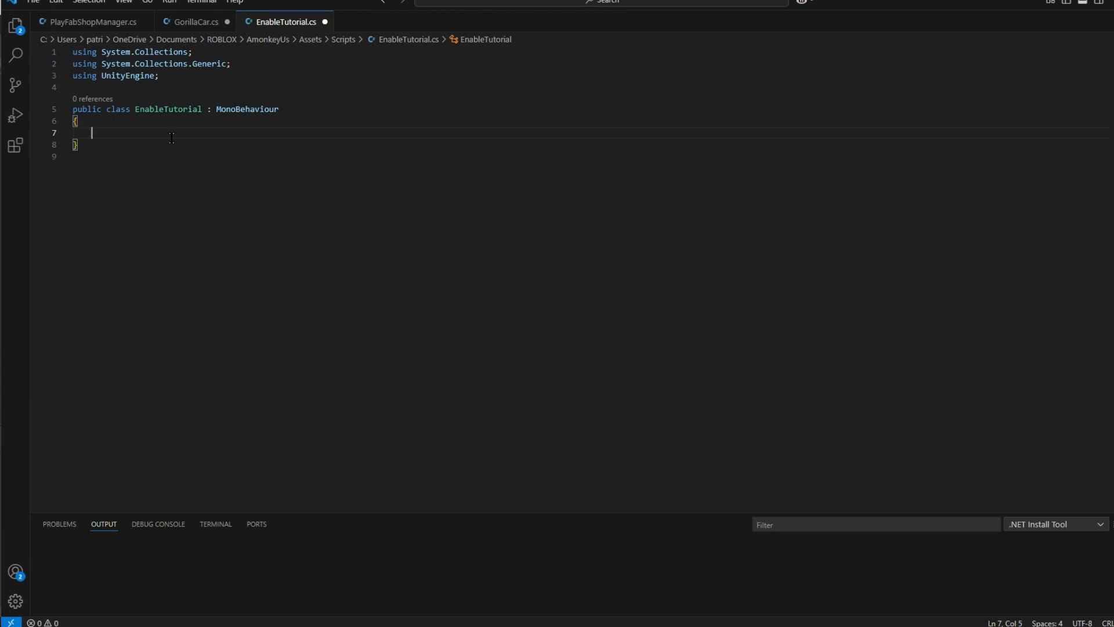
type("public")
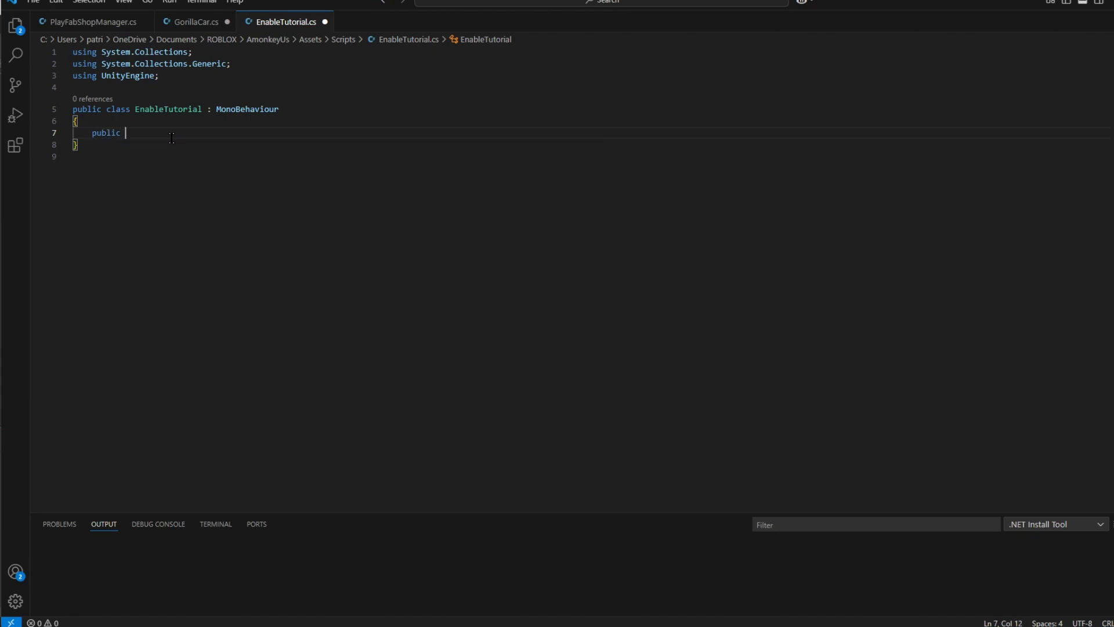
type("GameObj")
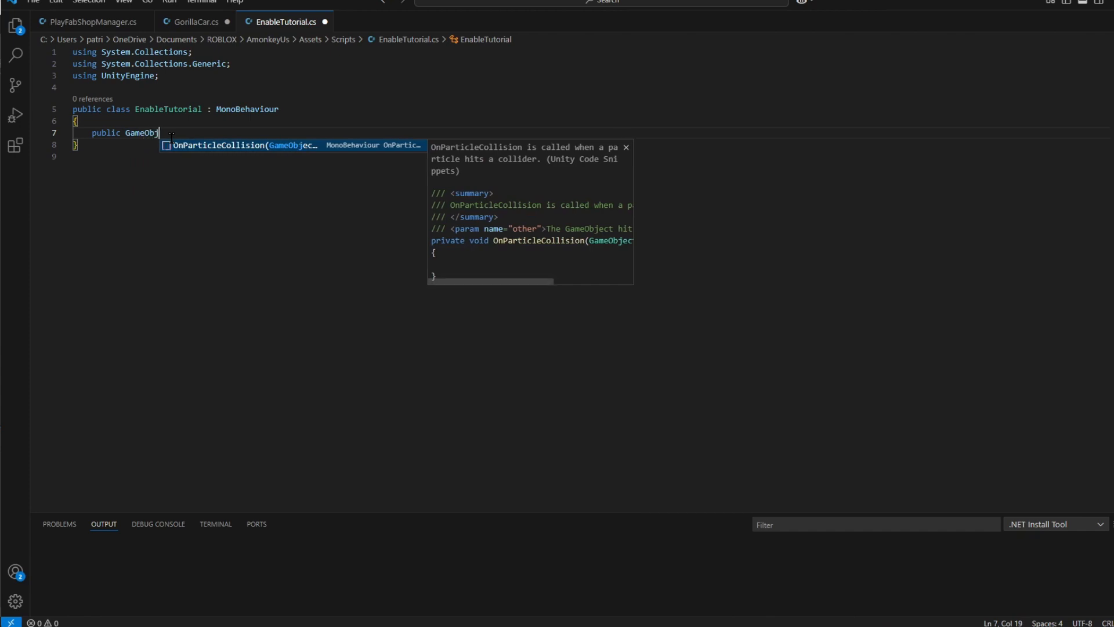
type("ect")
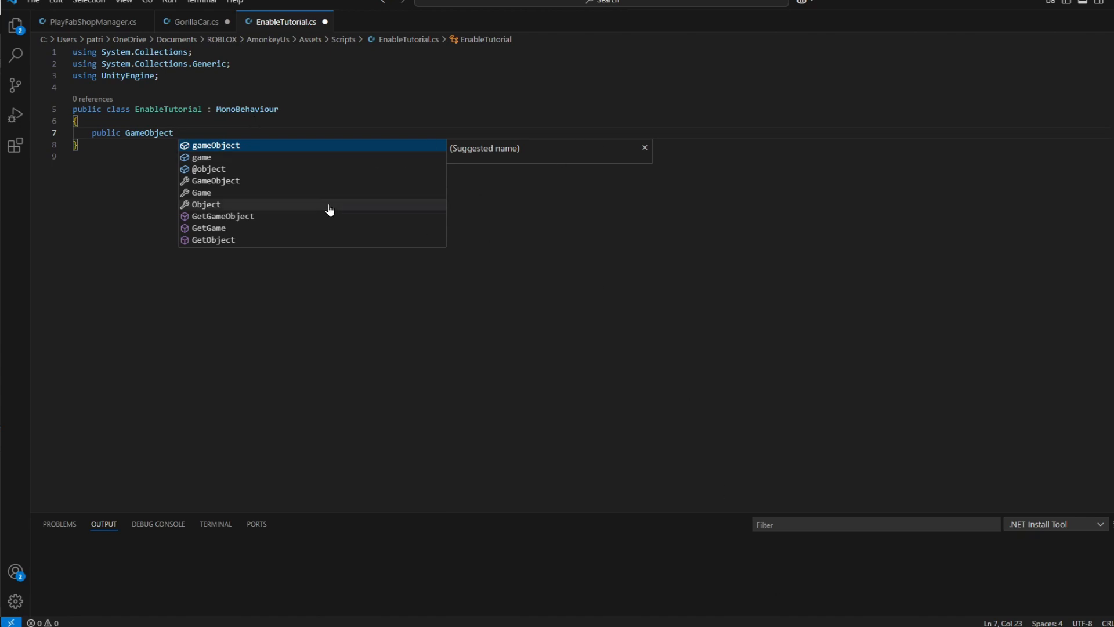
type("T")
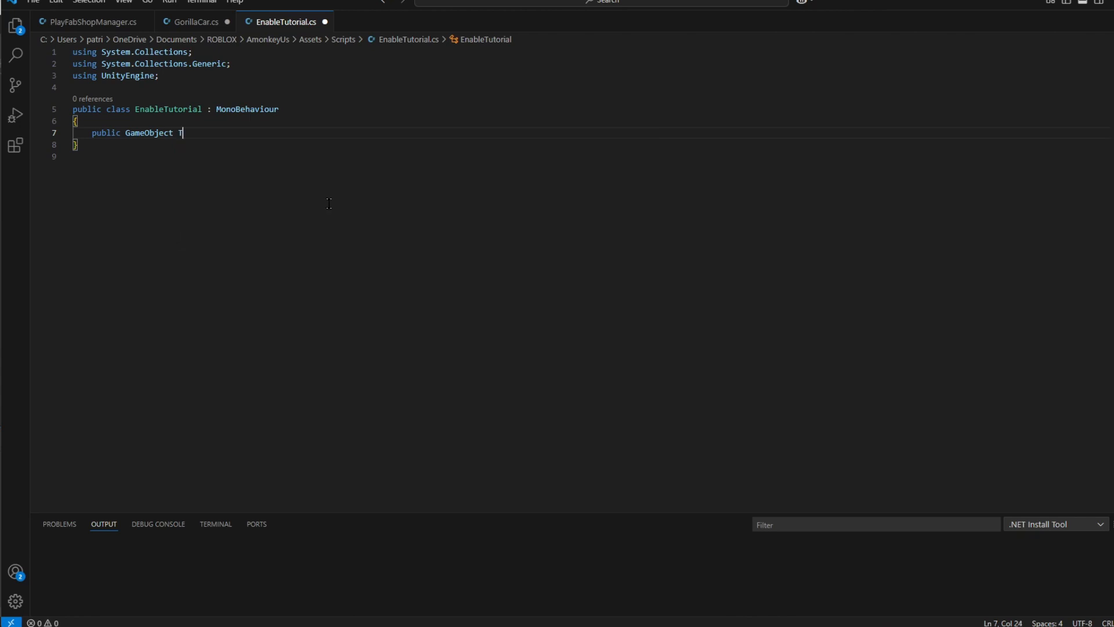
type("hingTo")
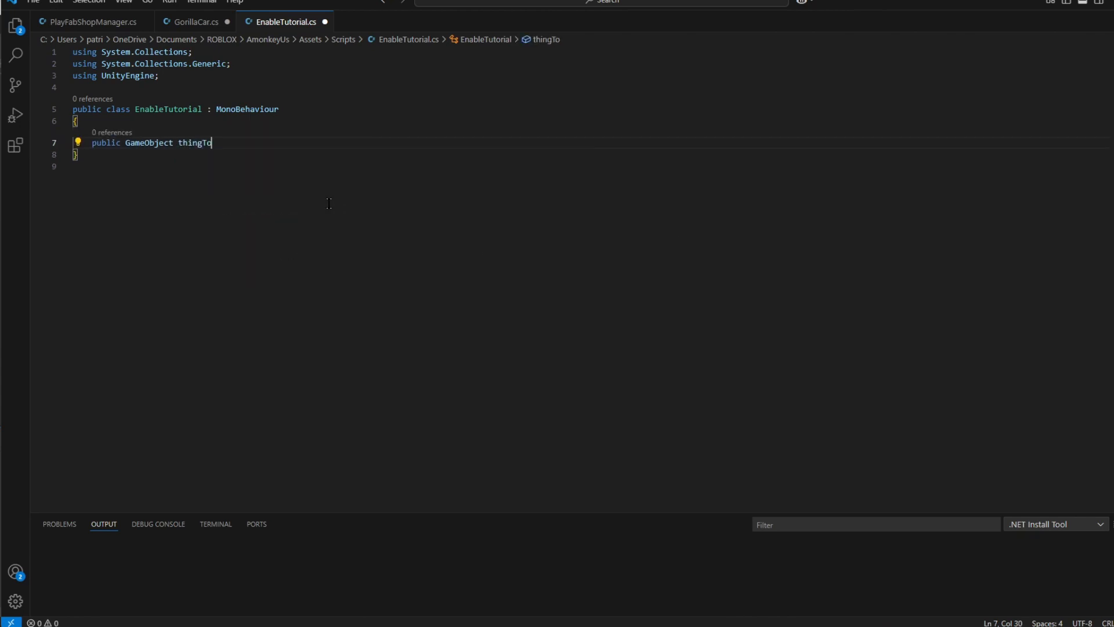
type("Enable")
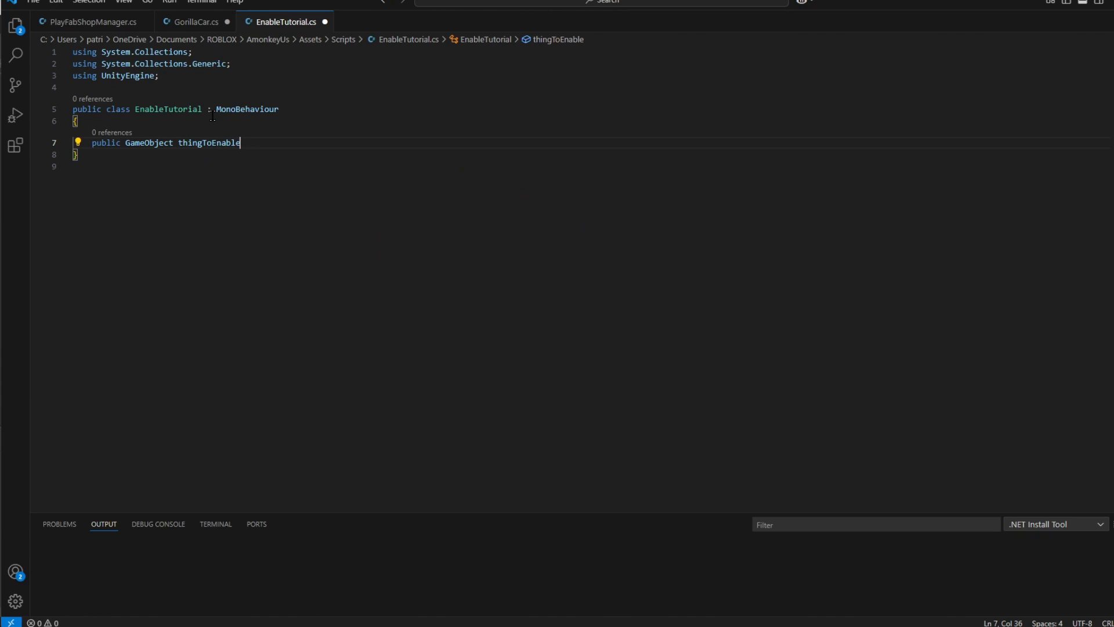
type(";")
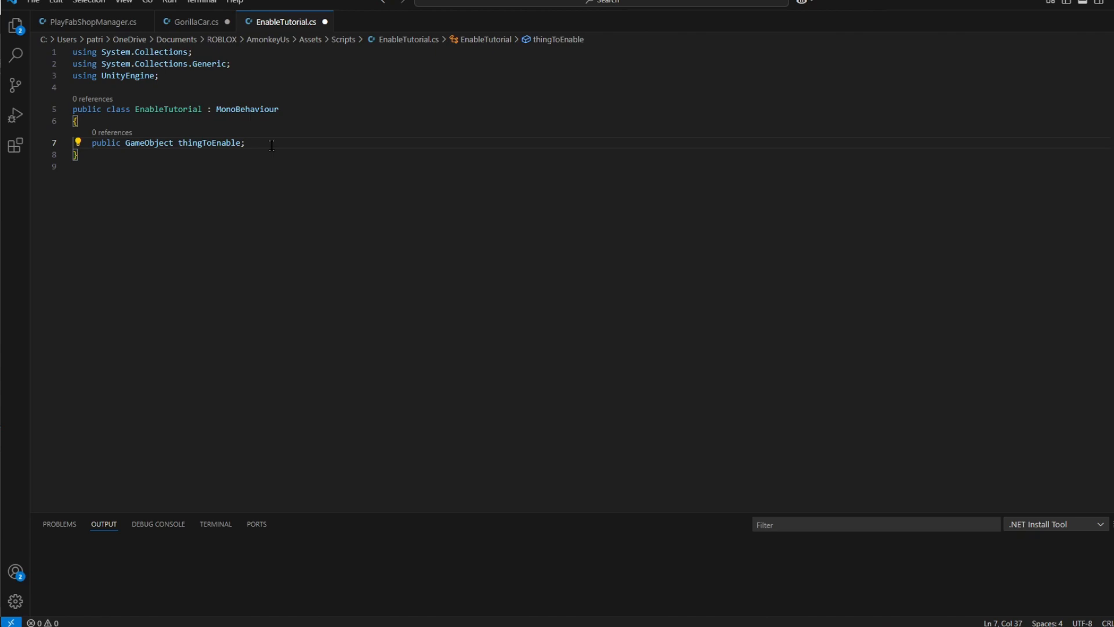
Comment the field: 'variable (Thing to put the gameobject in the inspector)'.
key("Enter")
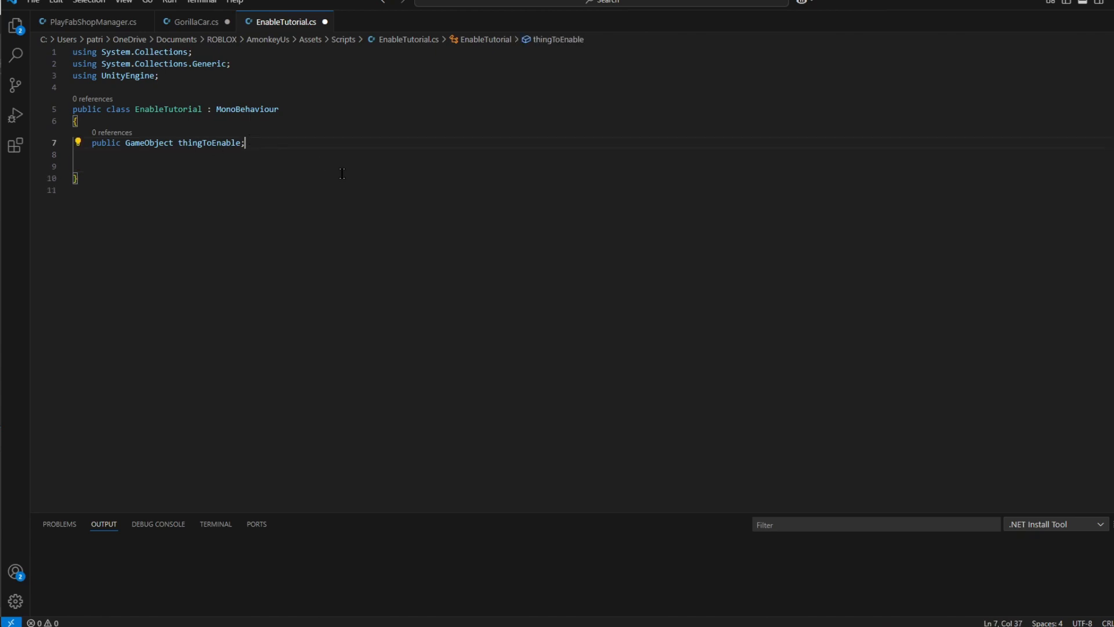
type("//")
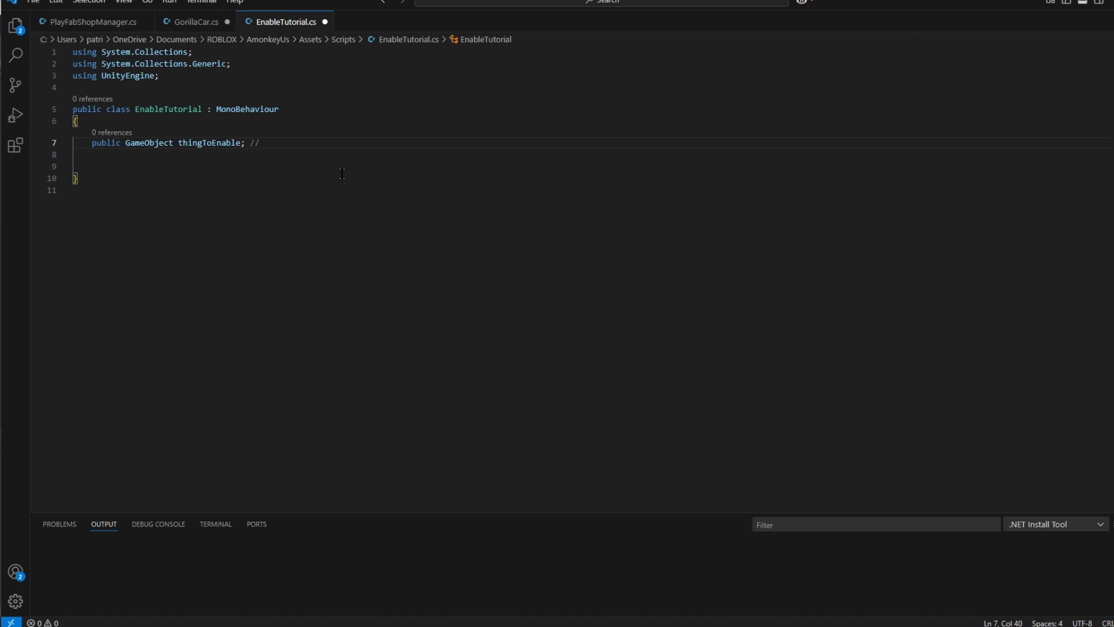
mouse_move(347, 188)
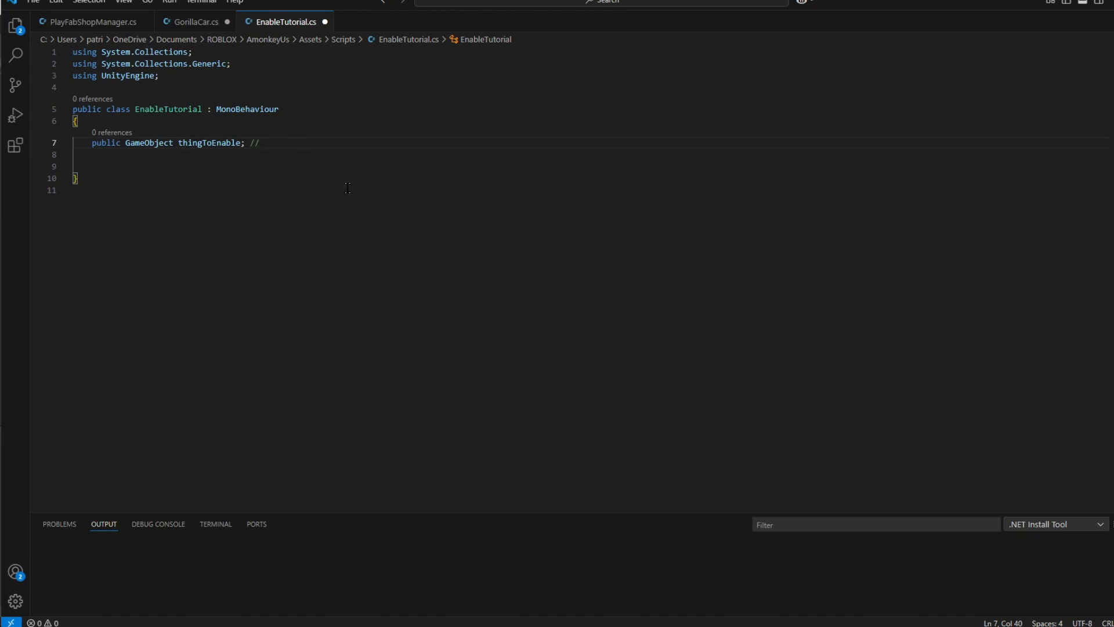
type("var")
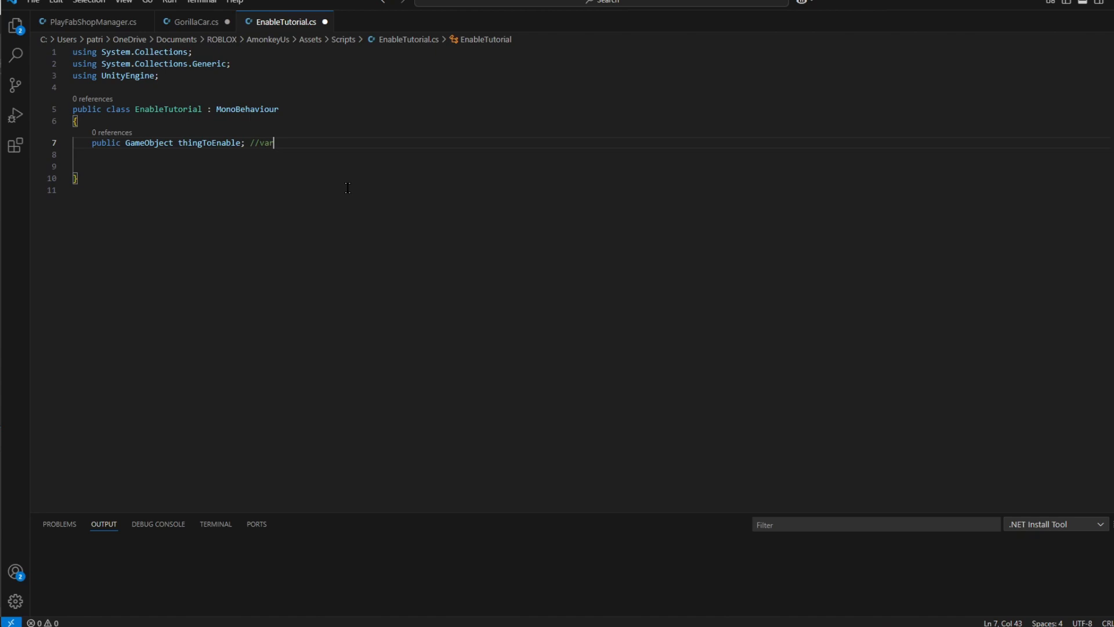
type("iable ()")
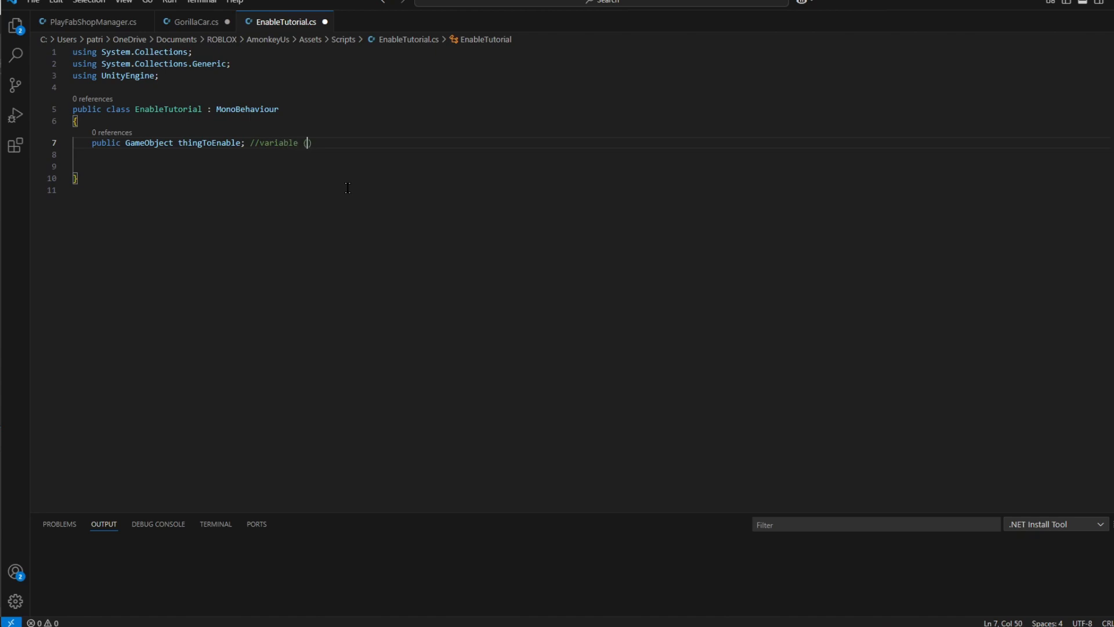
type("Thing")
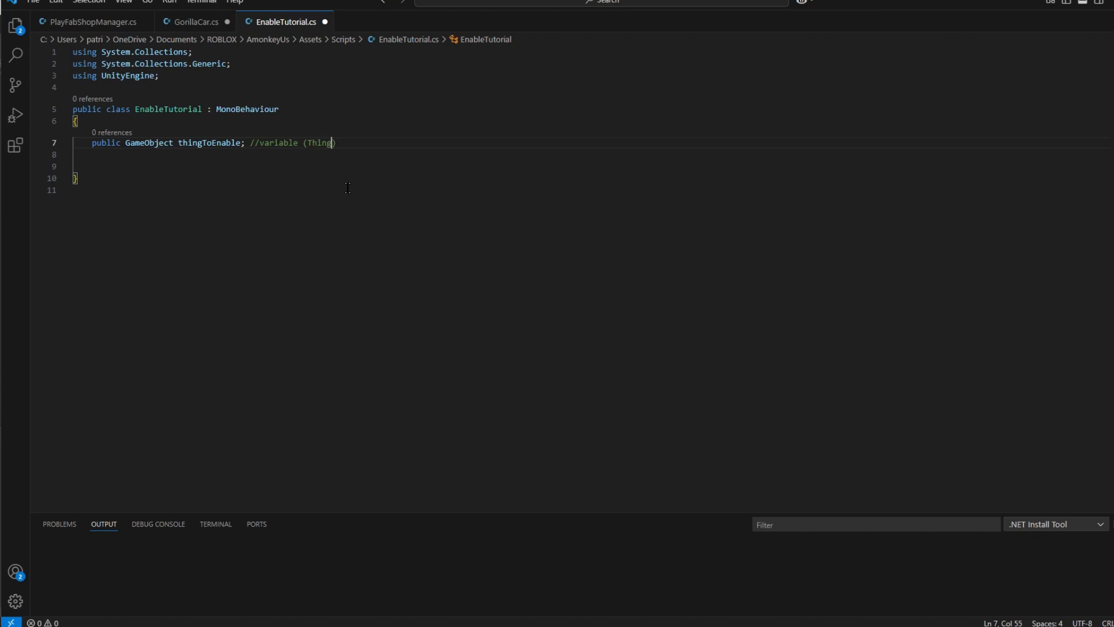
type("to put the")
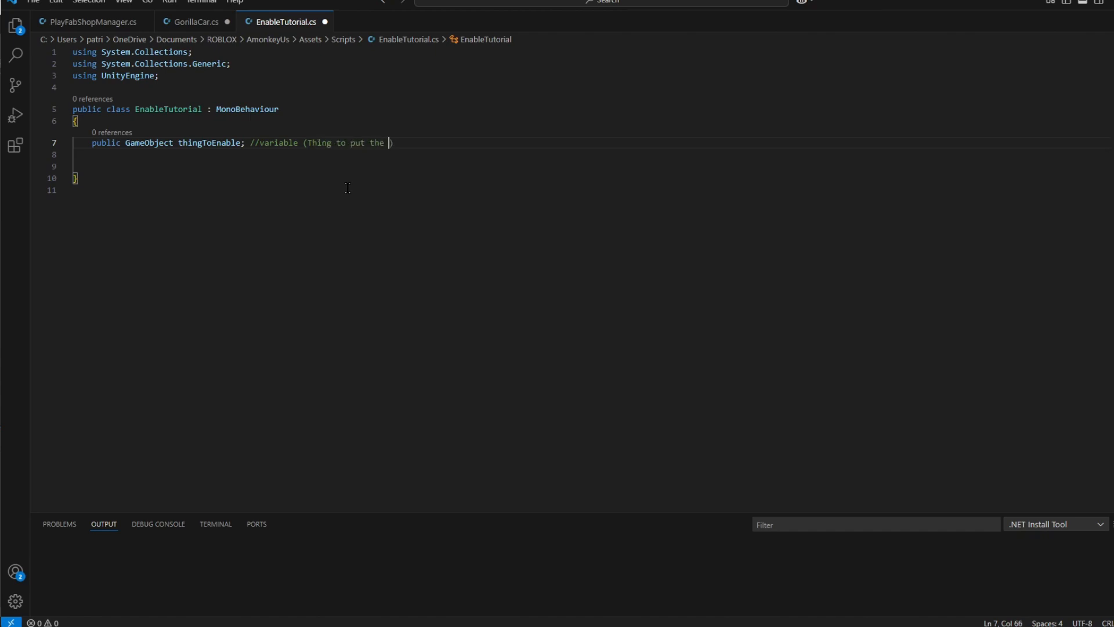
type("gameobject")
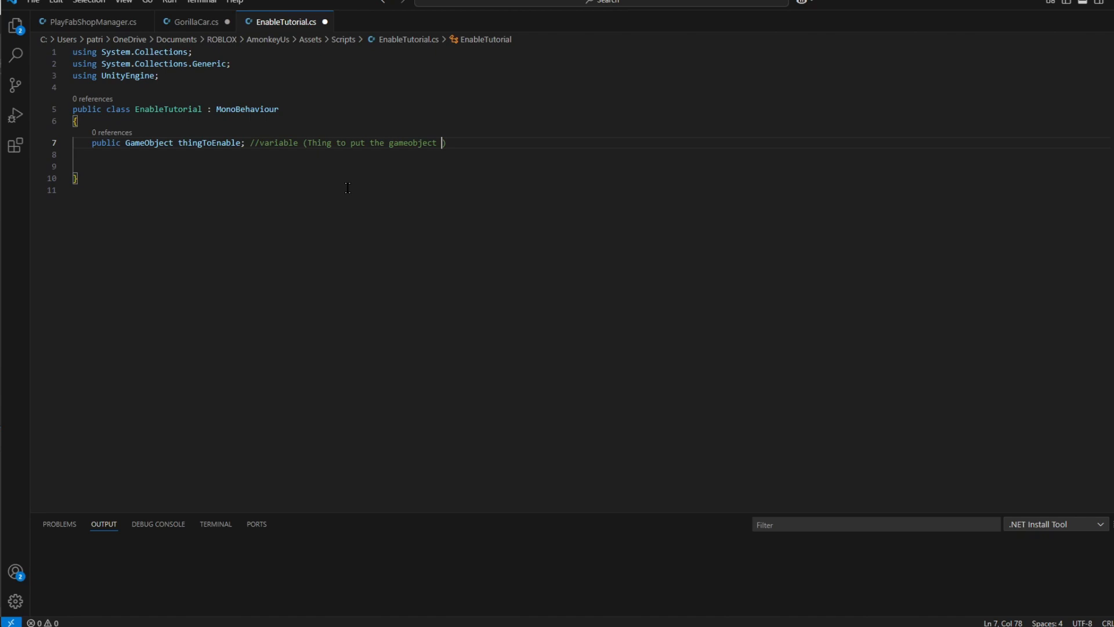
type("in the")
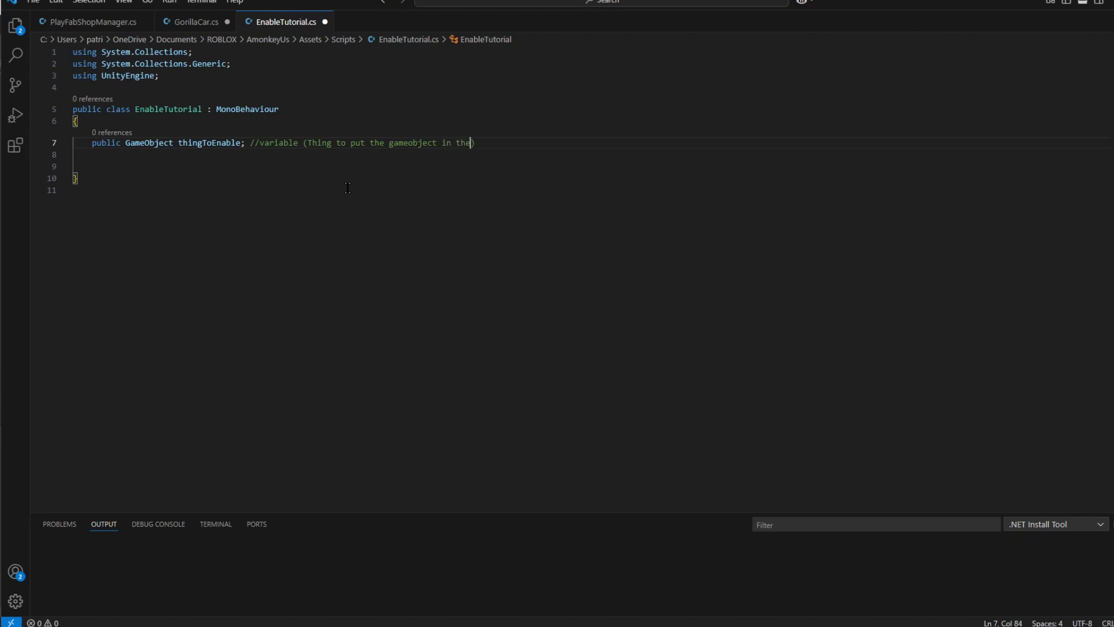
type("inspector")
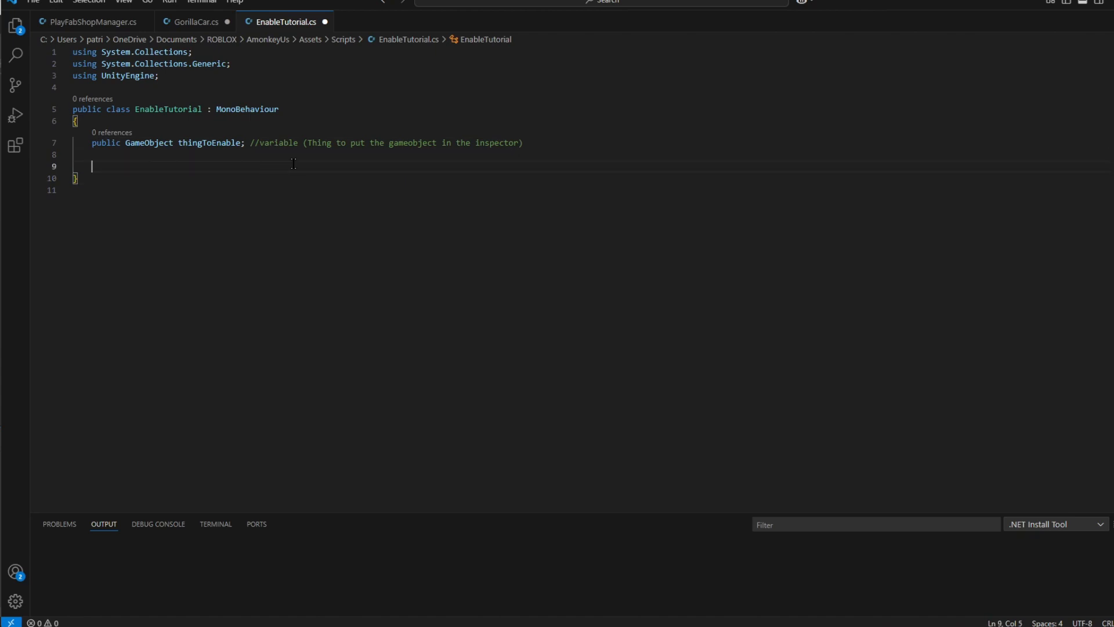
mouse_move(472, 177)
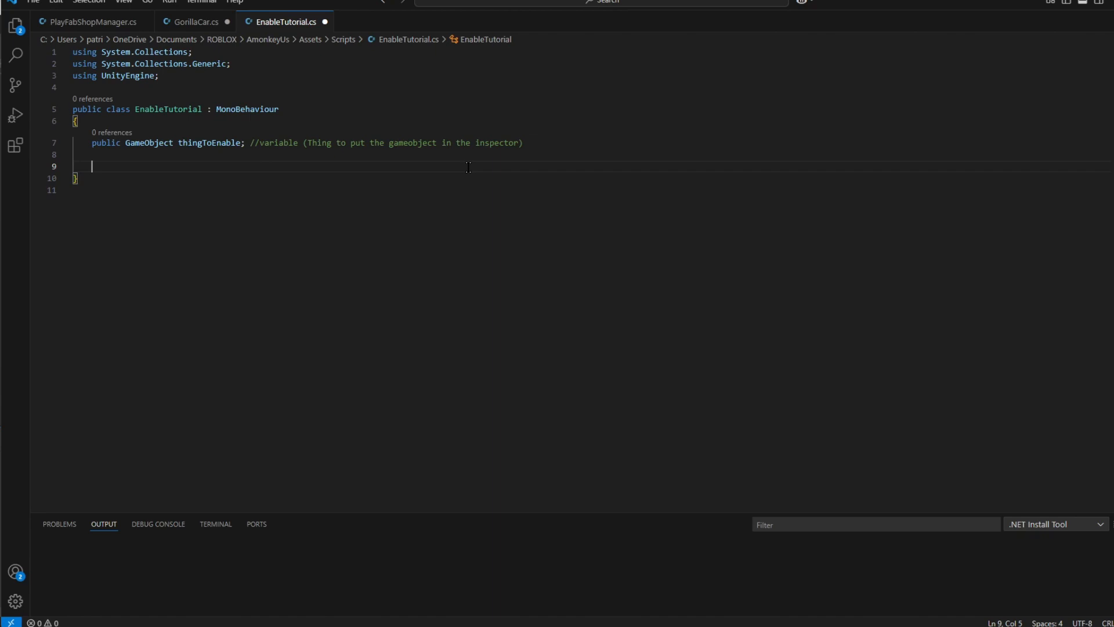
Insert OnTriggerEnter(Collider other) from IntelliSense and delete its generated summary comments.
type("OnT")
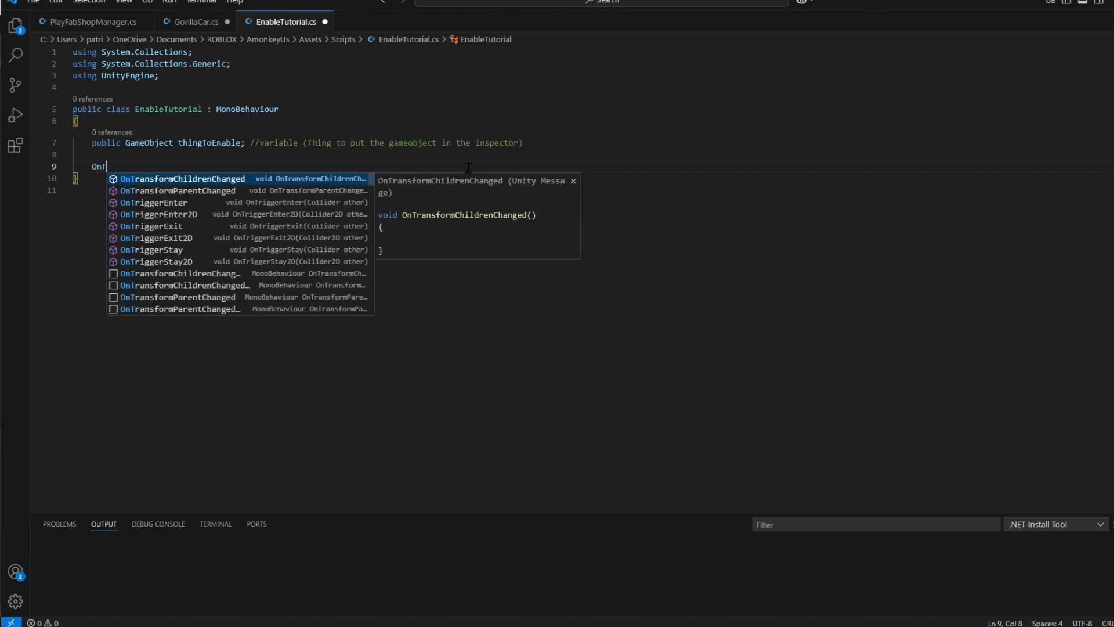
type("riggerEnter(Collider other")
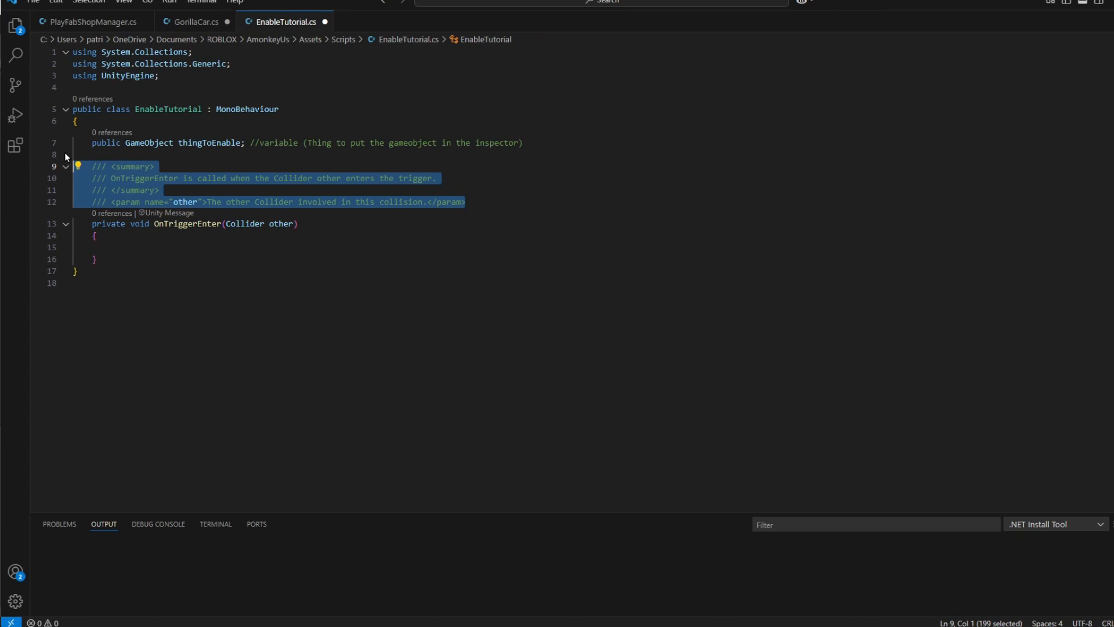
key("Delete")
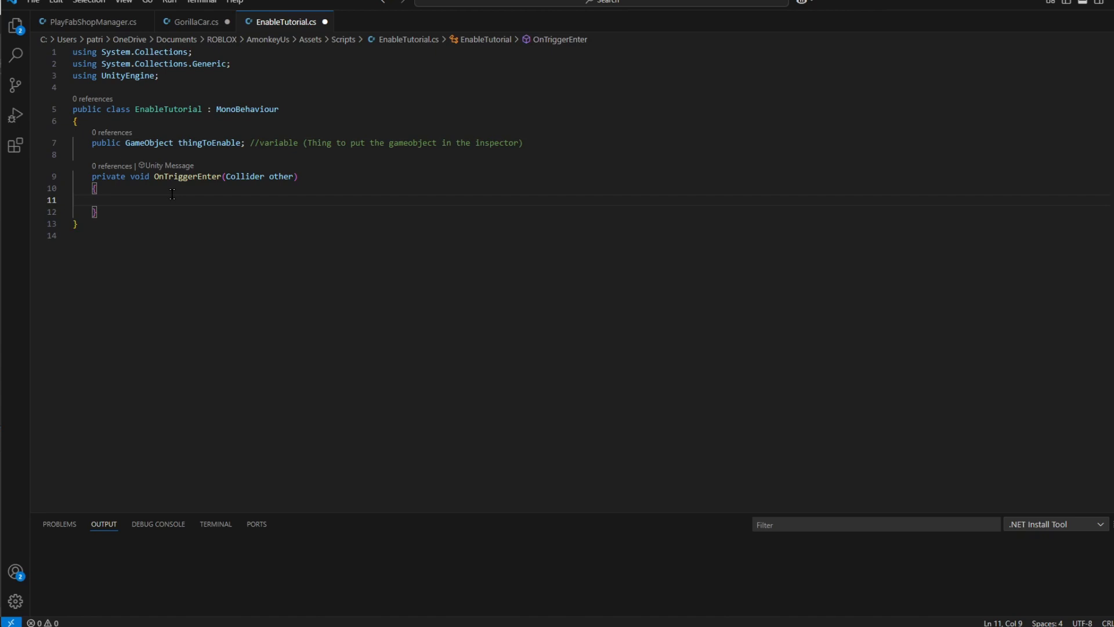
Make OnTriggerEnter call thingToEnable.SetActive(ture) and save the script.
type("thingToEnable.S")
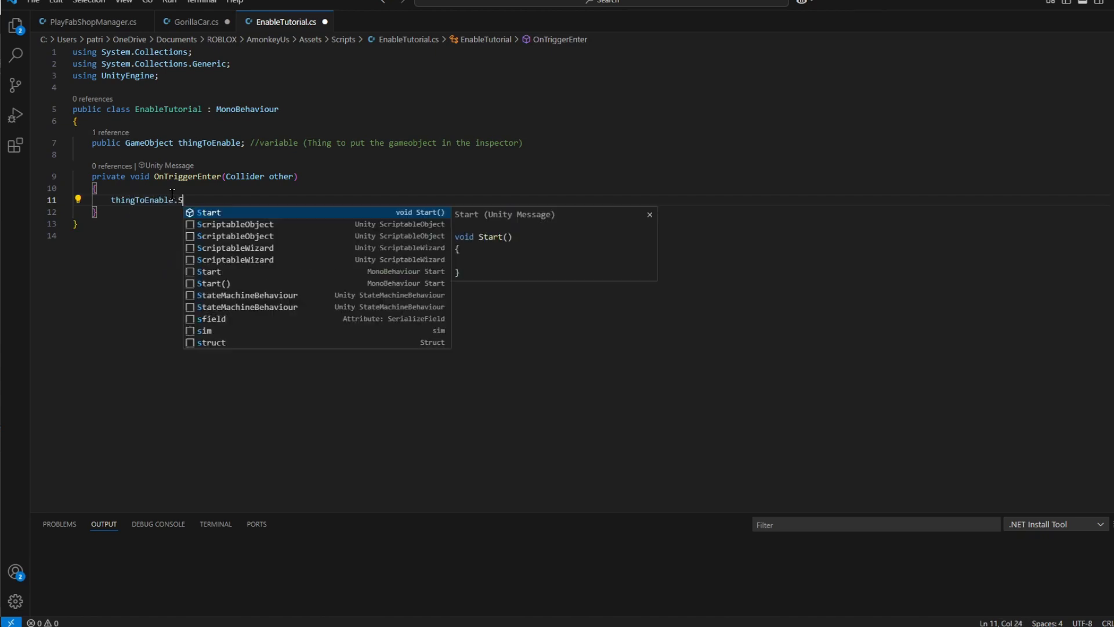
type("etActive")
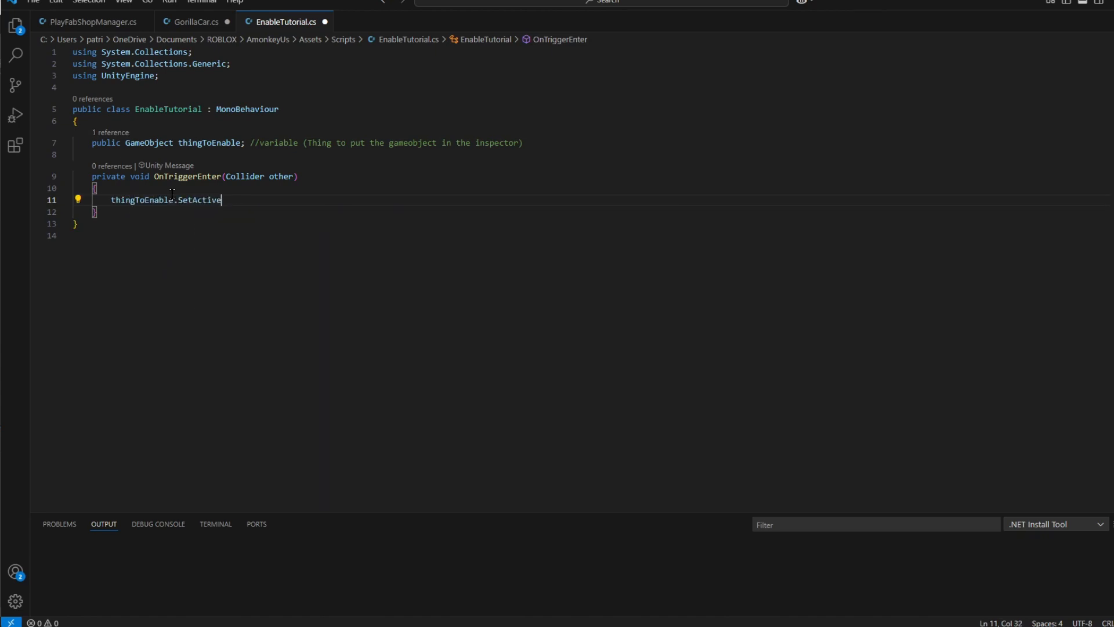
type("()")
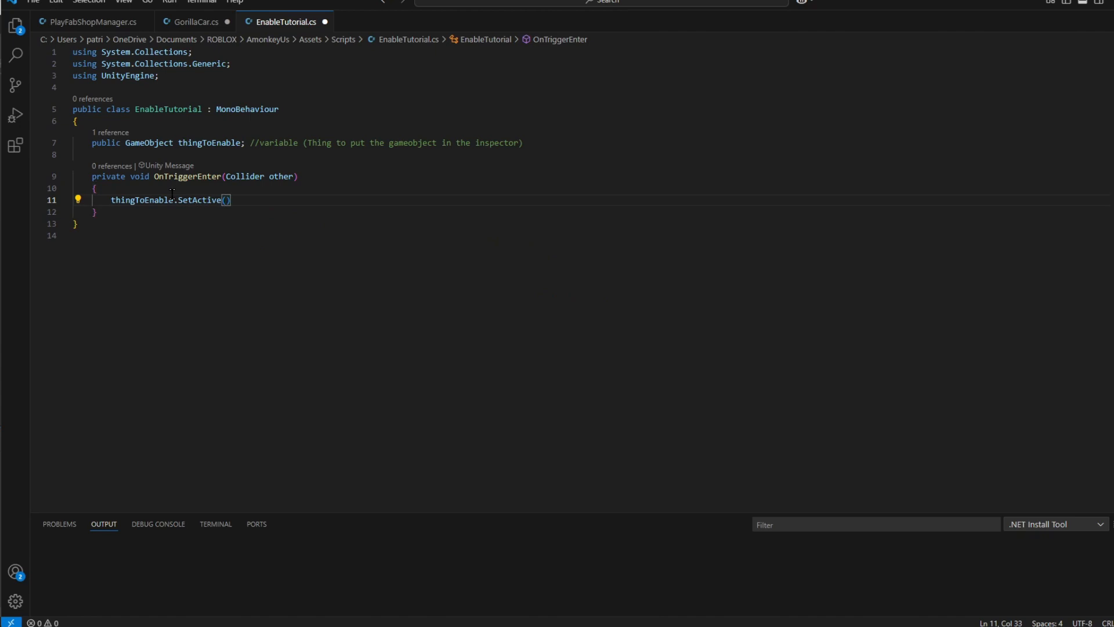
type("true")
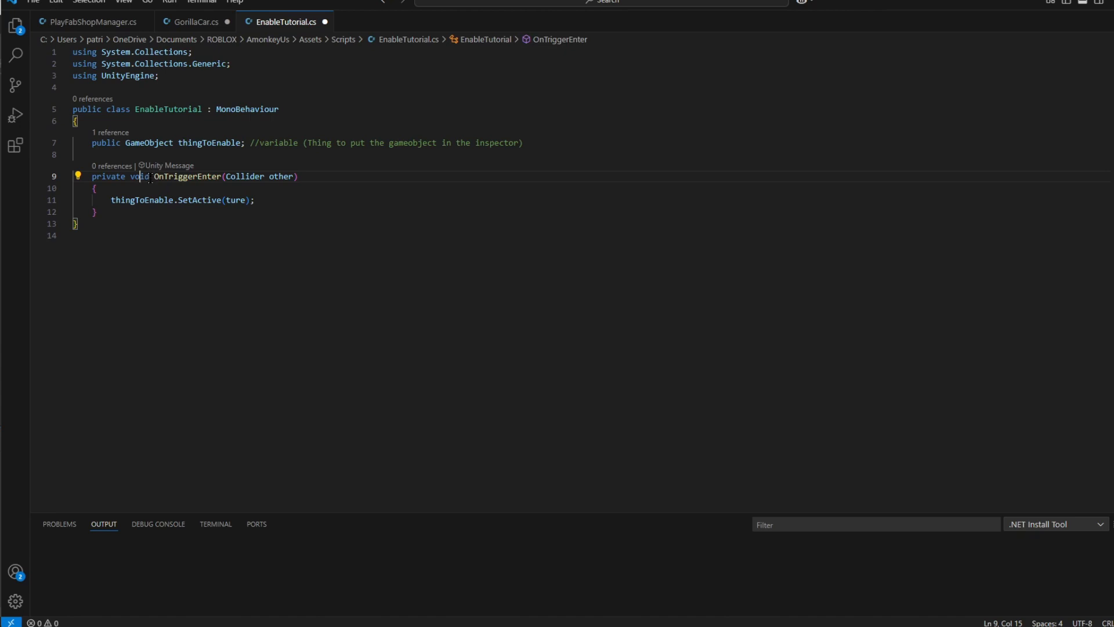
triple_click(174, 199)
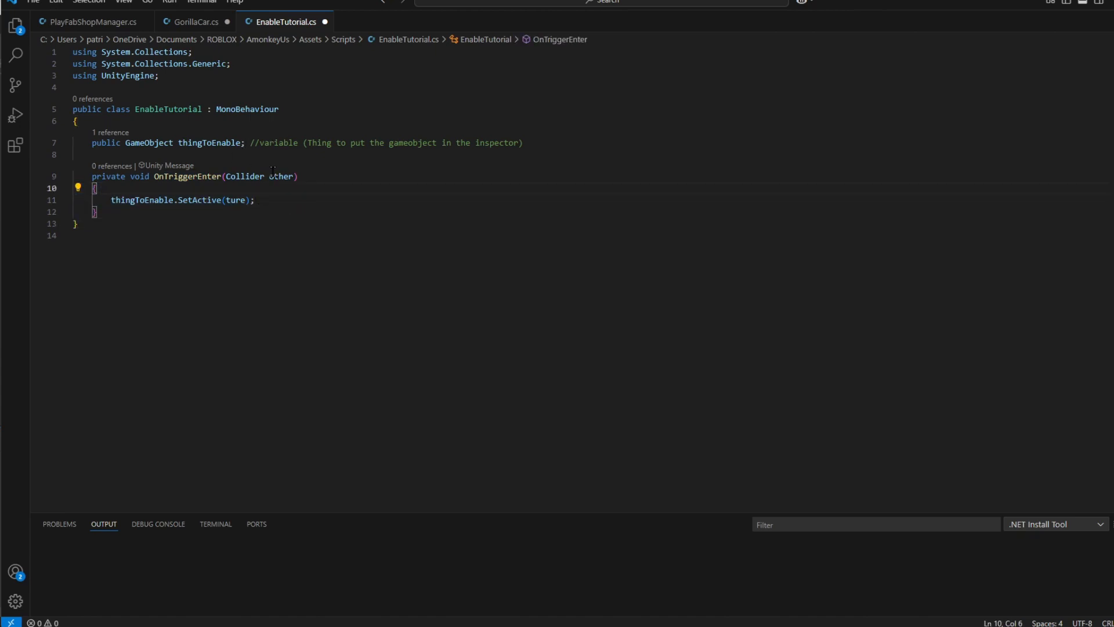
key("ctrl+s")
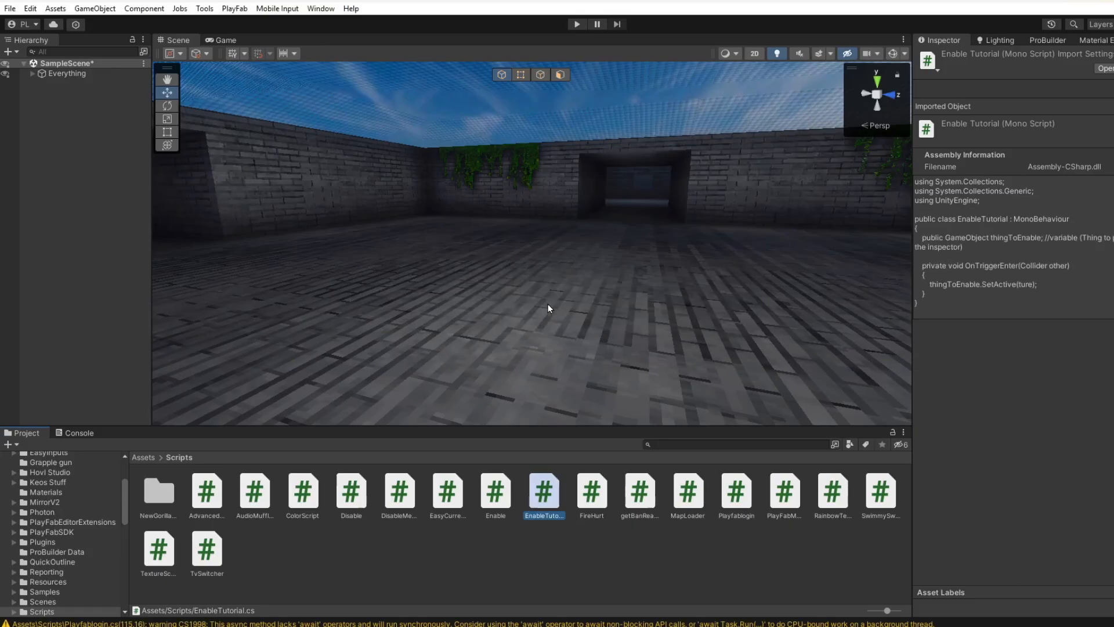
Check the console compile error and correct 'ture' to 'true'.
left_click(79, 432)
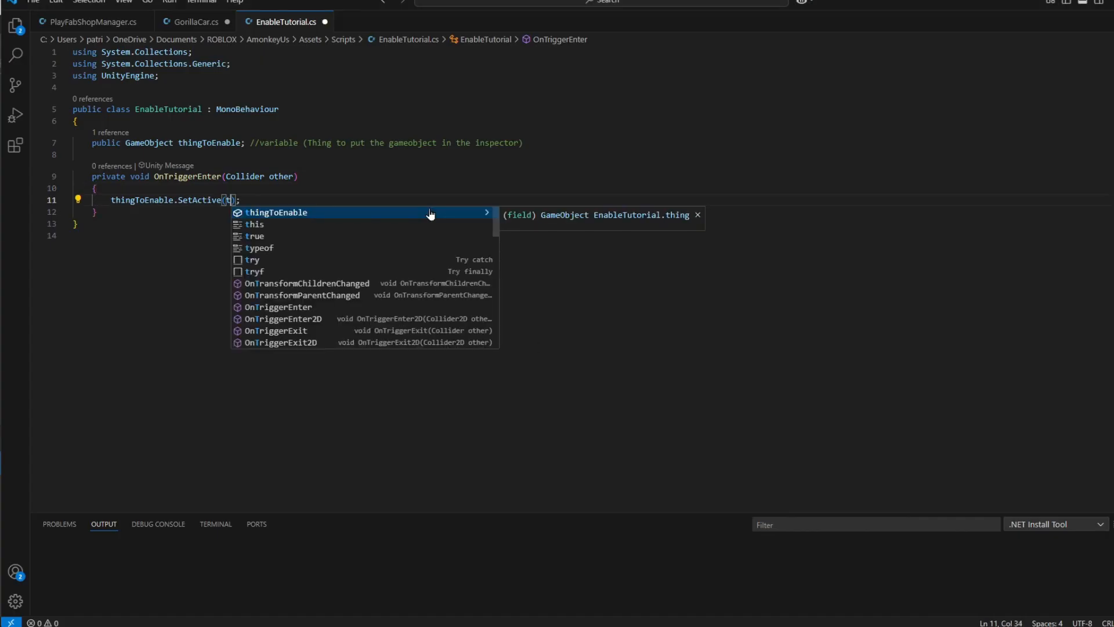
type("rue")
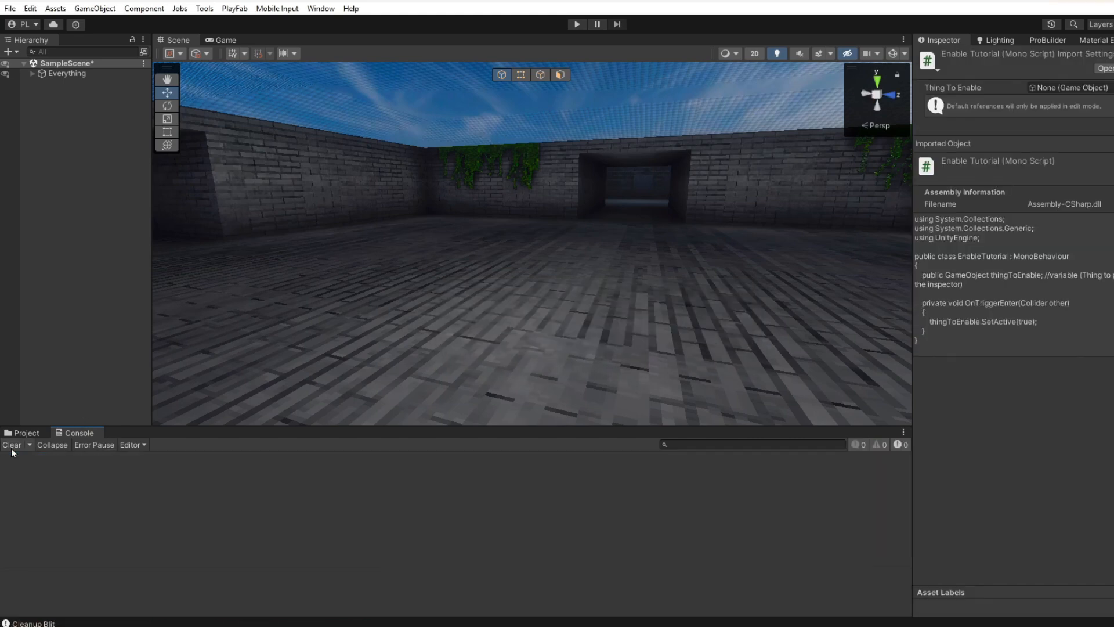
Clear the console and add a cube named enablebutton.
left_click(25, 433)
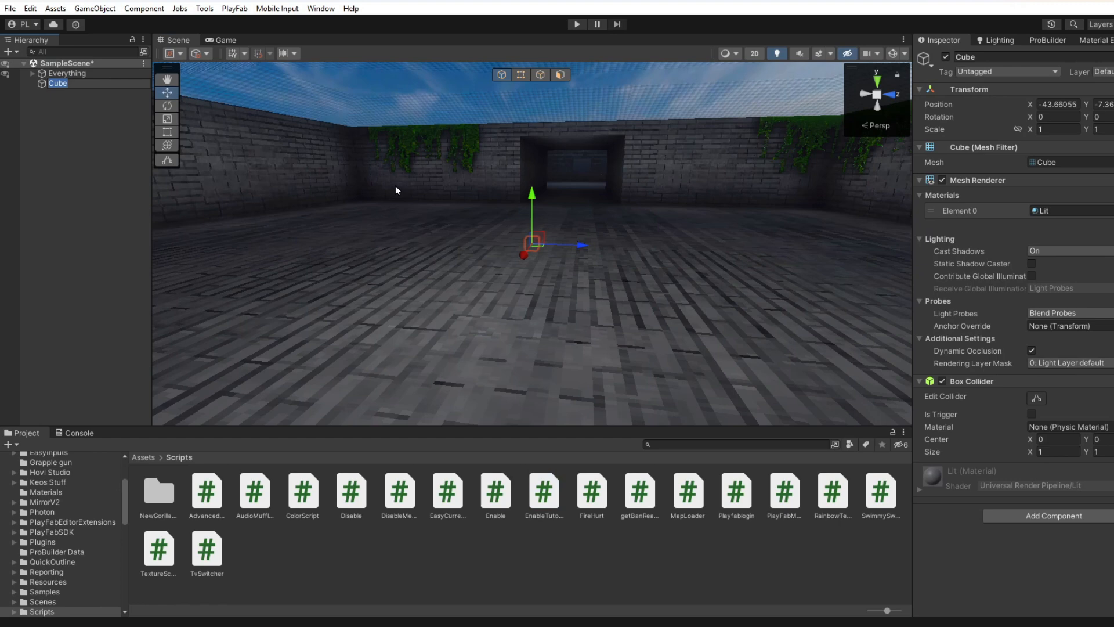
type("enablebutton")
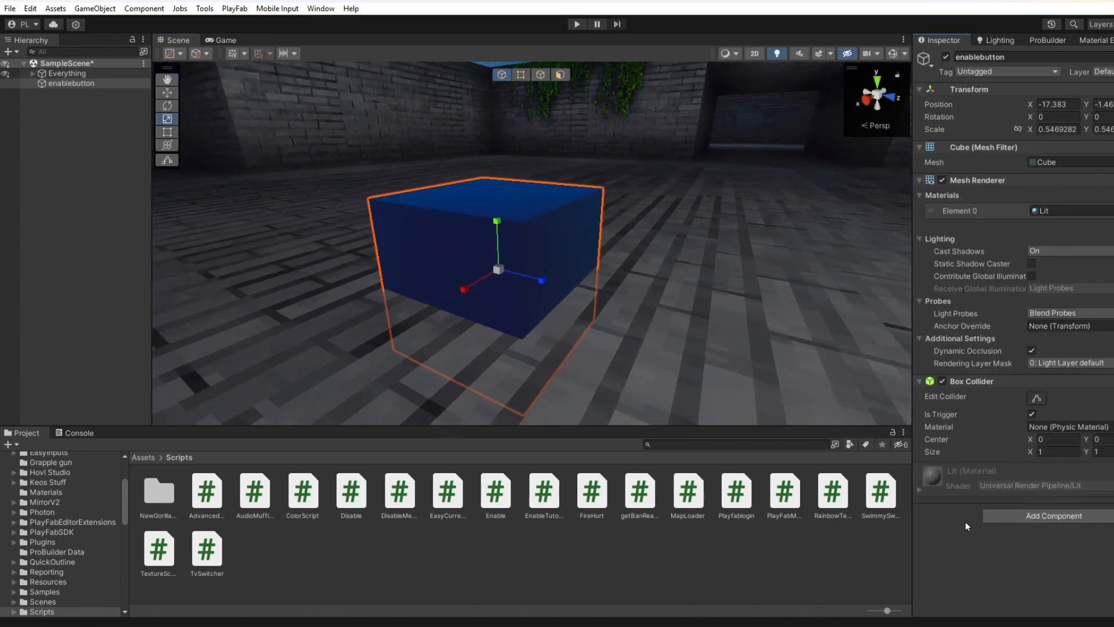
type("enab")
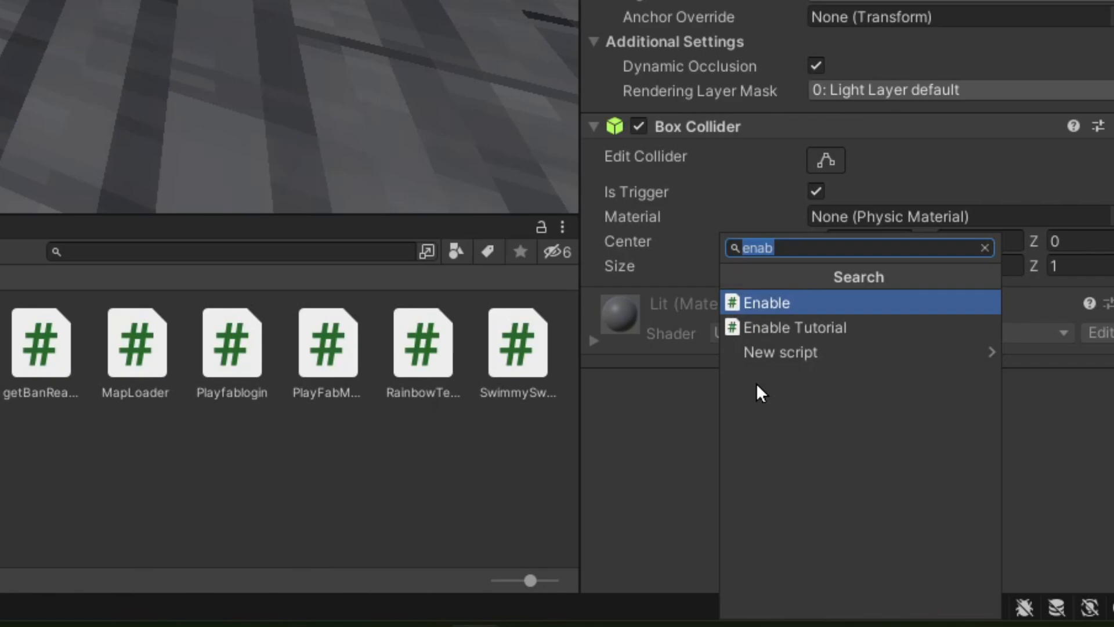
Add then remove the Enable Tutorial component and duplicate the button cube.
left_click(795, 327)
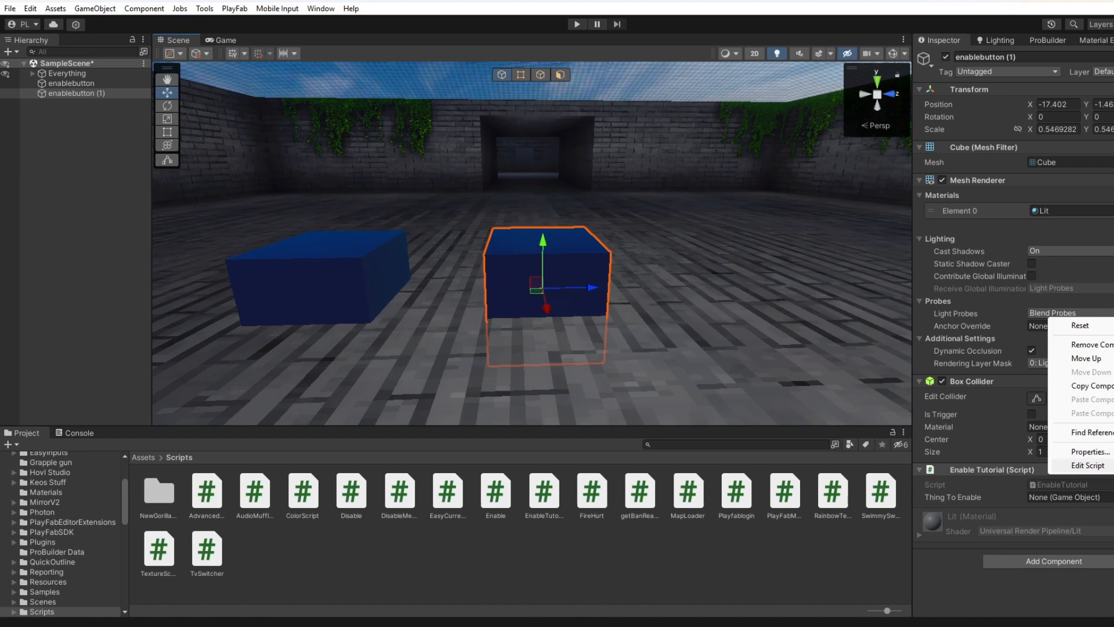
left_click(1002, 91)
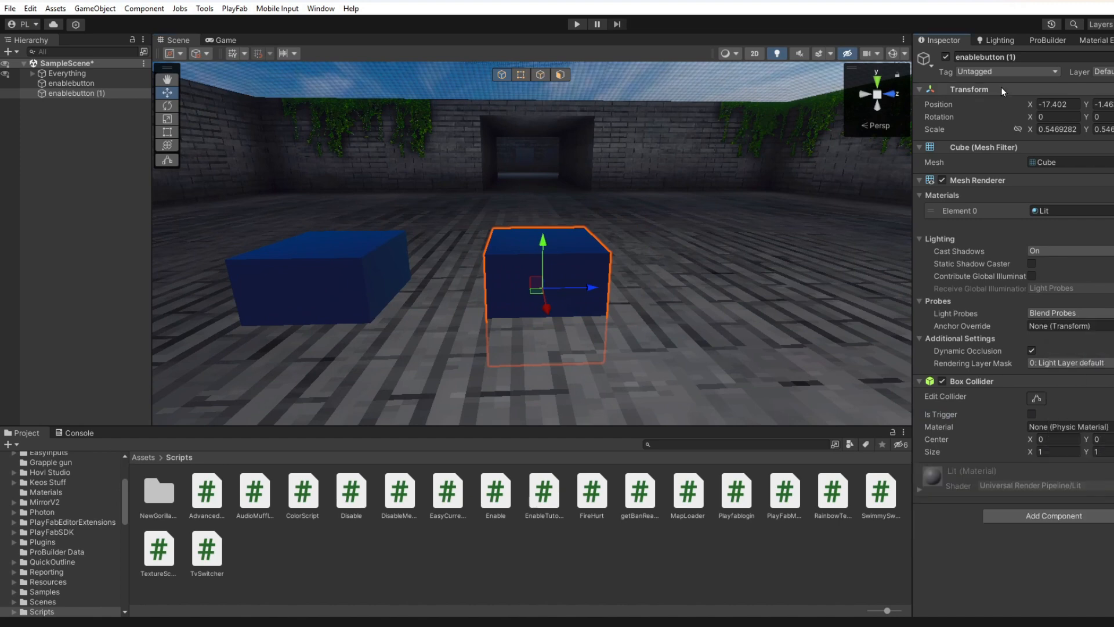
type("Thing ZTO")
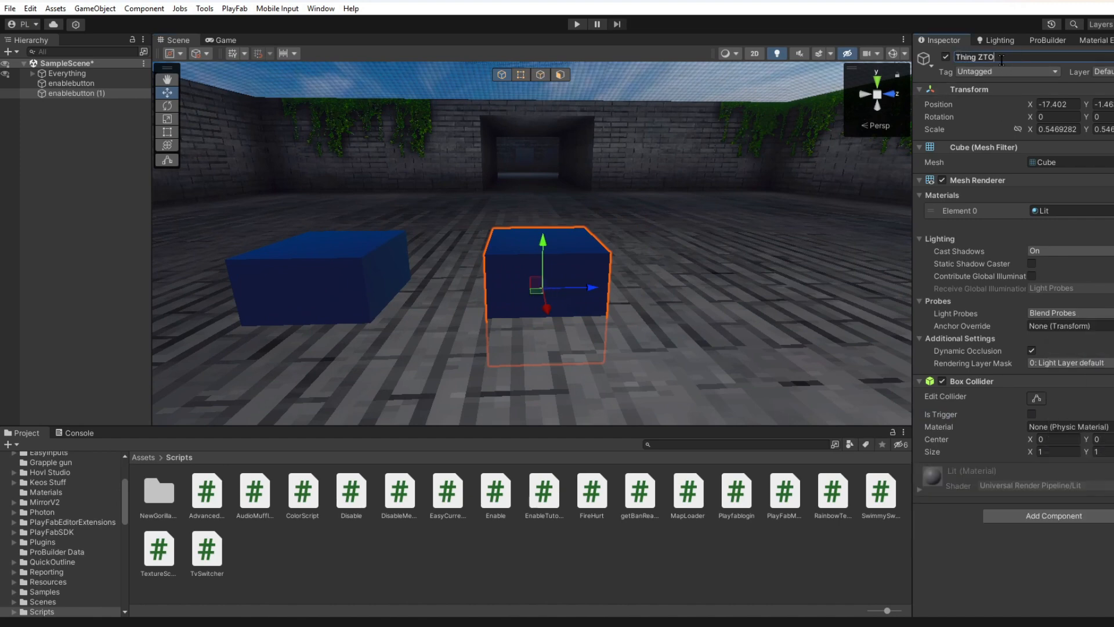
type("Thing To")
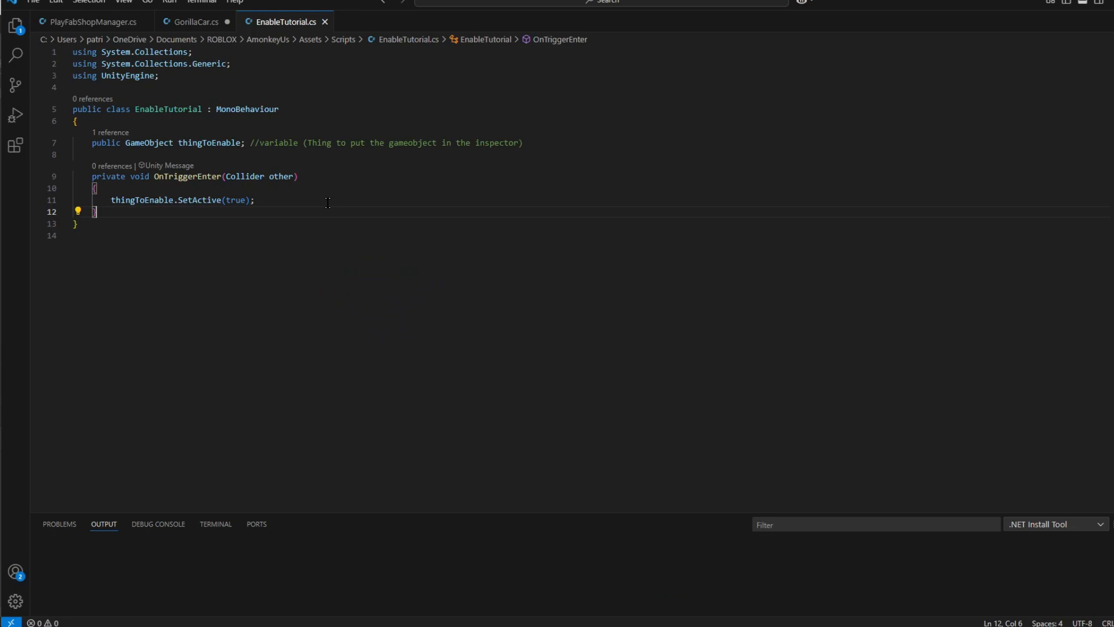
Append the comment '//Enables the GameObject' to the SetActive line.
type("//")
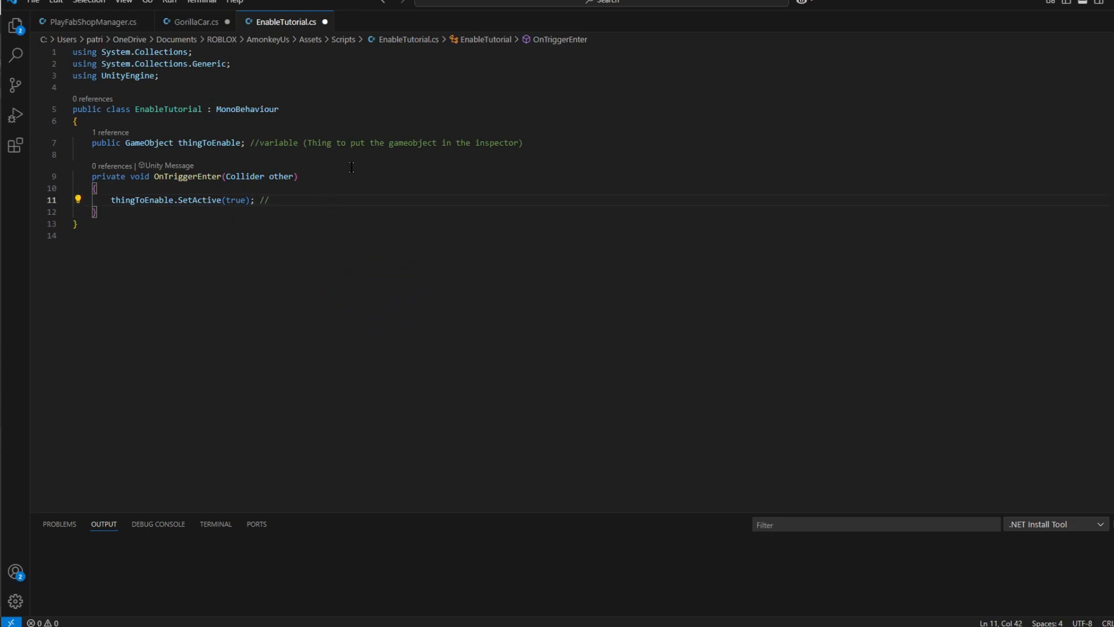
type("Enables the G")
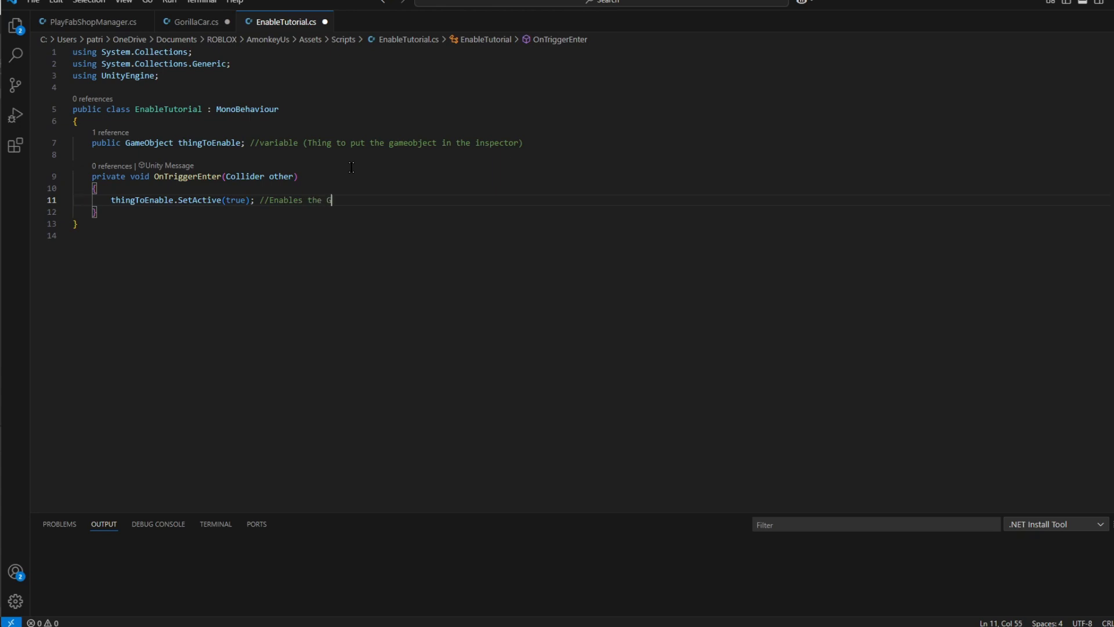
type("ameObject!")
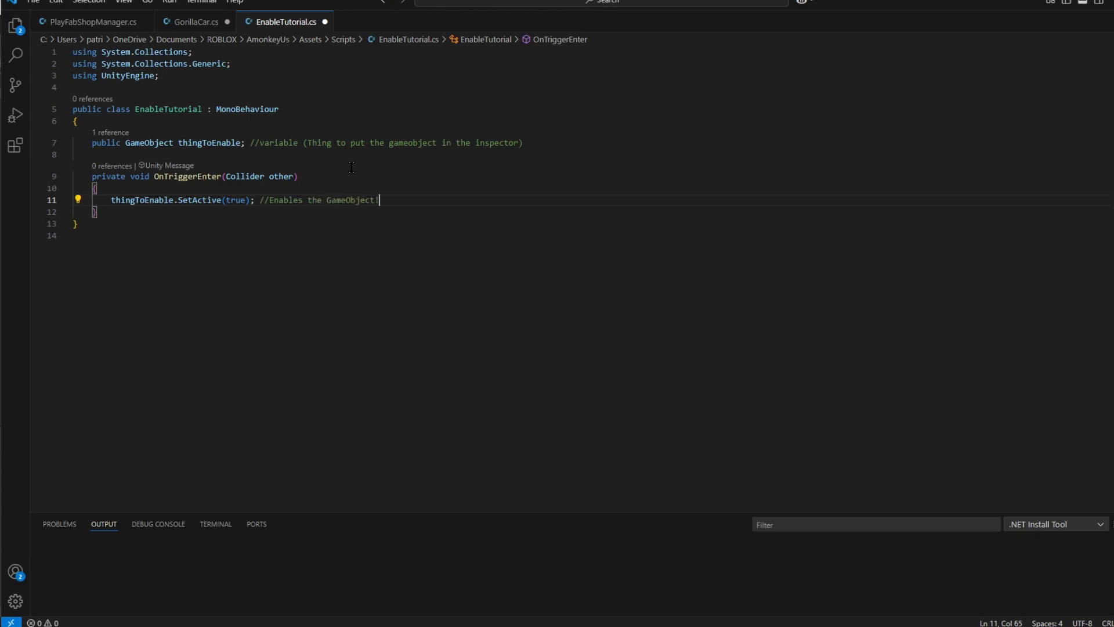
key("Backspace")
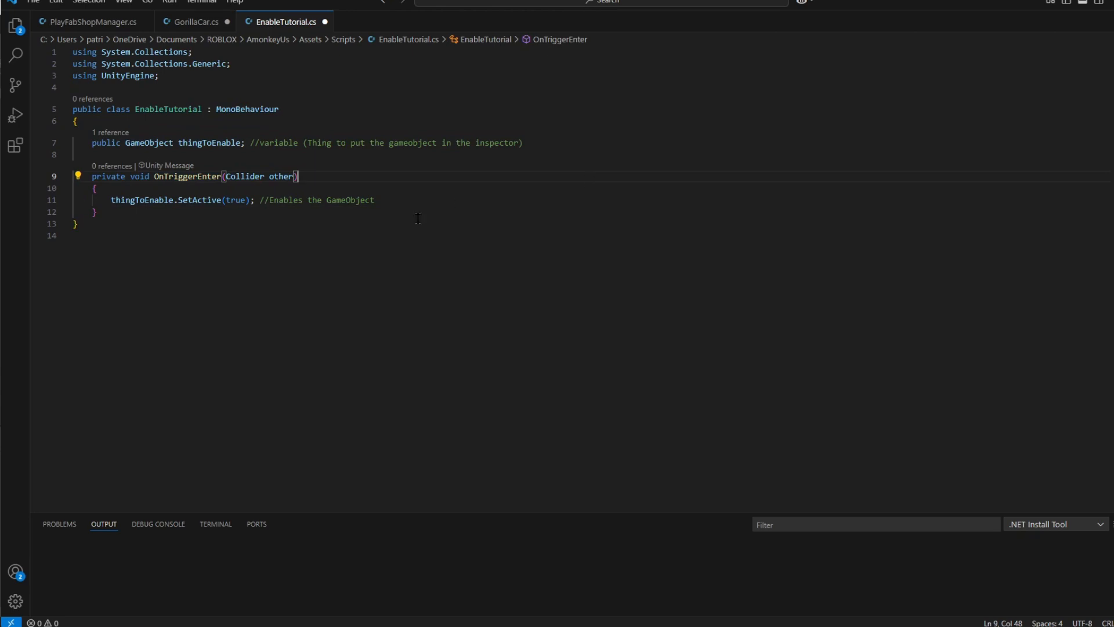
mouse_move(525, 135)
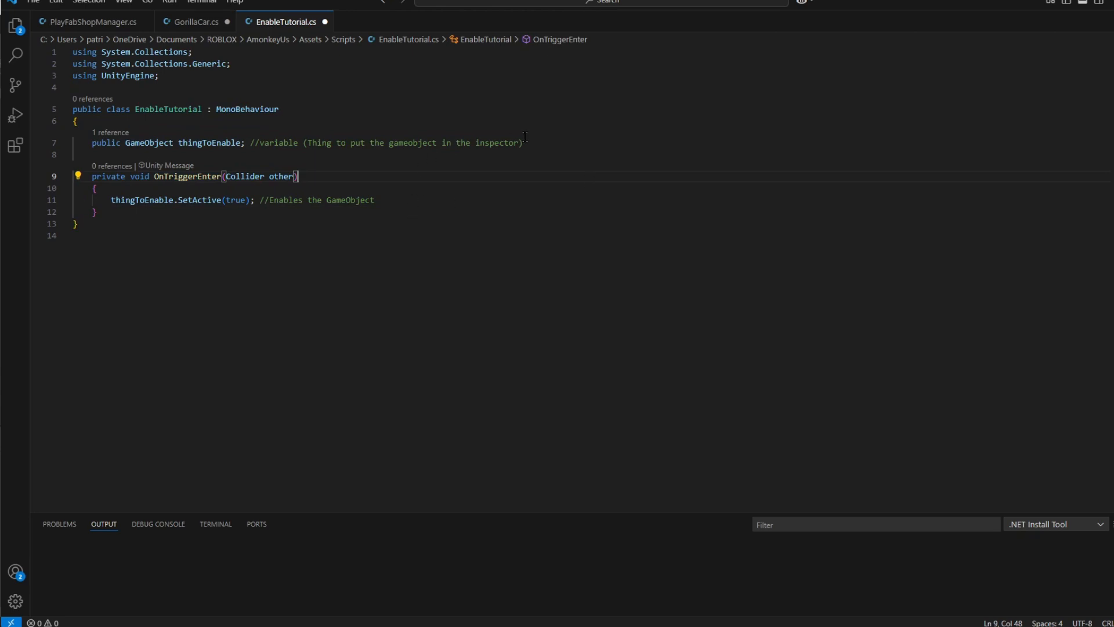
left_click_drag(250, 143, 527, 155)
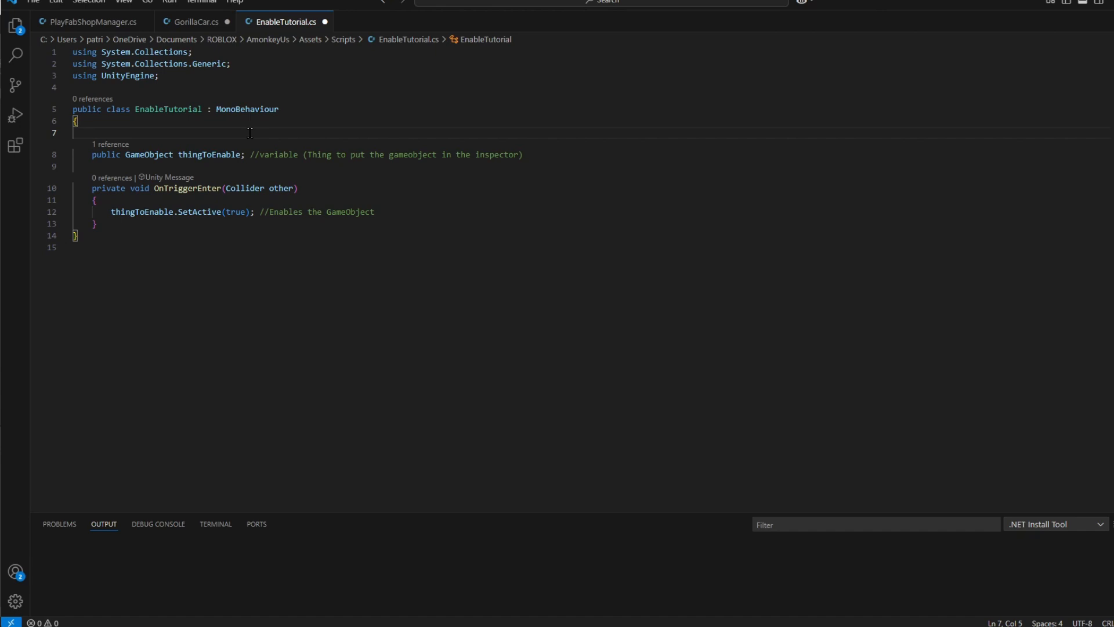
Add [Header("Put your game object to enable here!")] above thingToEnable.
type("Also because its simple and why not")
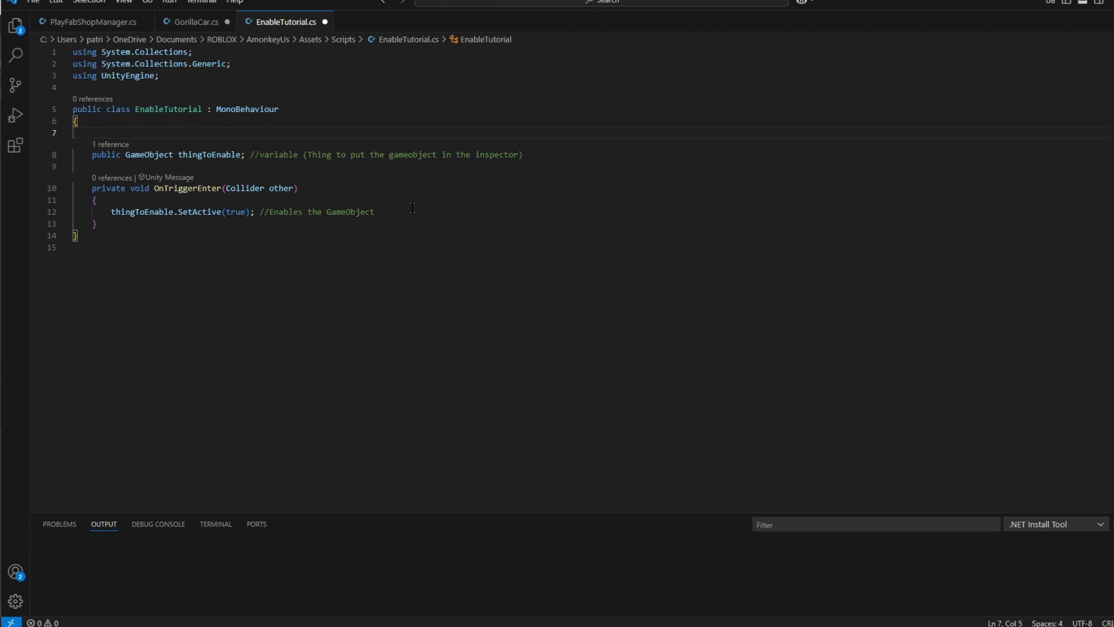
type("90")
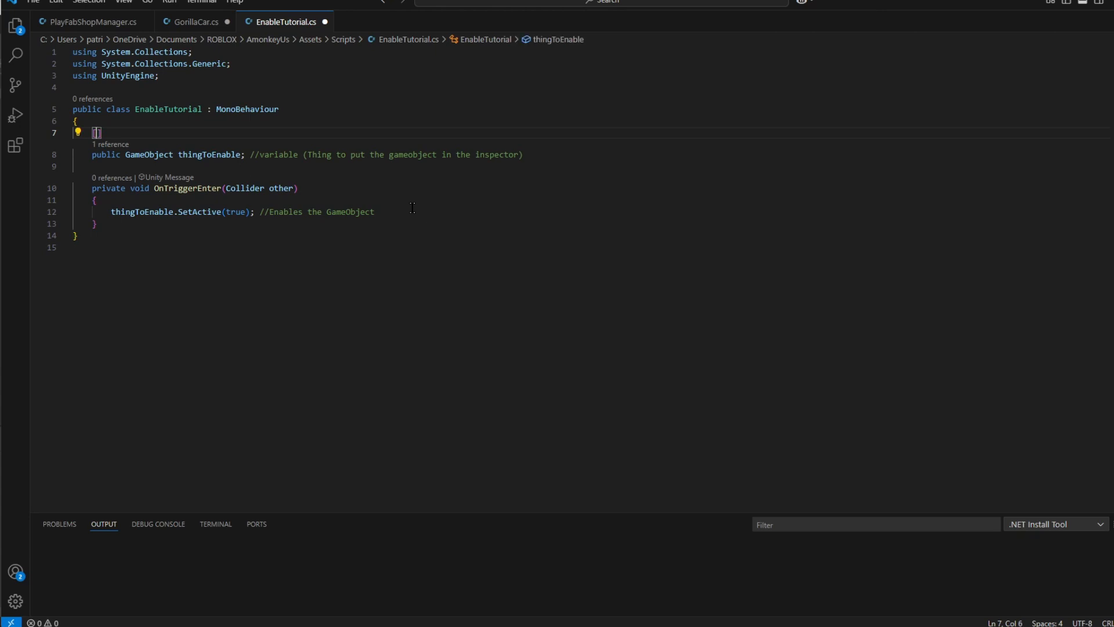
type("Heqa")
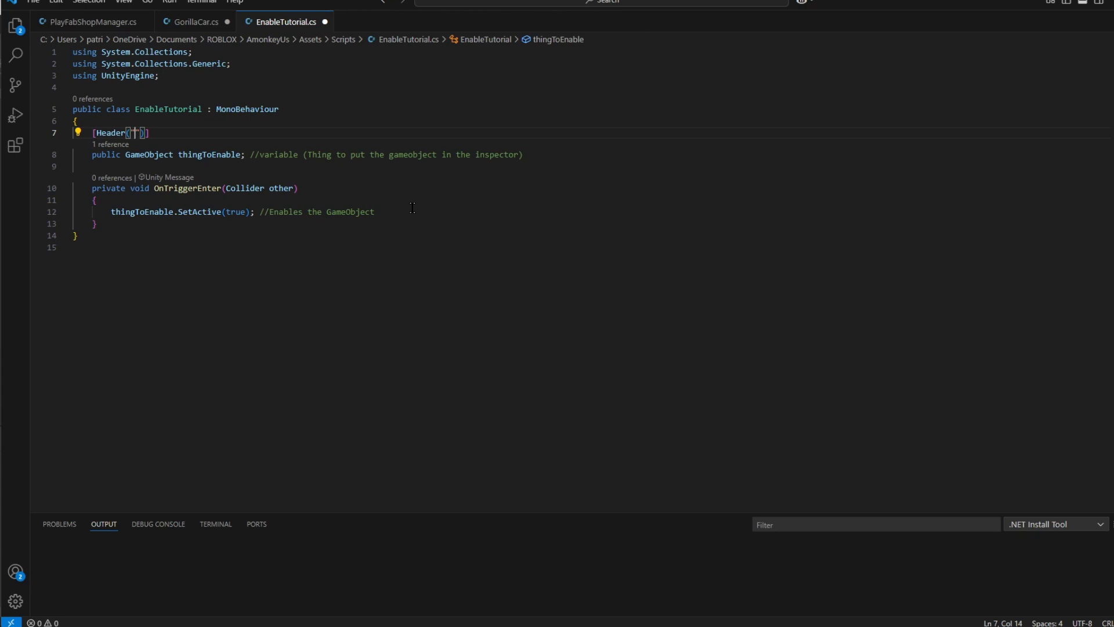
type("Put your")
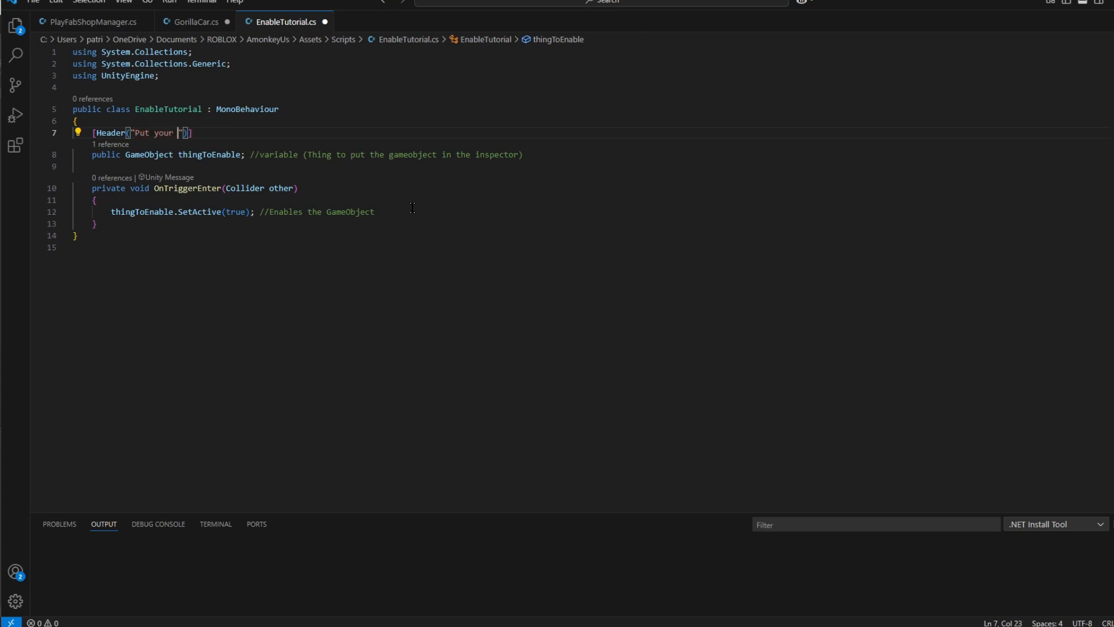
type("game object to")
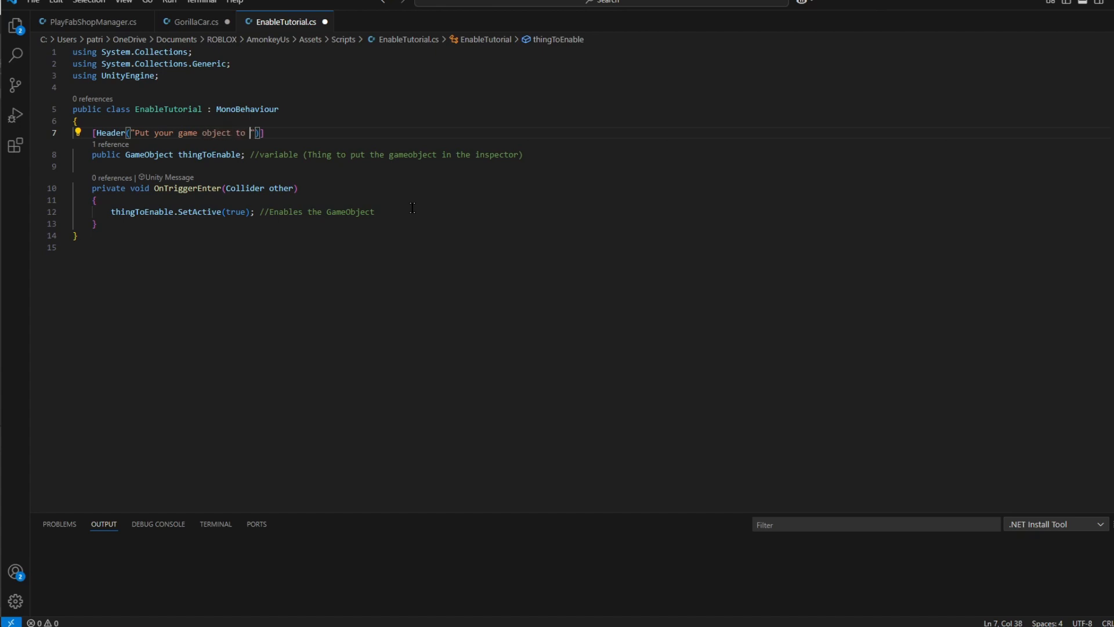
type("enable here@")
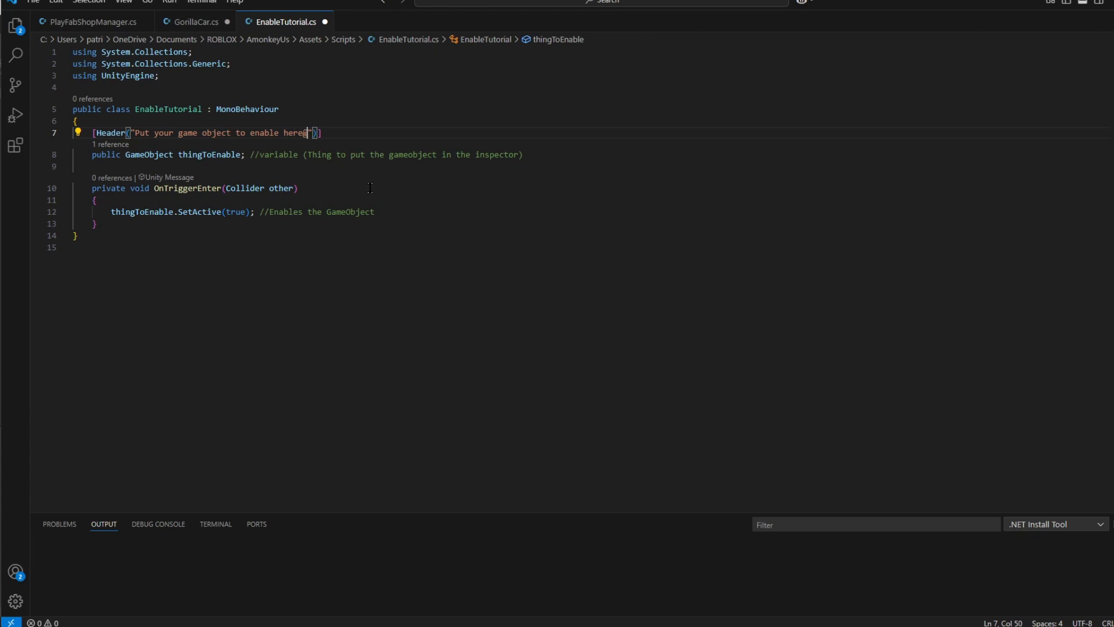
key("ctrl+a")
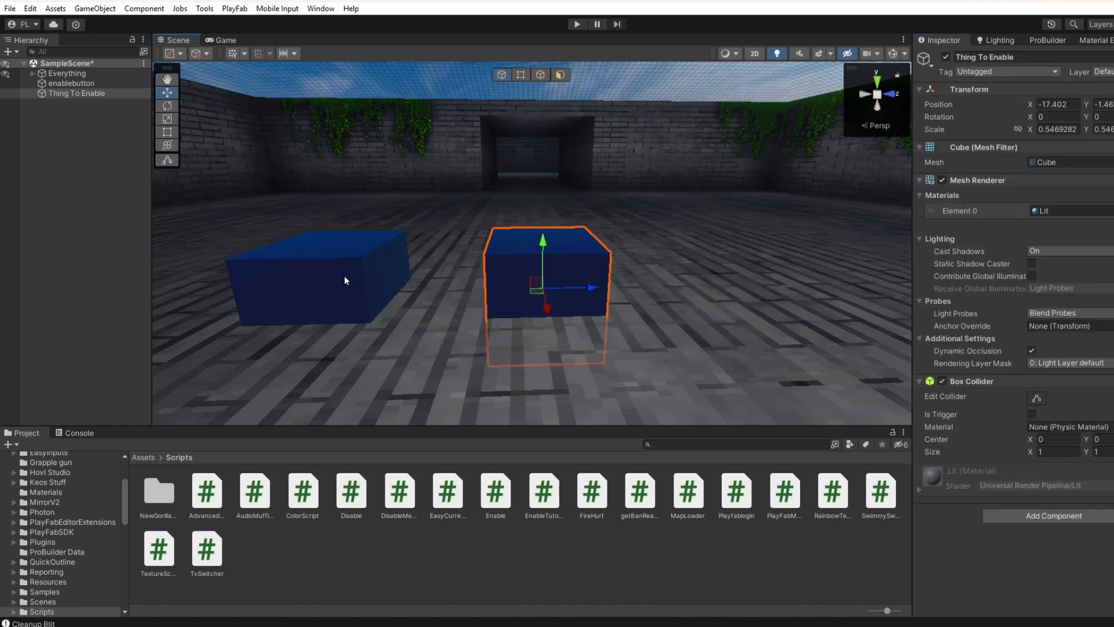
Select enablebutton to see the 'Put your game object to enable here!' header in the Inspector.
left_click(70, 83)
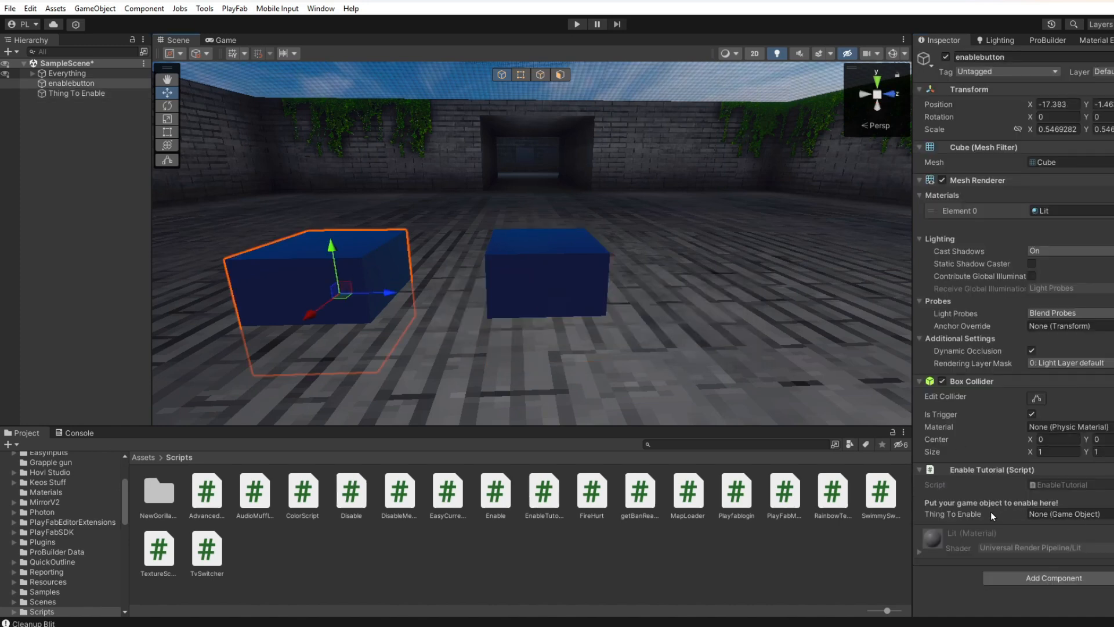
mouse_move(374, 259)
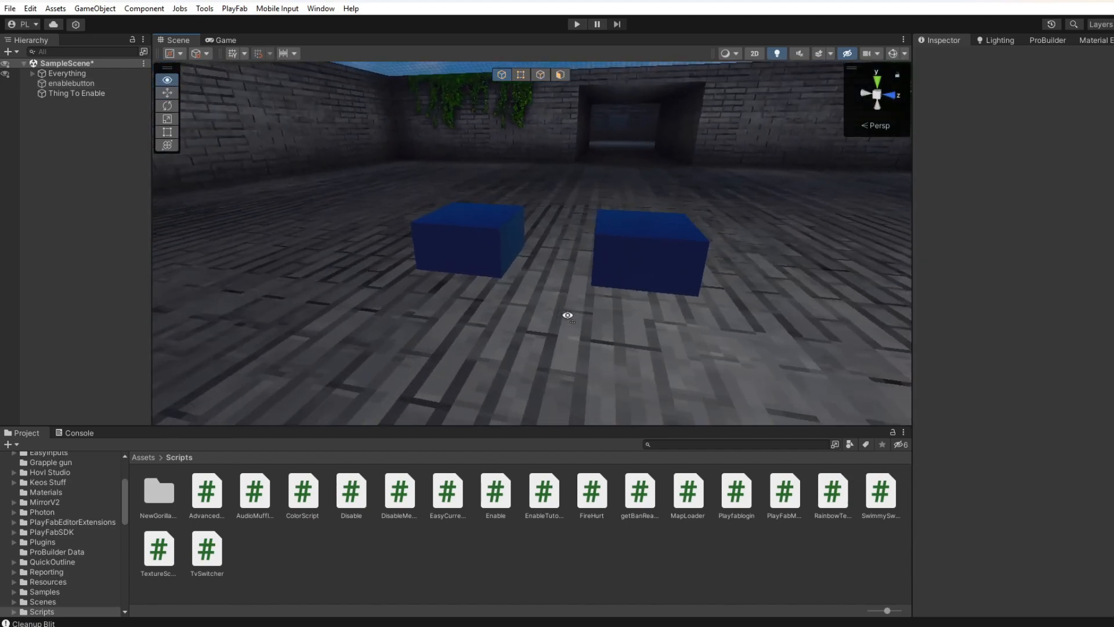
Deactivate the Thing To Enable cube, enter play mode, and move the right hand onto enablebutton.
left_click(76, 92)
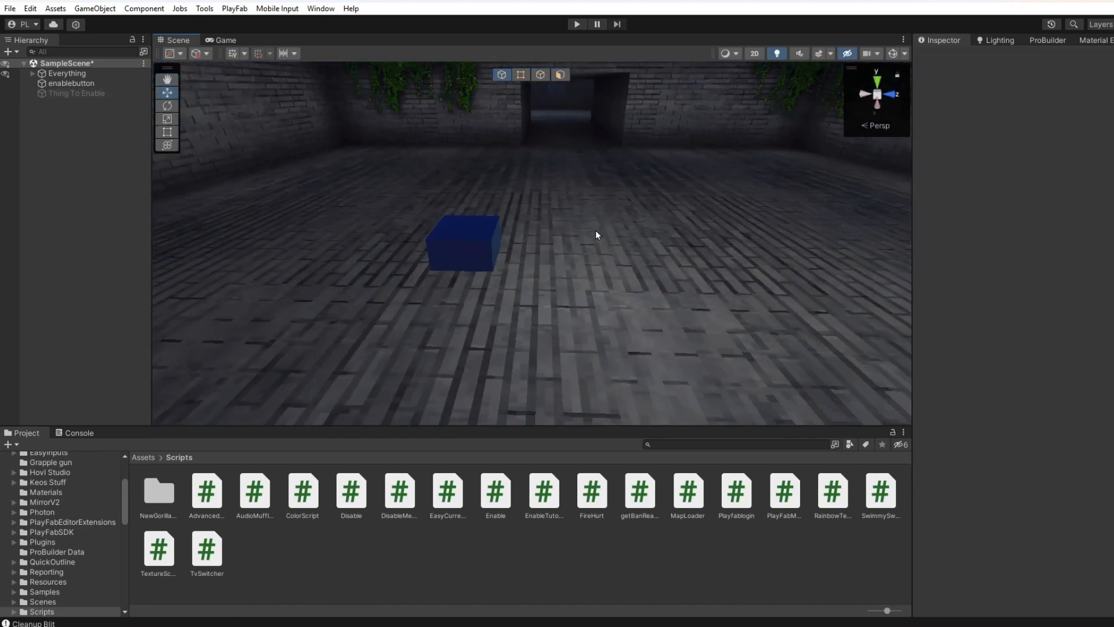
left_click(576, 23)
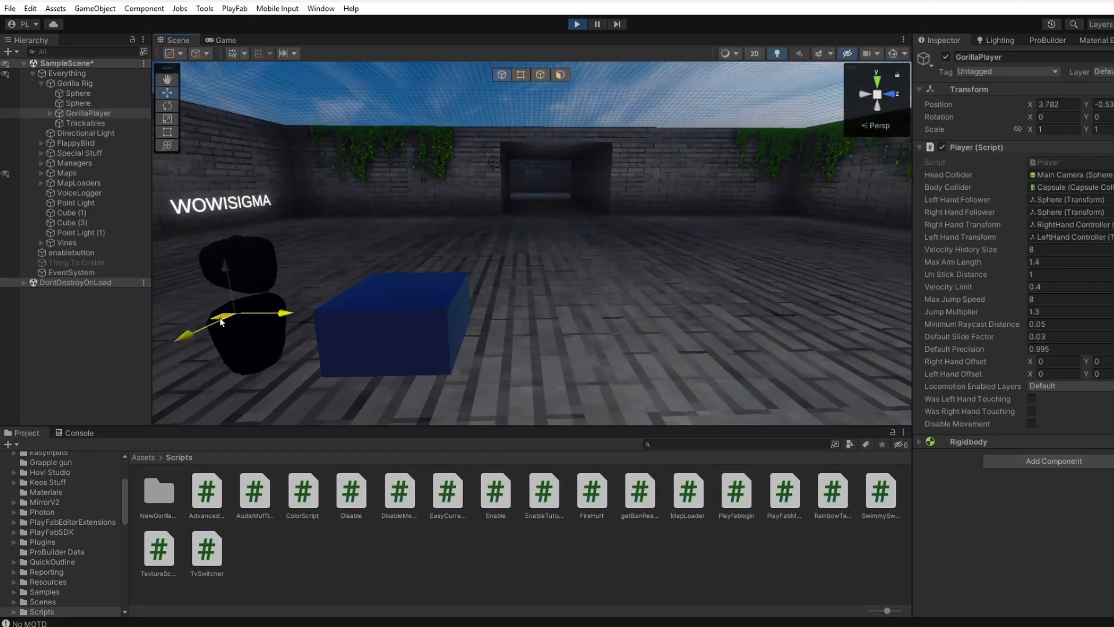
left_click(111, 142)
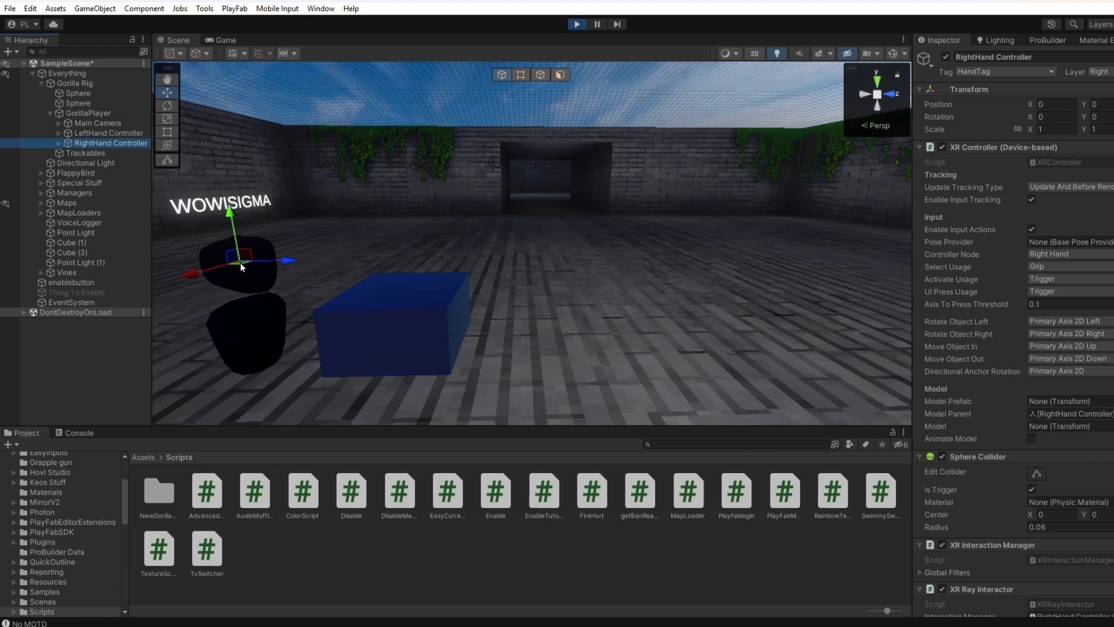
left_click_drag(241, 262, 370, 273)
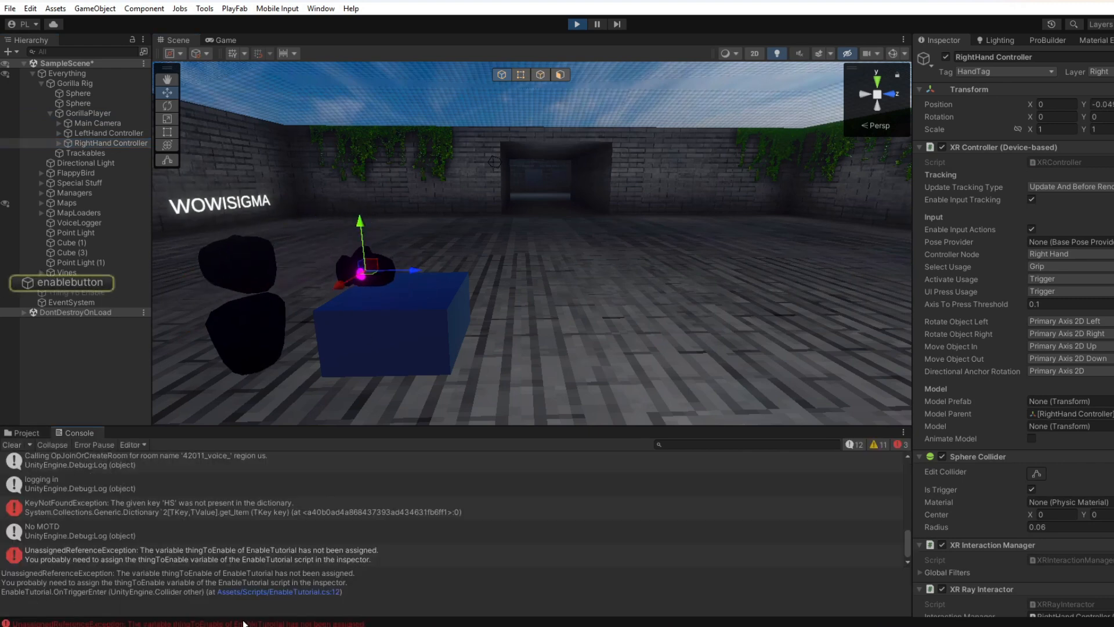
Assign Thing To Enable to enablebutton's Thing To Enable field and touch the button again.
left_click(71, 282)
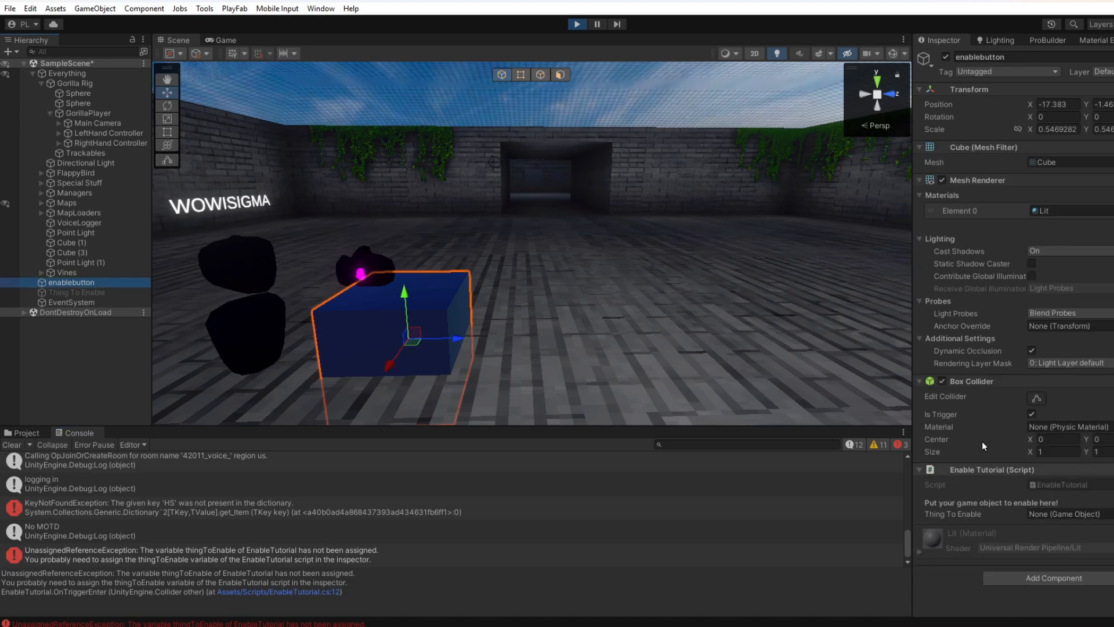
left_click(76, 292)
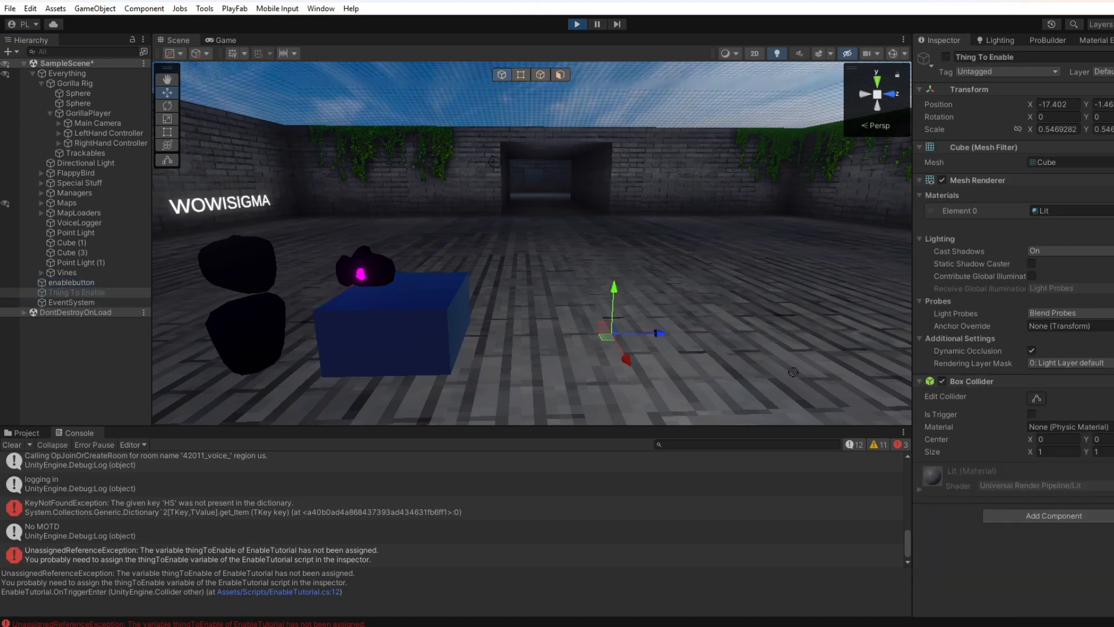
left_click(70, 282)
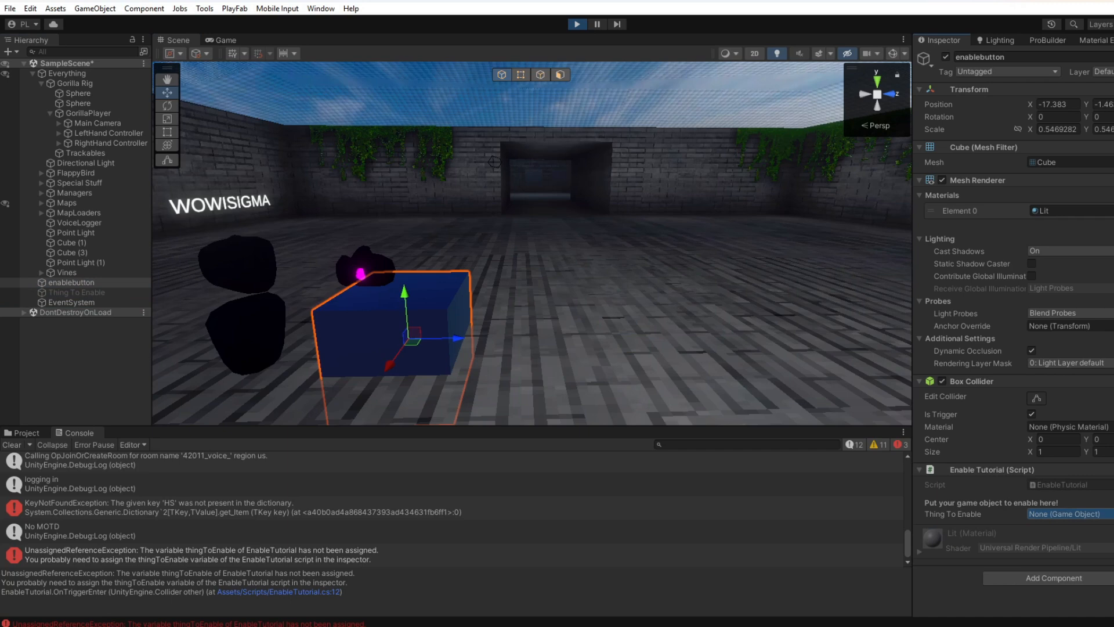
left_click(25, 433)
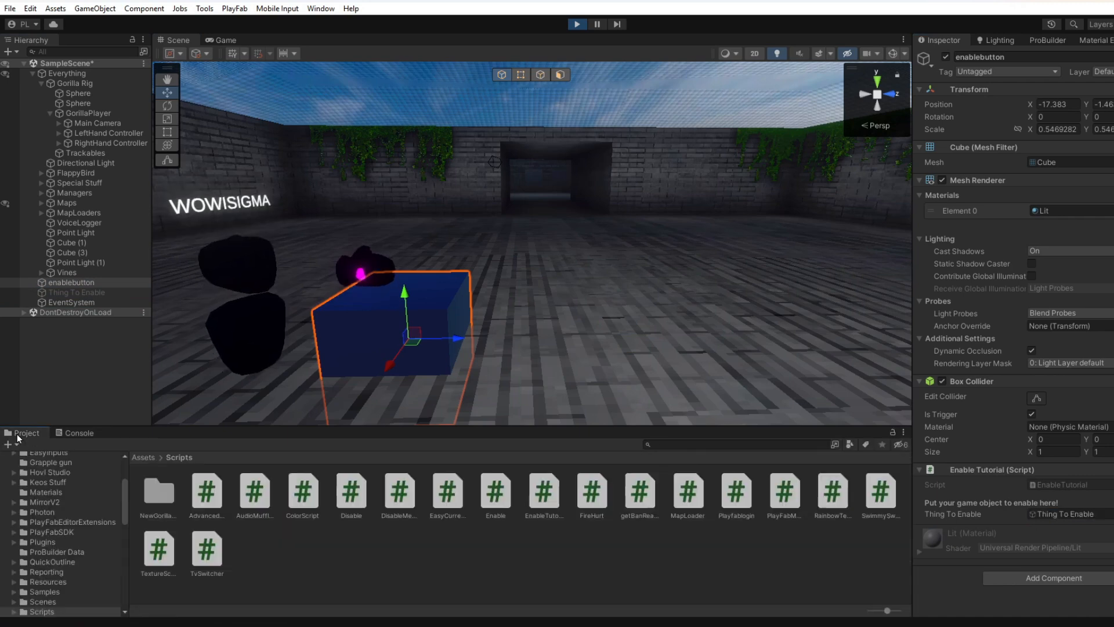
left_click(110, 142)
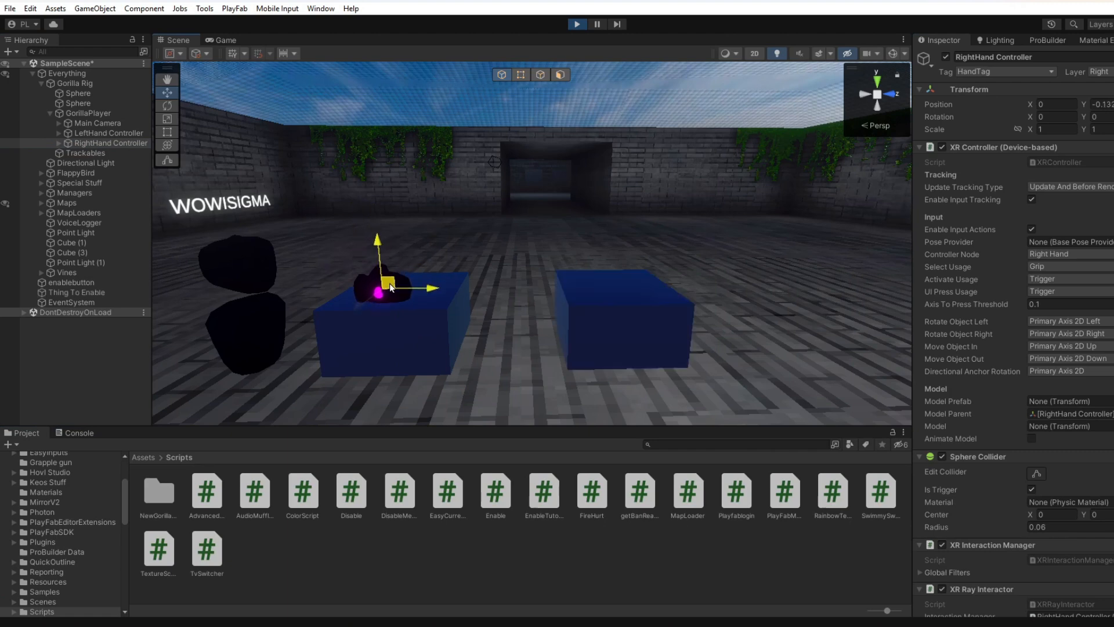
left_click(70, 283)
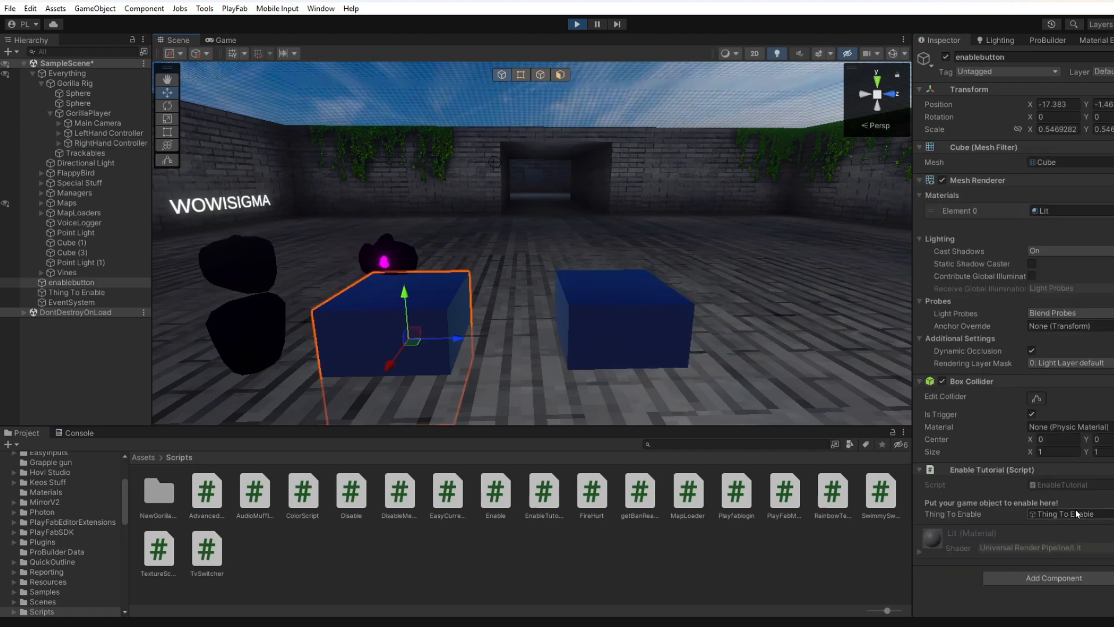
left_click(111, 143)
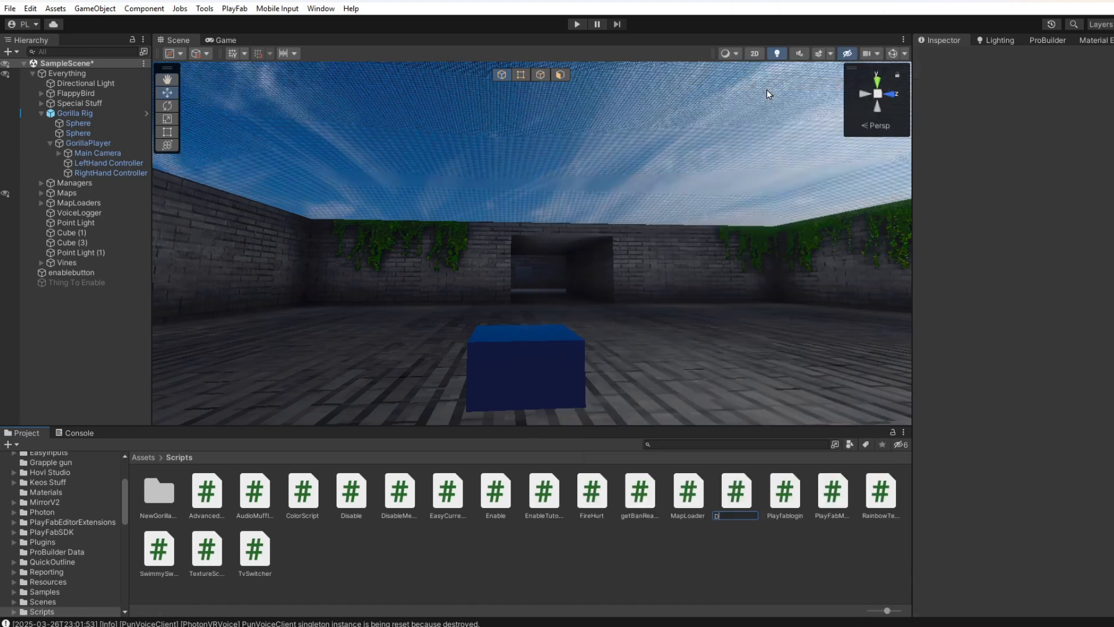
Name the new C# script DisableTutorial and open it in Visual Studio Code.
type("Disable Tu")
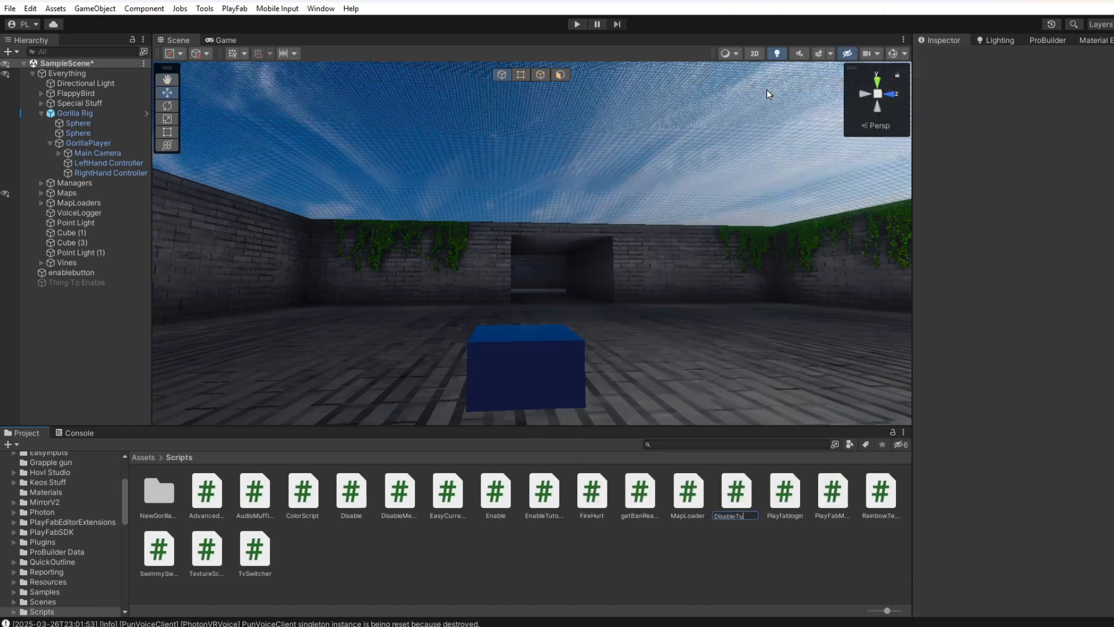
left_click(447, 491)
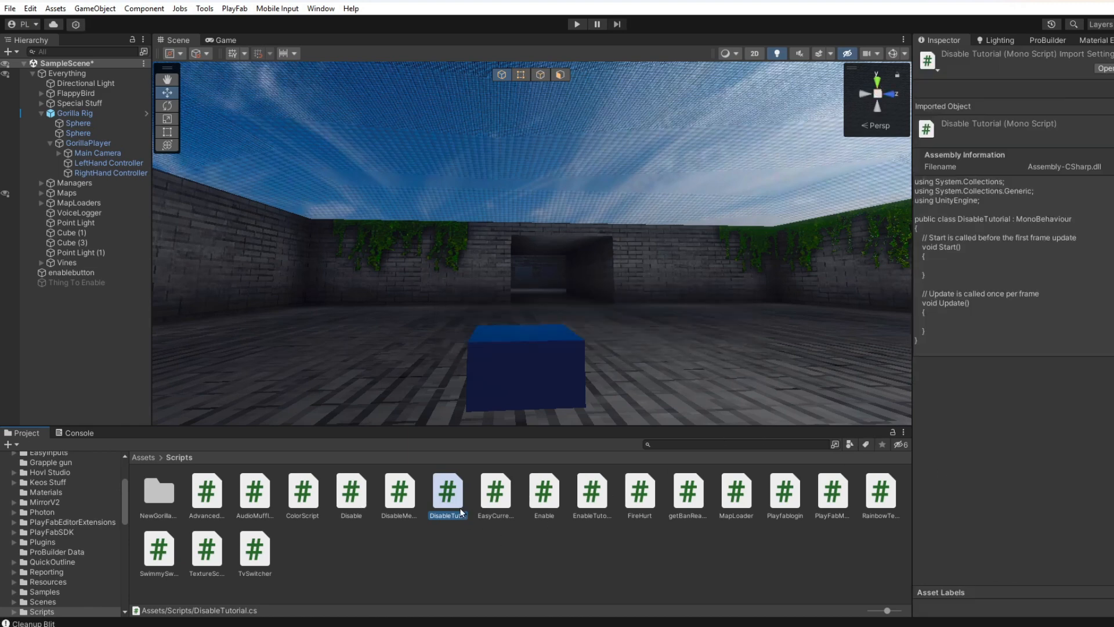
double_click(447, 491)
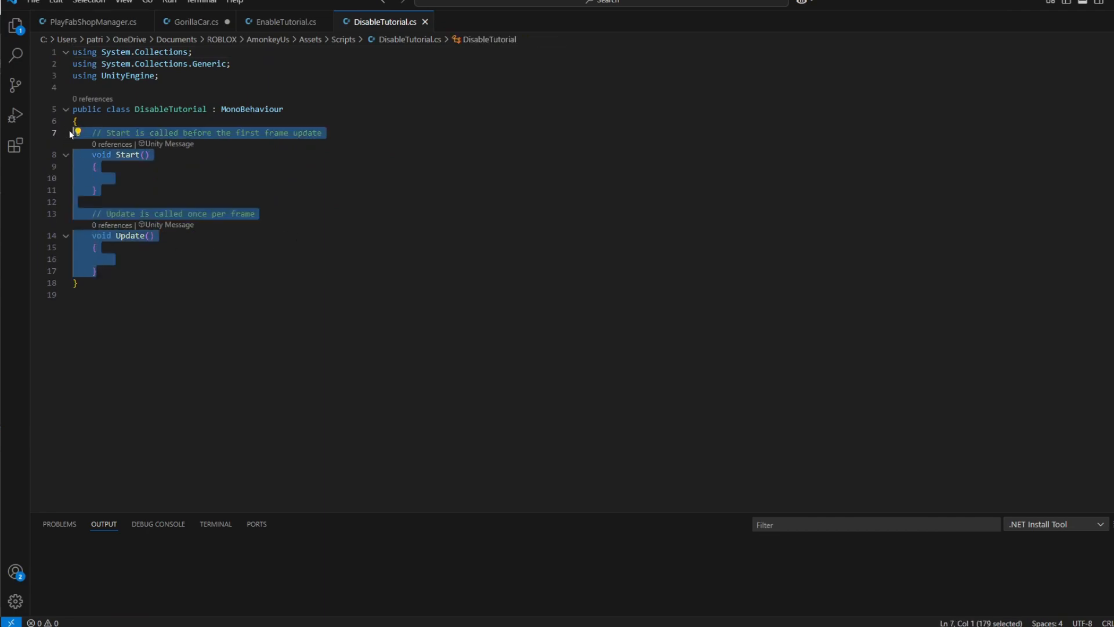
Replace the default Start and Update code with a public GameObject thingToDisable field.
key("Delete")
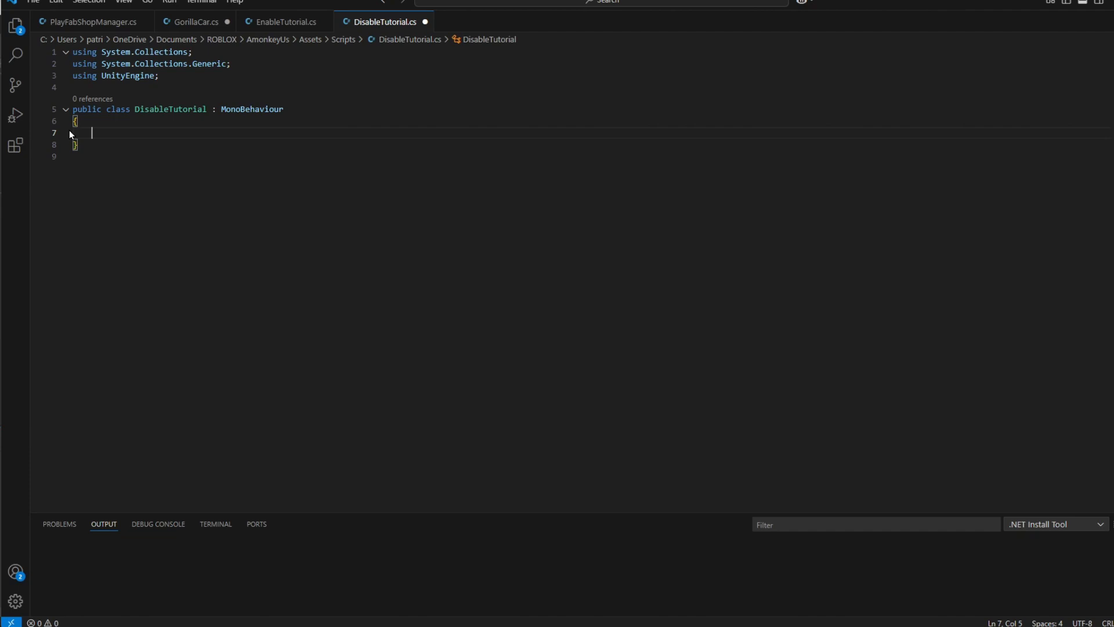
type("public Ga")
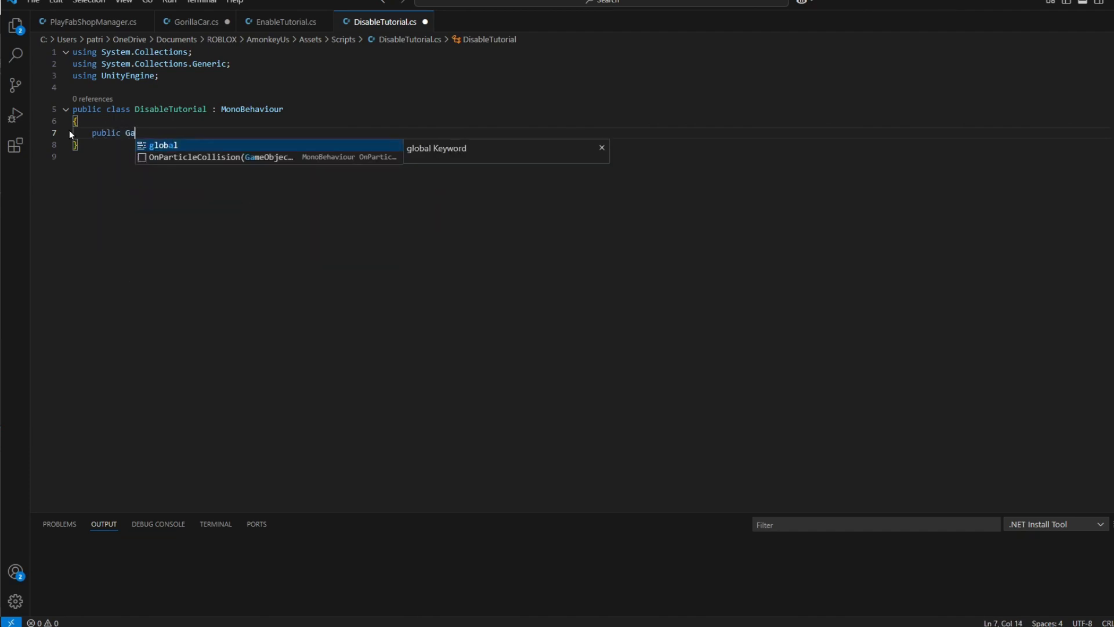
type("meObject")
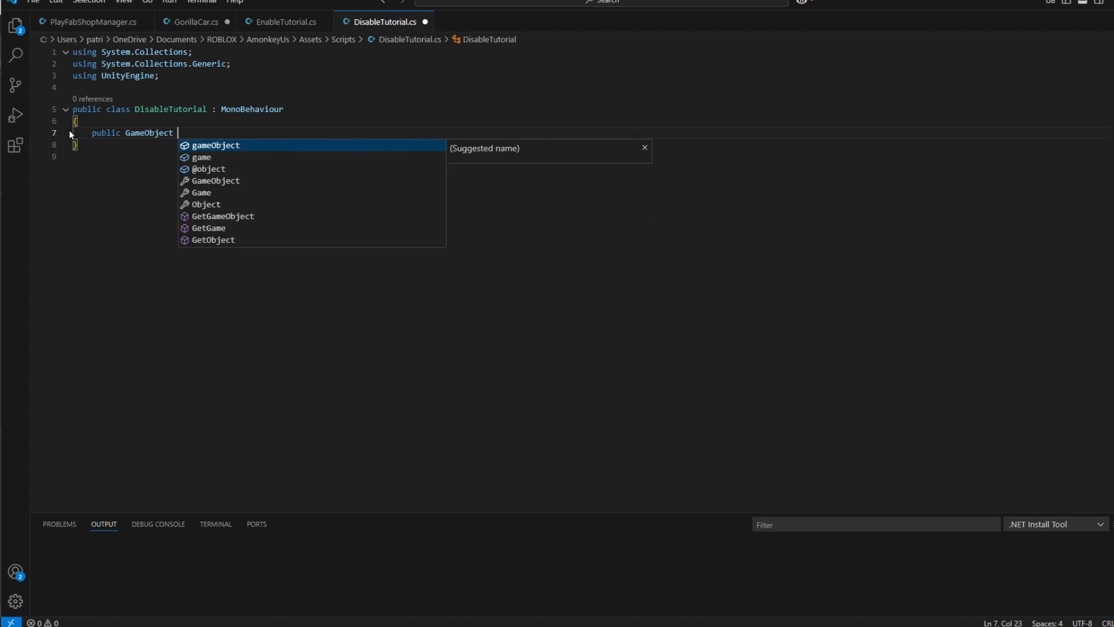
type("thingToDis")
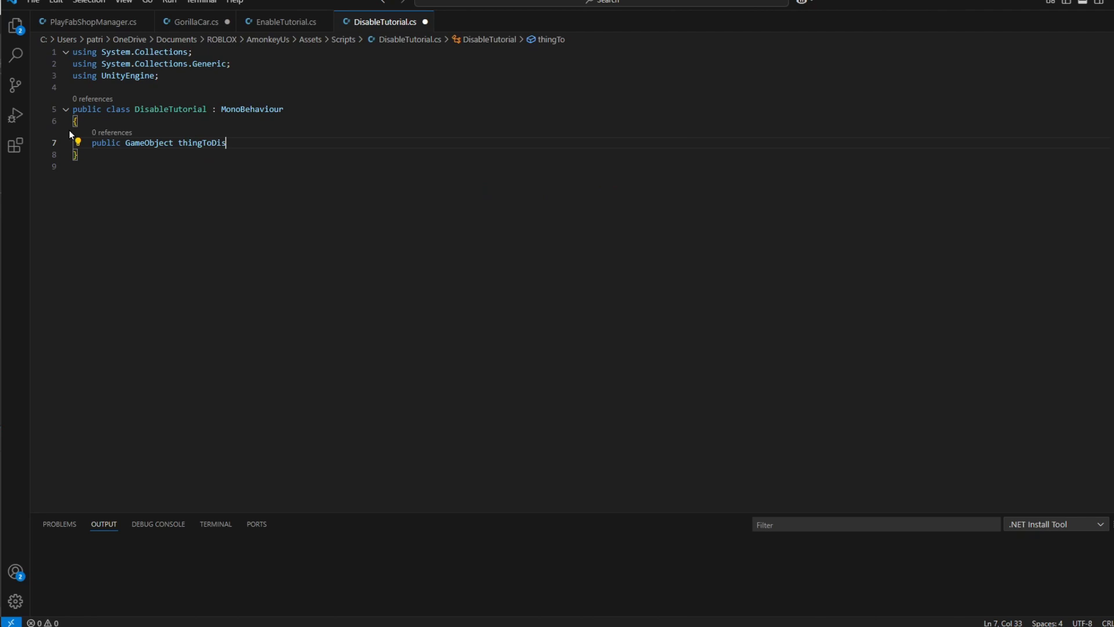
type("able;")
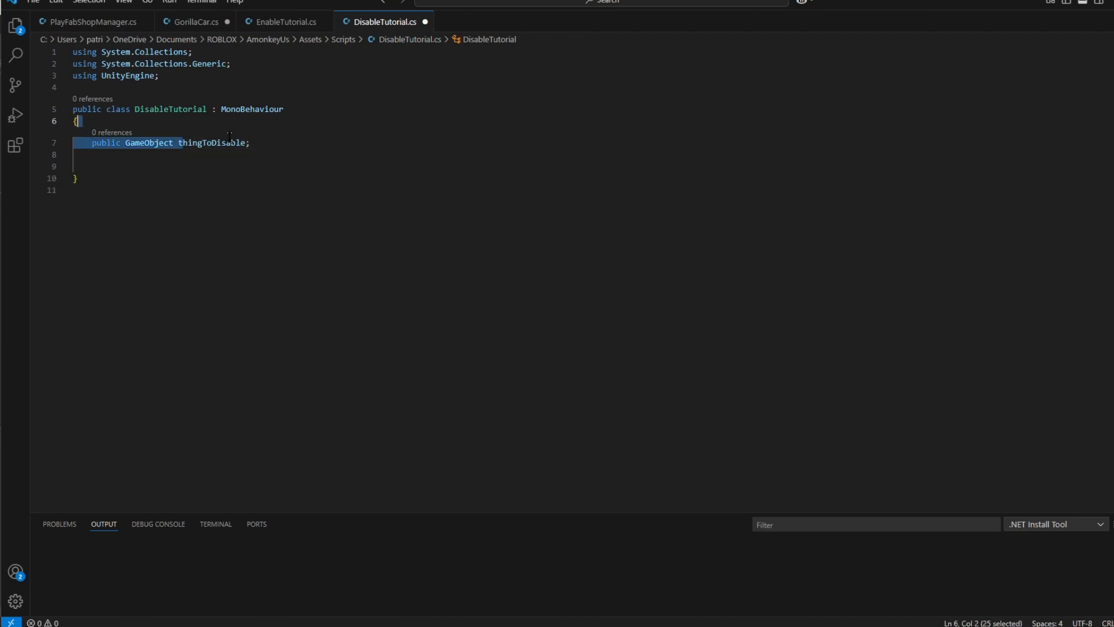
type("thi")
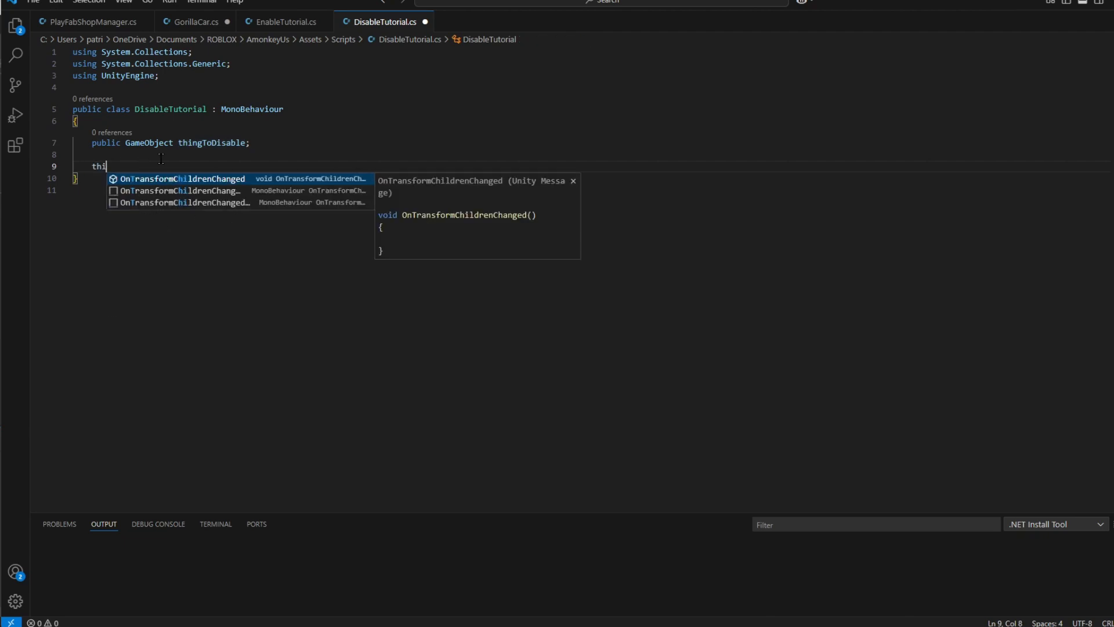
type("n")
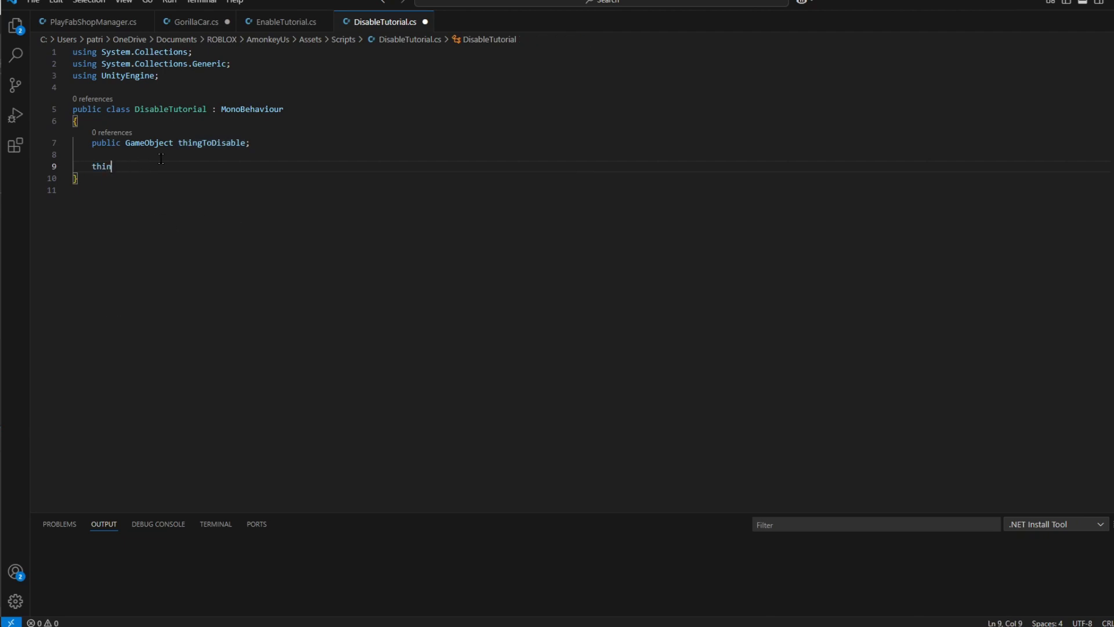
key("BackSpace")
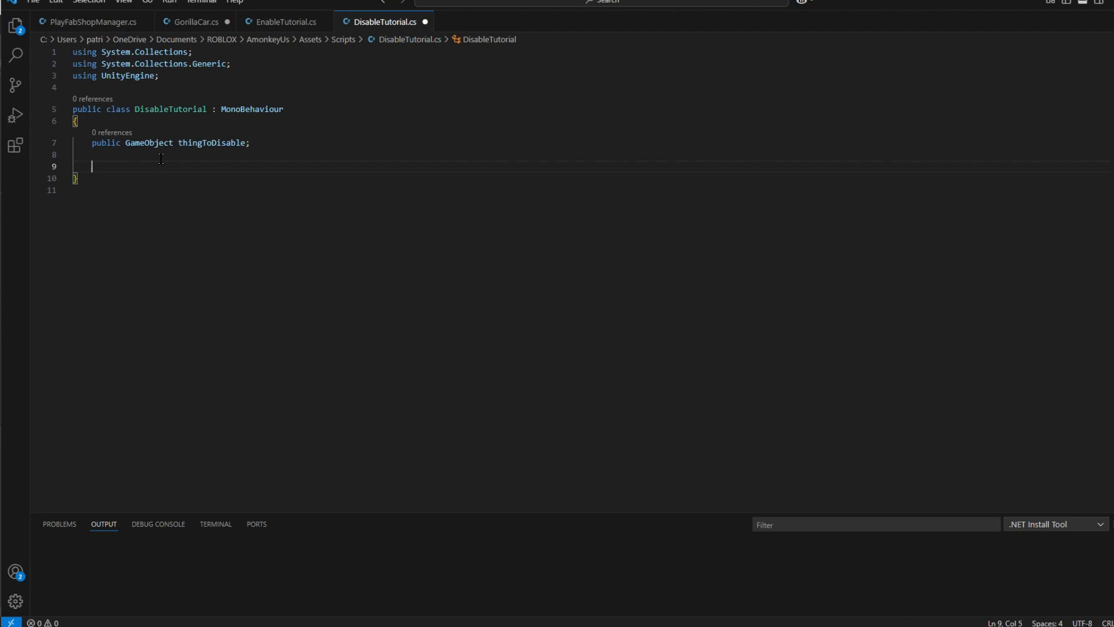
Add OnTriggerEnter calling thingToDisable.SetActive(false), with //variable and //disbales game onject! comments.
type("OnT")
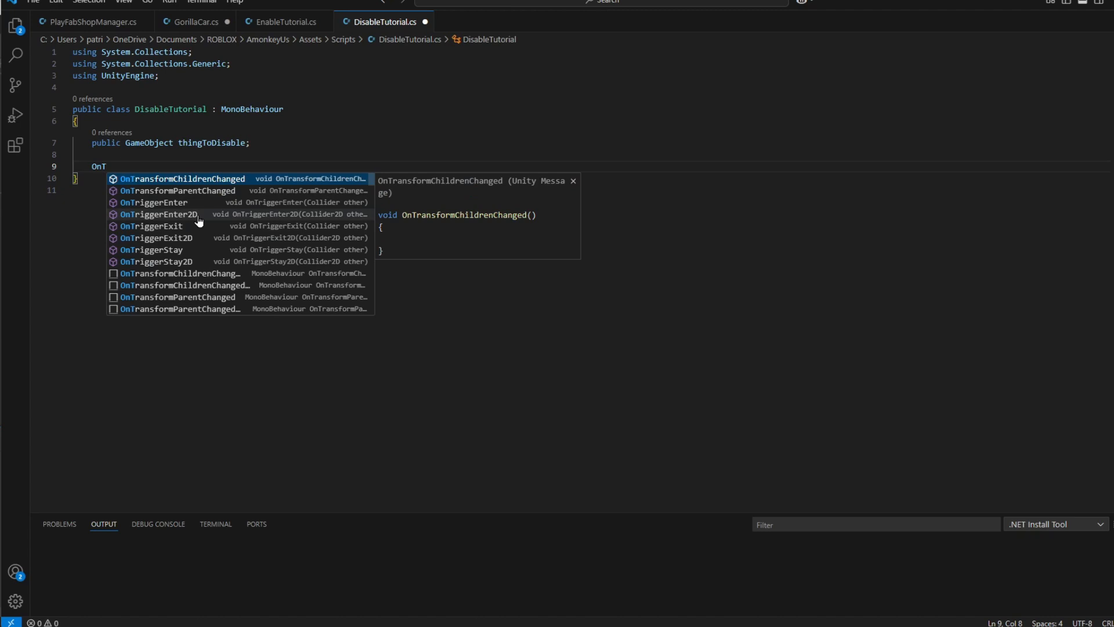
mouse_move(247, 237)
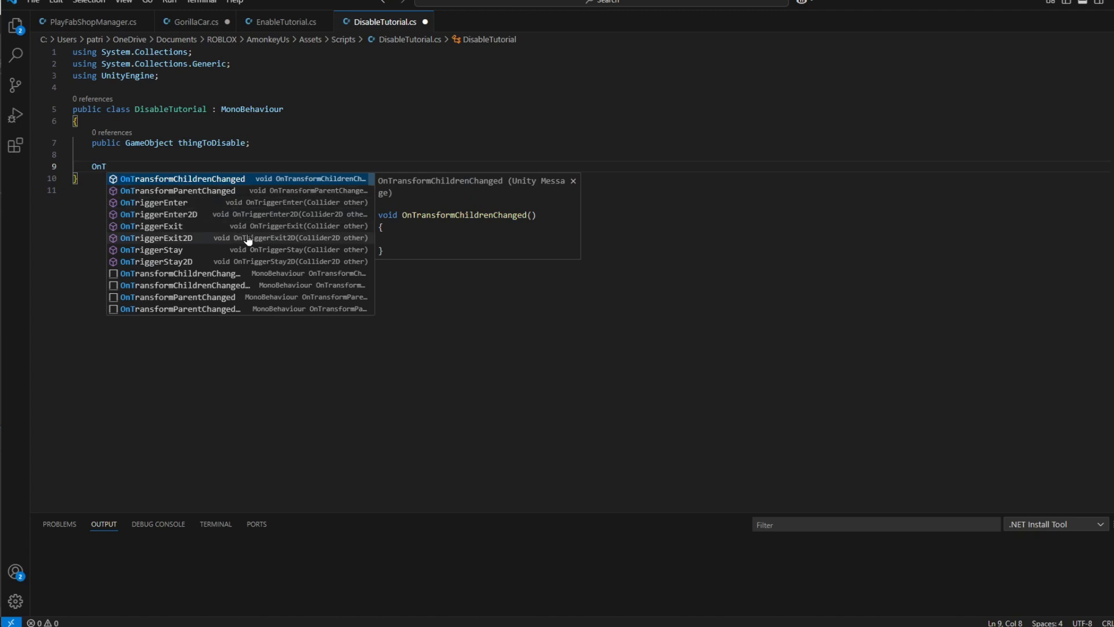
left_click(154, 202)
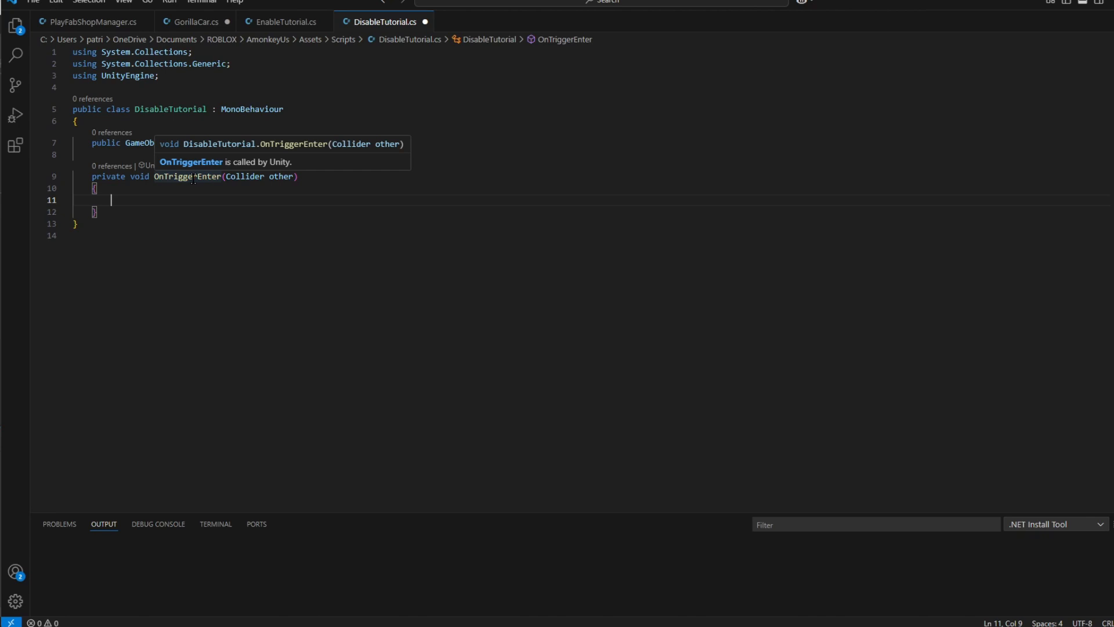
type("thingToDisable.SetActive(")
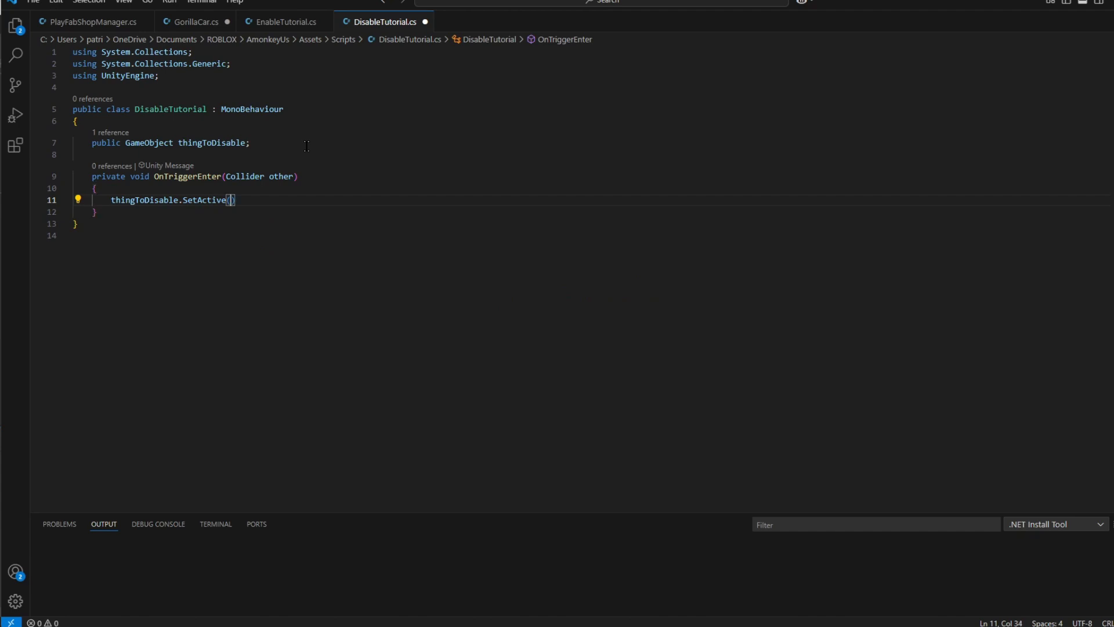
type("false")
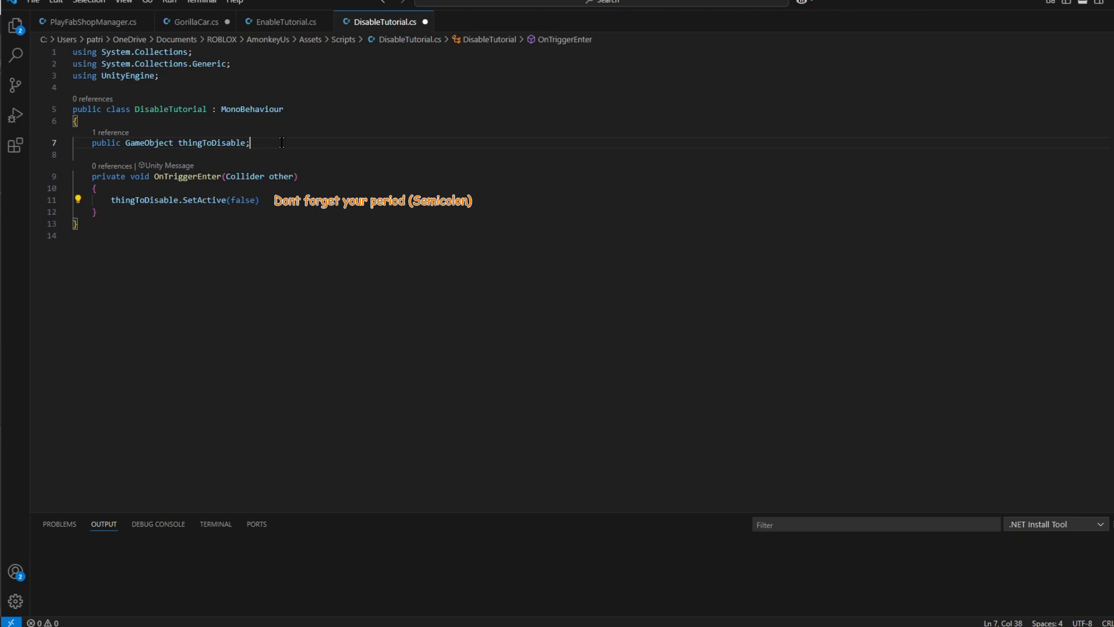
type("//variable")
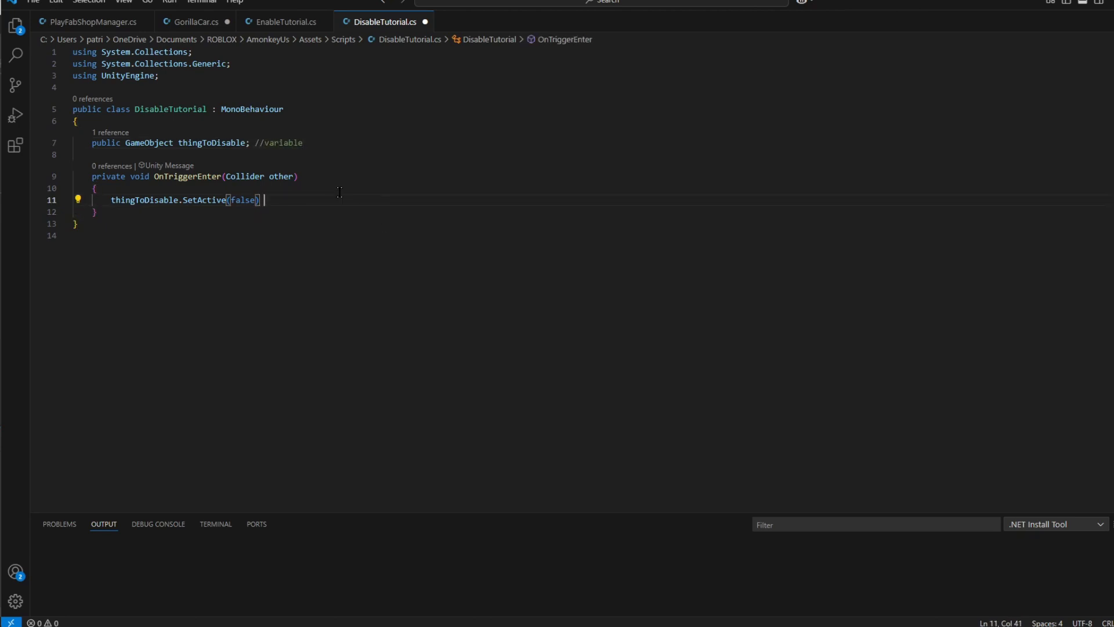
type("//disbales game on")
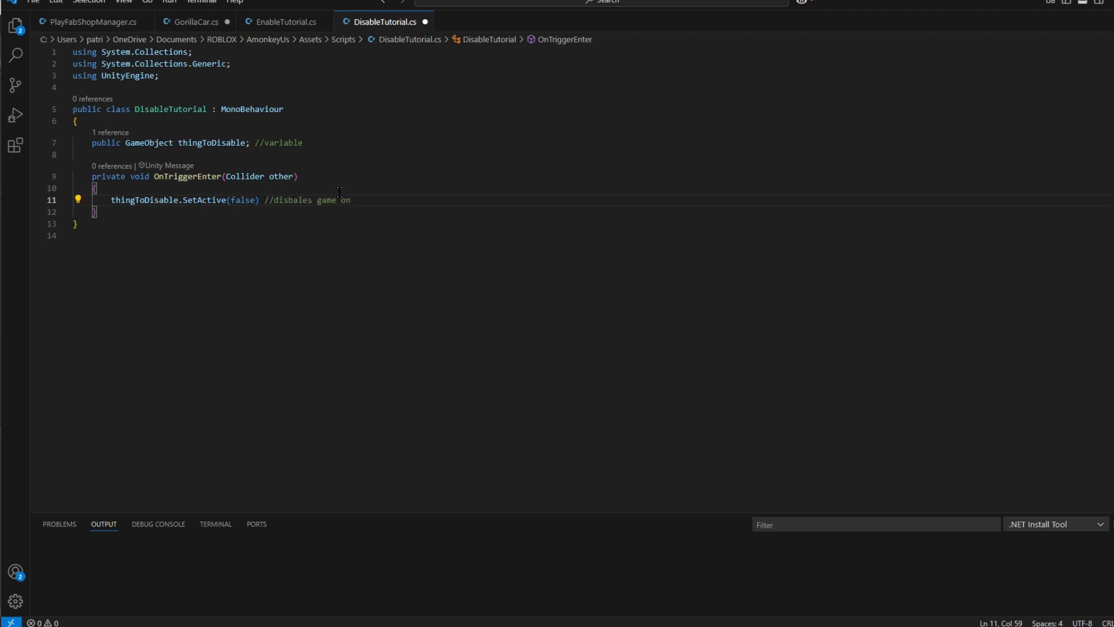
type("ject!")
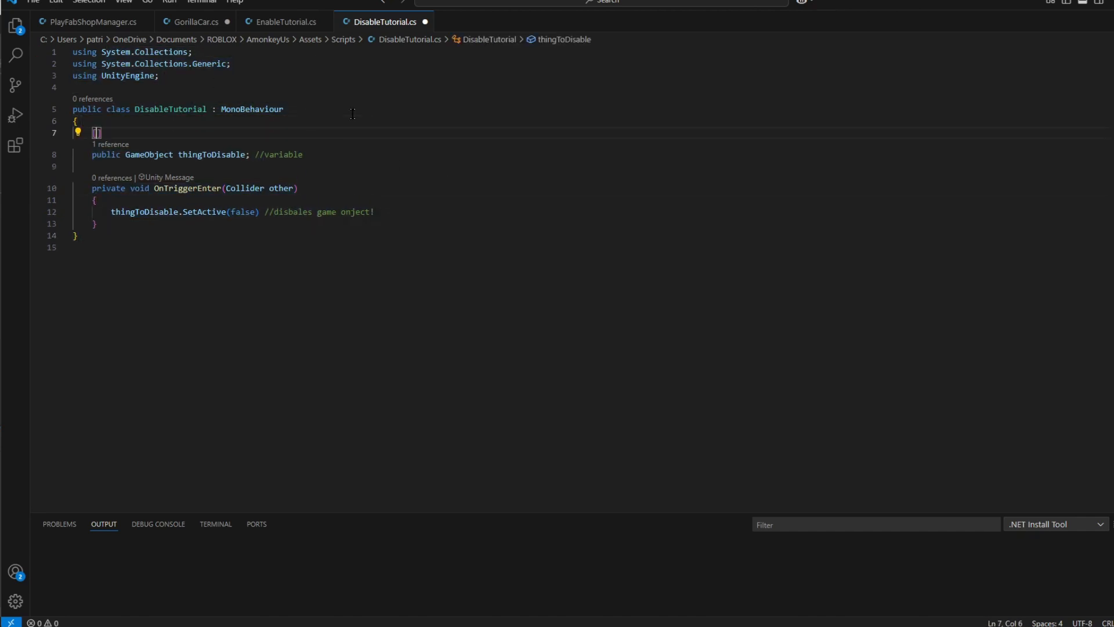
Add [Header("Put your game object to disable here!")] above the public GameObject field.
type("Header(")
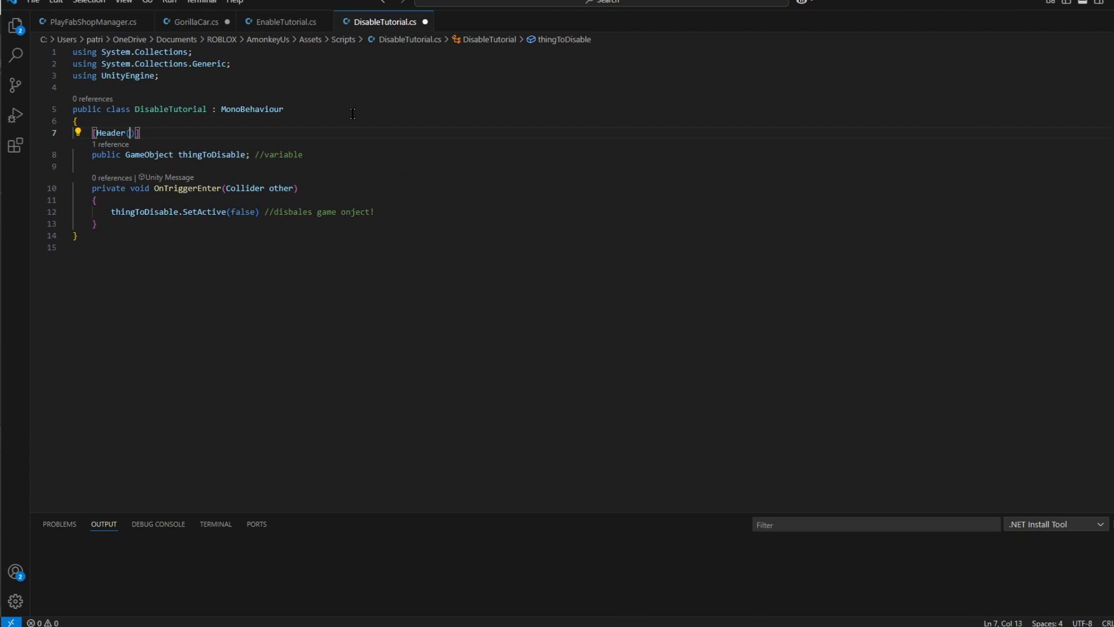
type("\"\"")
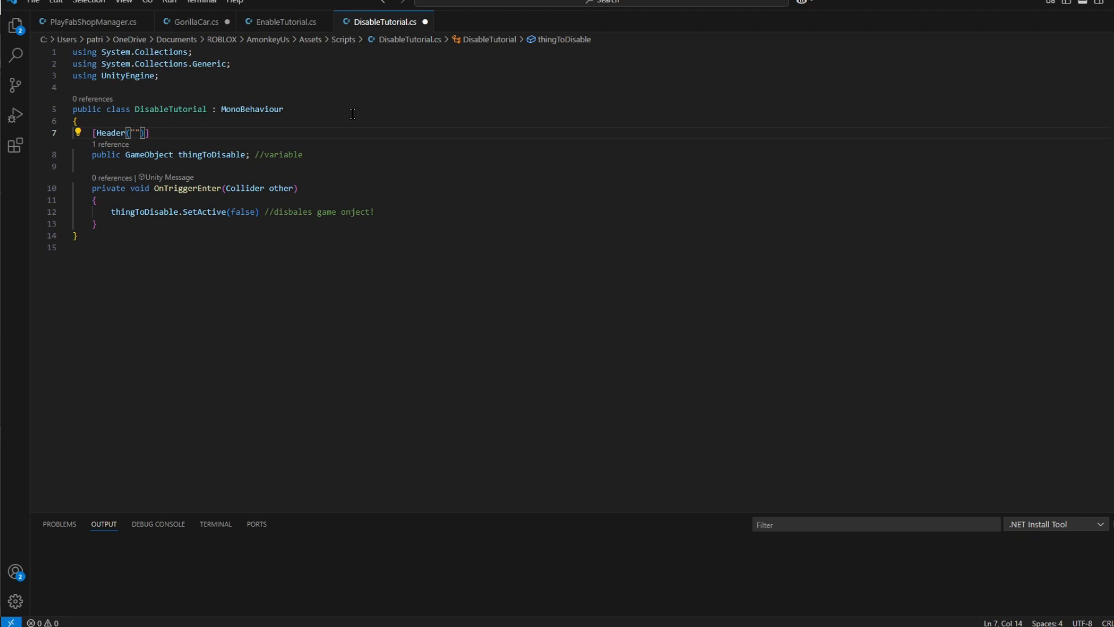
type("Put your game object to di")
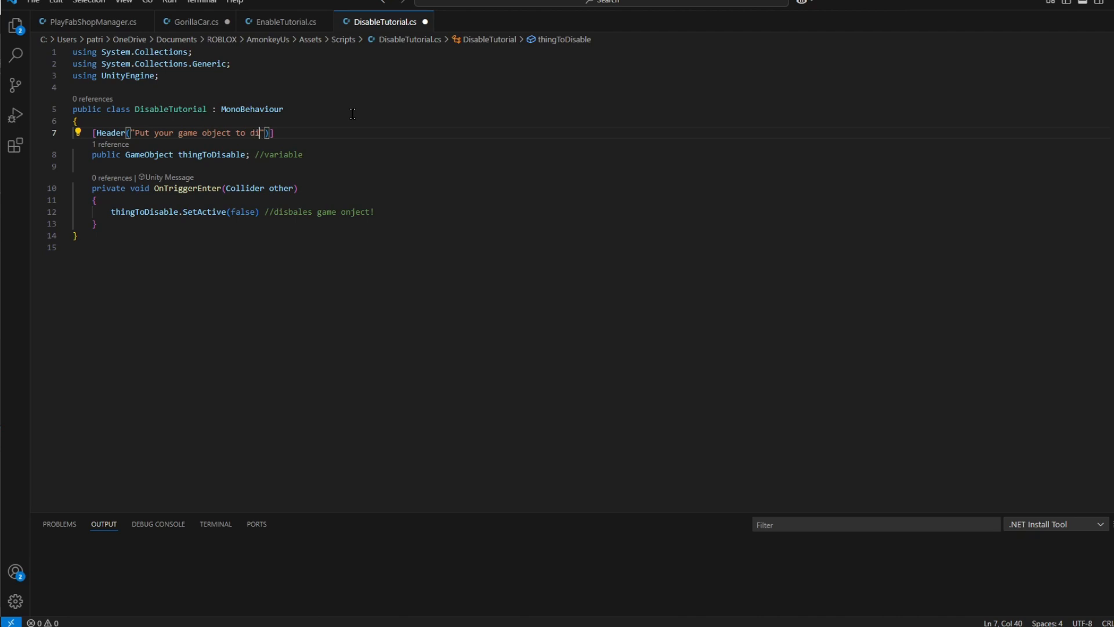
type("here")
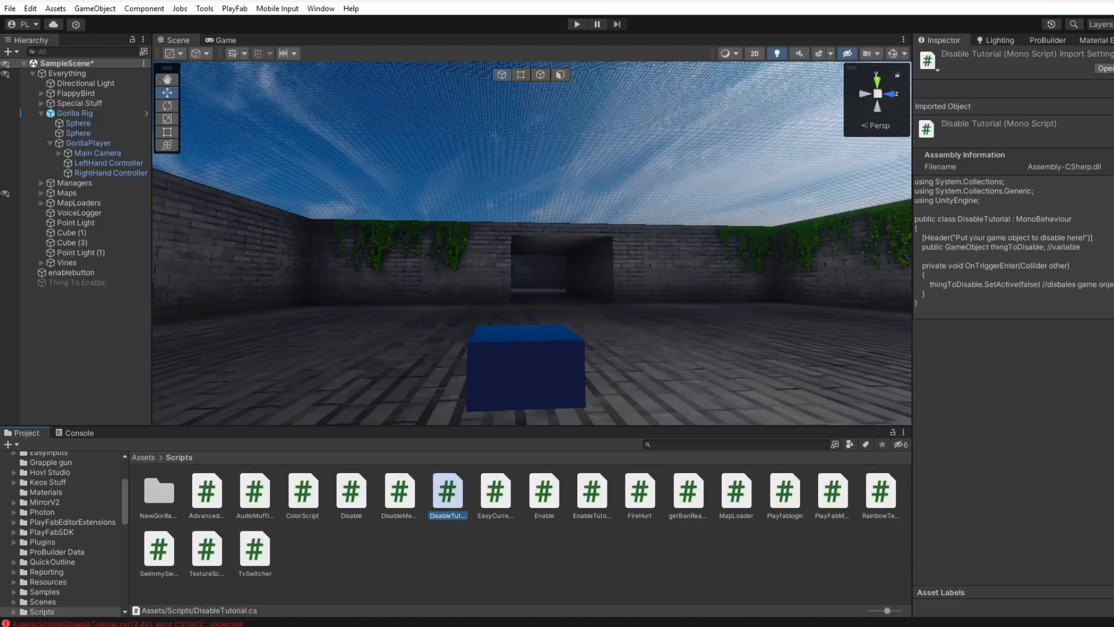
Jump from the CS1002 error and add the missing semicolon after SetActive(false).
double_click(447, 491)
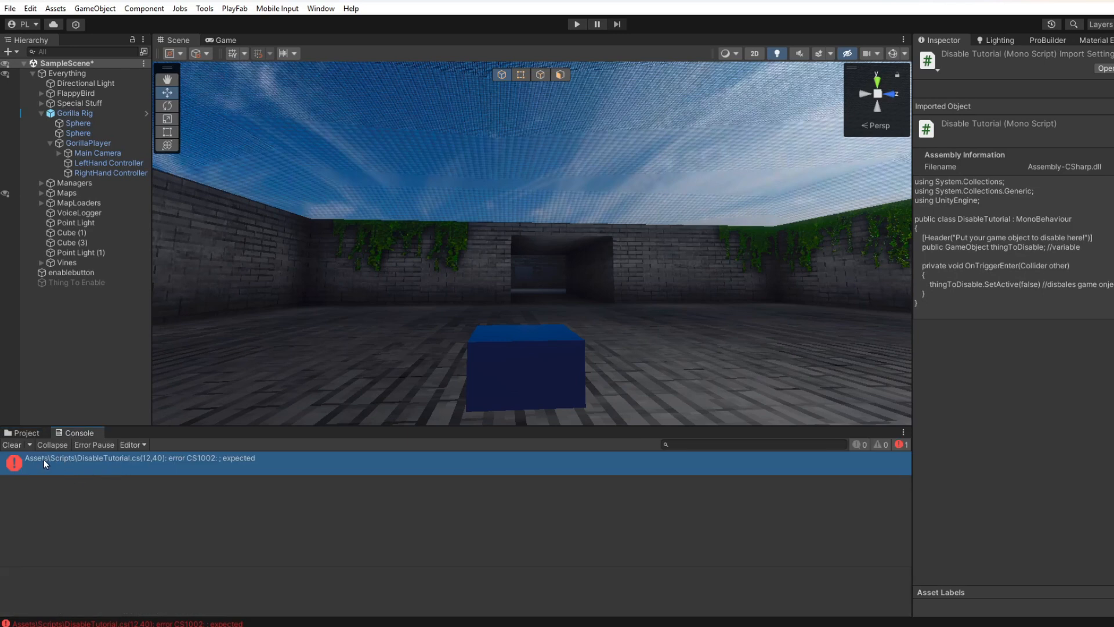
mouse_move(149, 467)
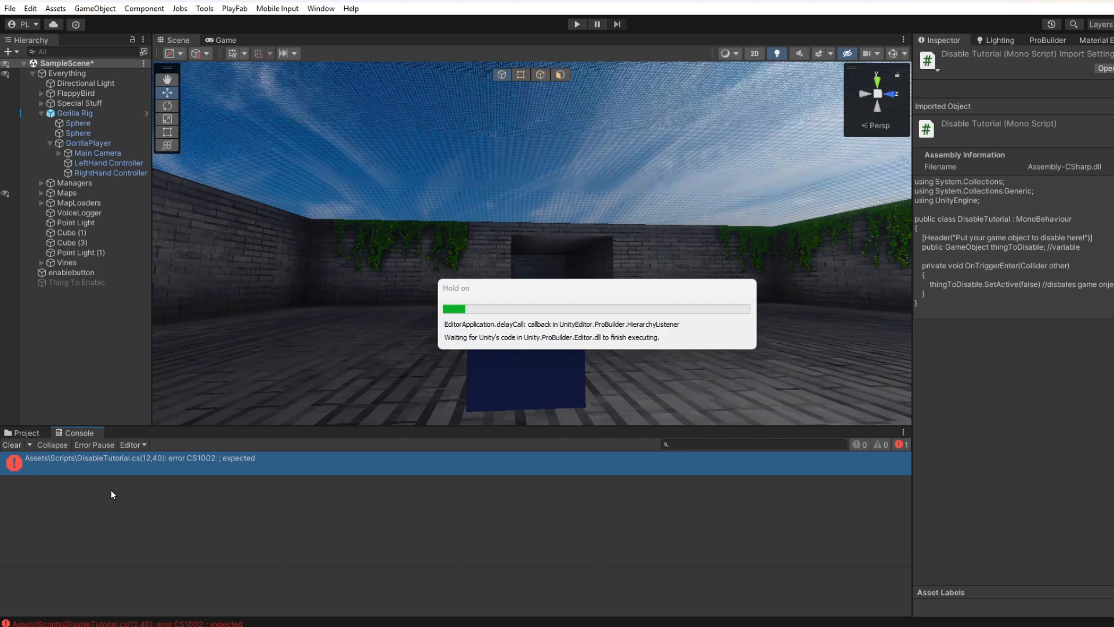
left_click(26, 432)
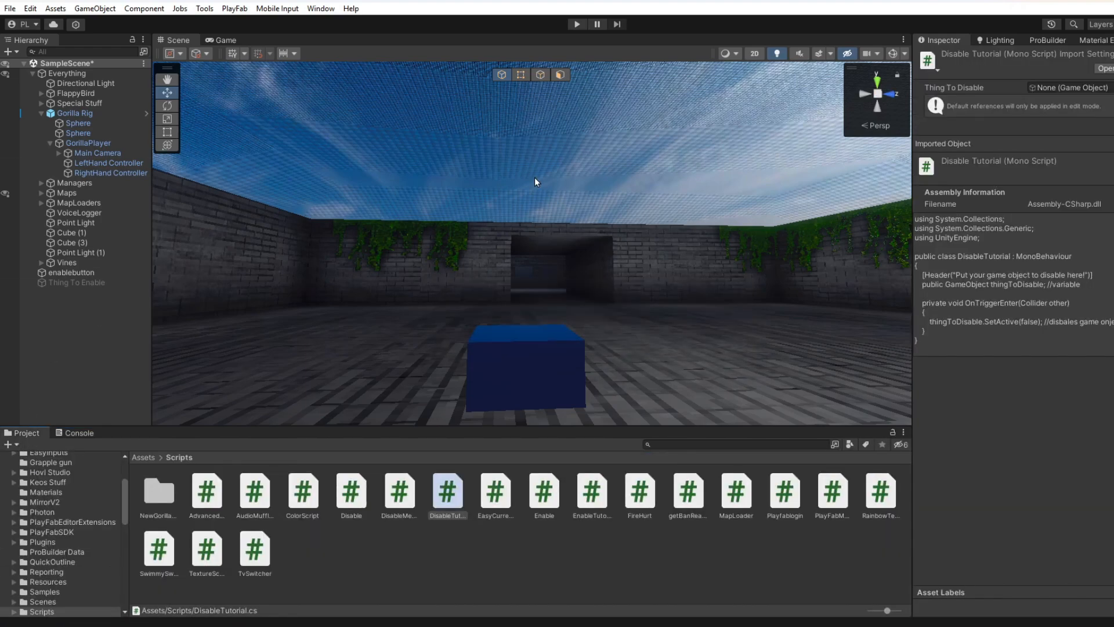
Duplicate enablebutton as disbalebutton with Disable Tutorial, both buttons targeting the renamed thingtotoggle.
left_click(71, 272)
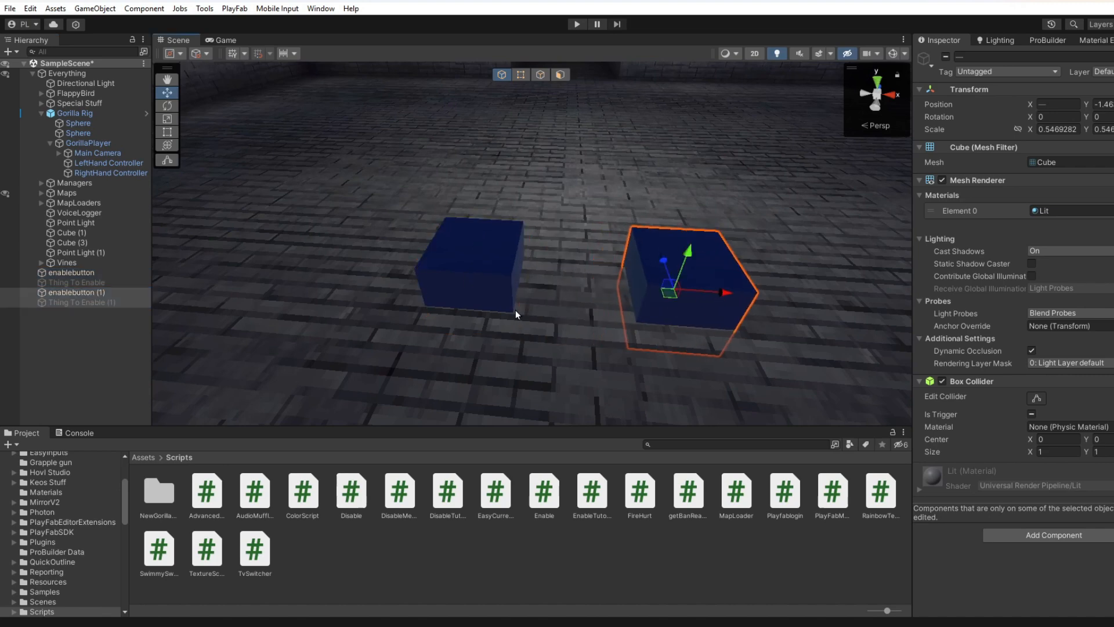
left_click(76, 302)
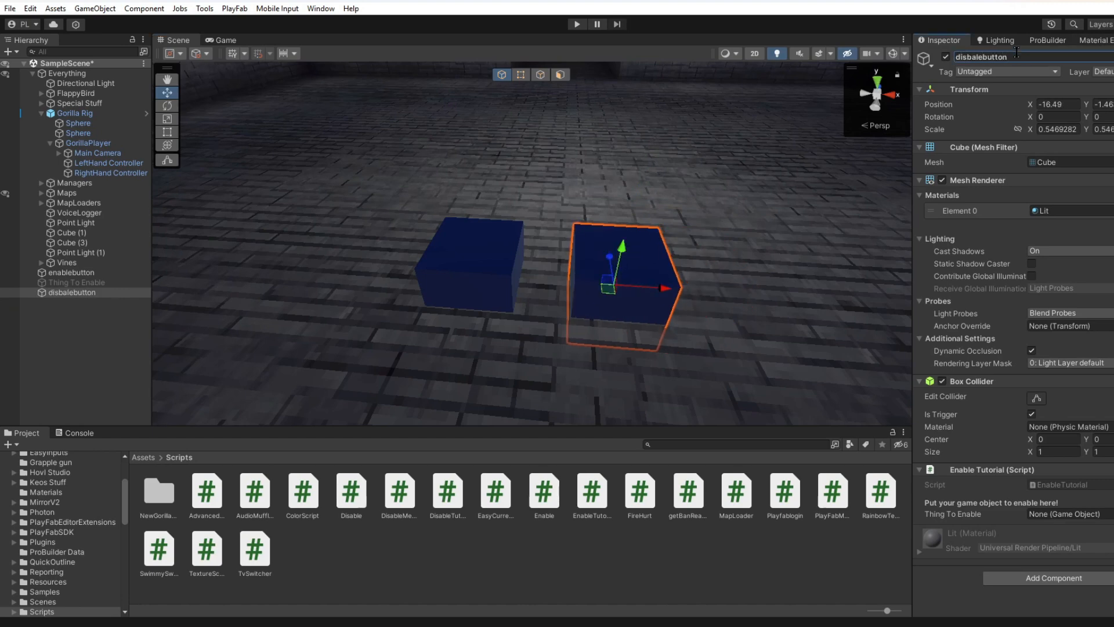
left_click(77, 282)
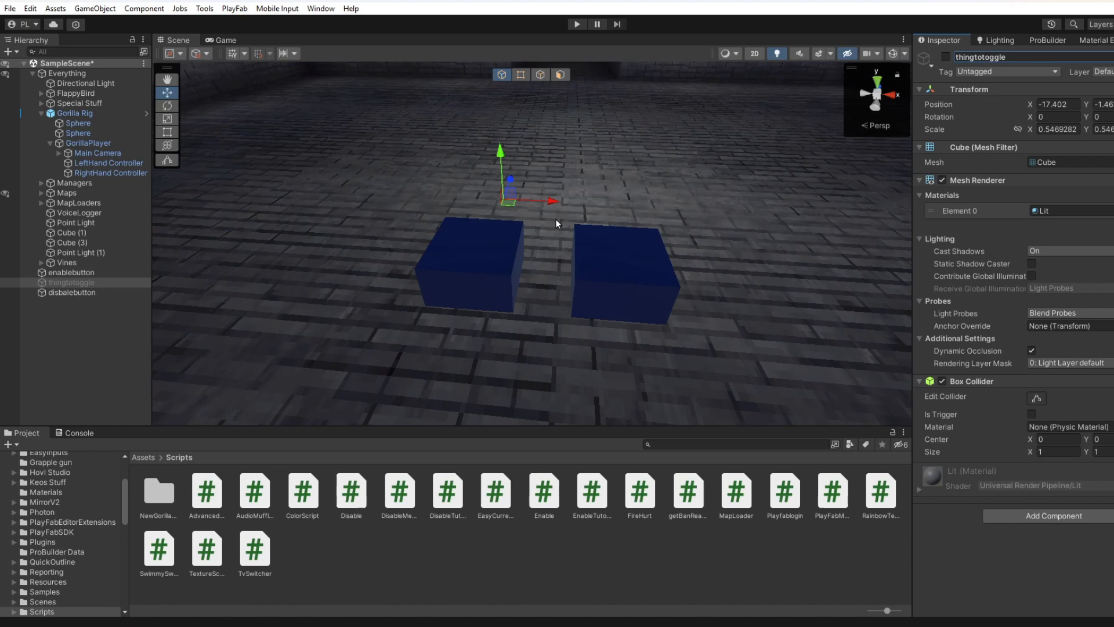
left_click(70, 272)
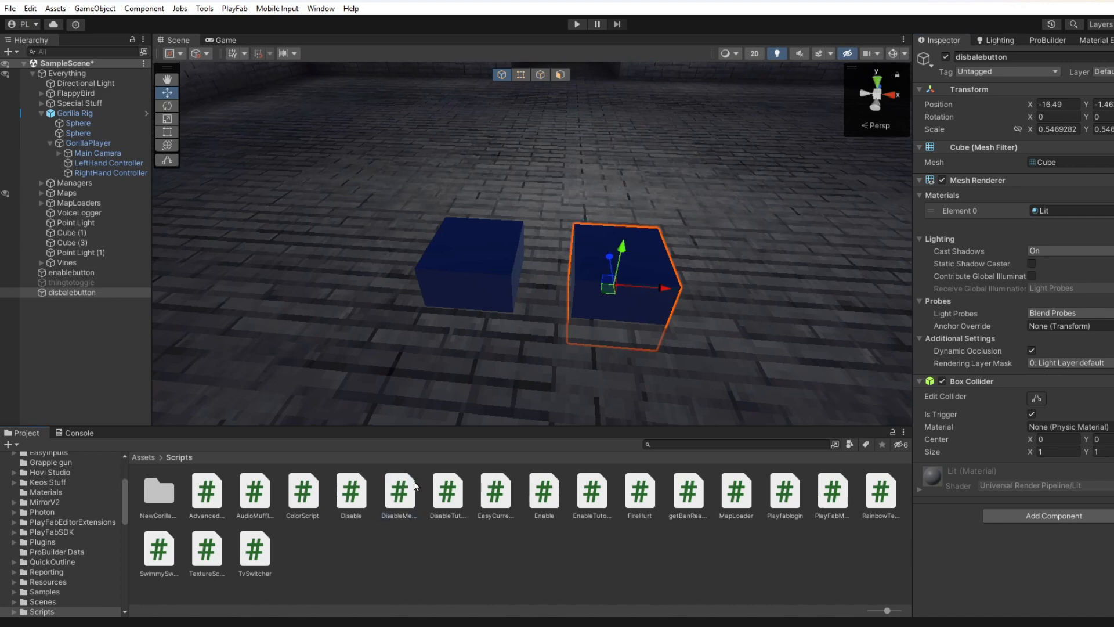
left_click(71, 292)
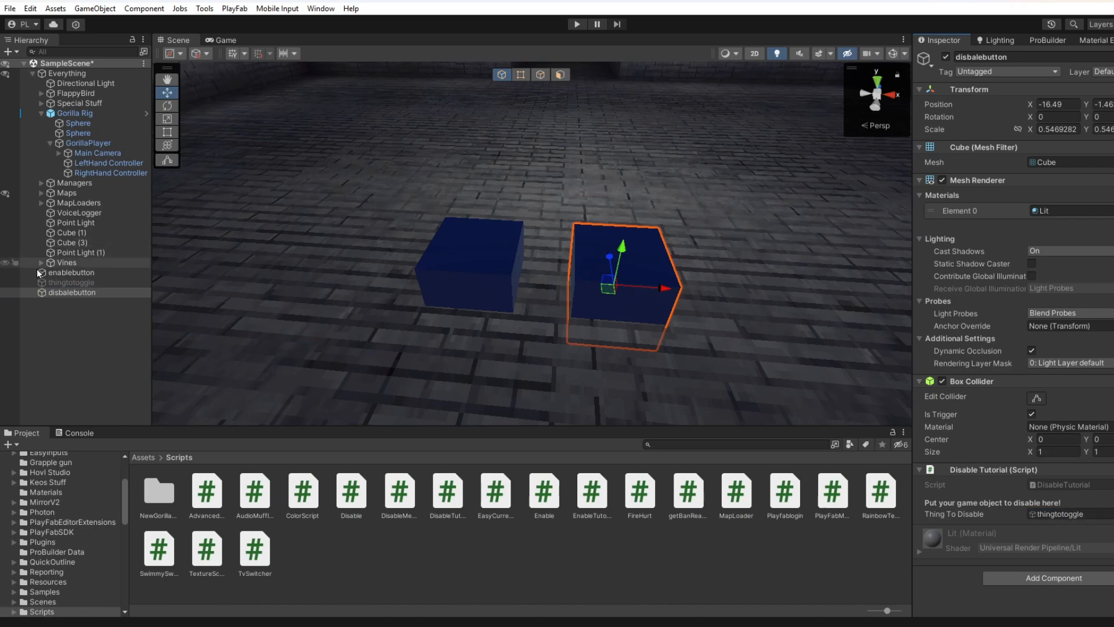
left_click(70, 272)
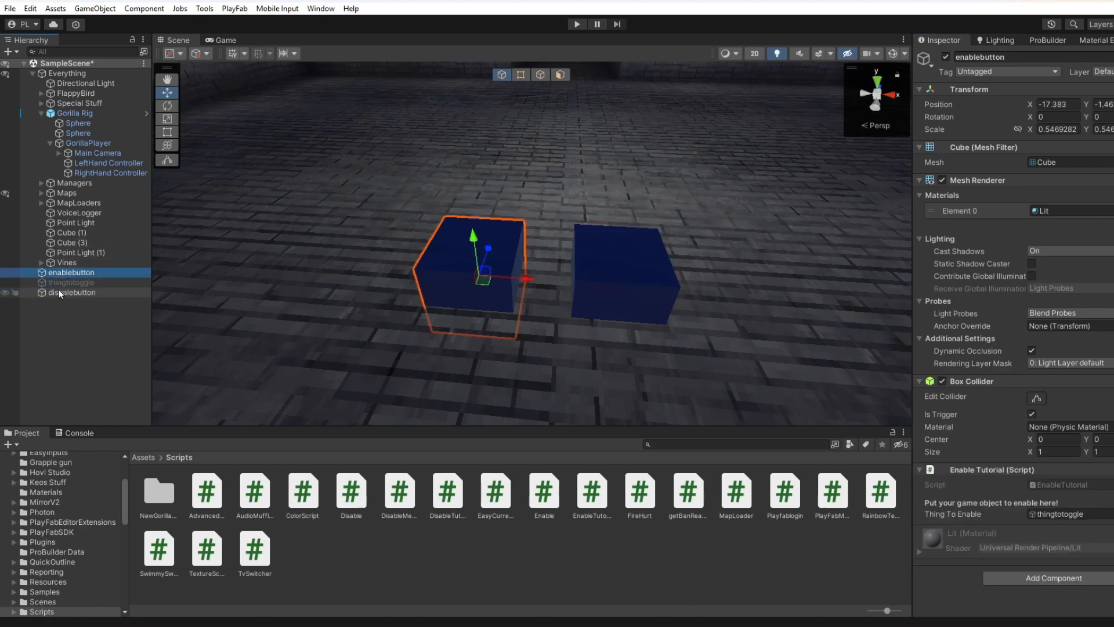
left_click(72, 292)
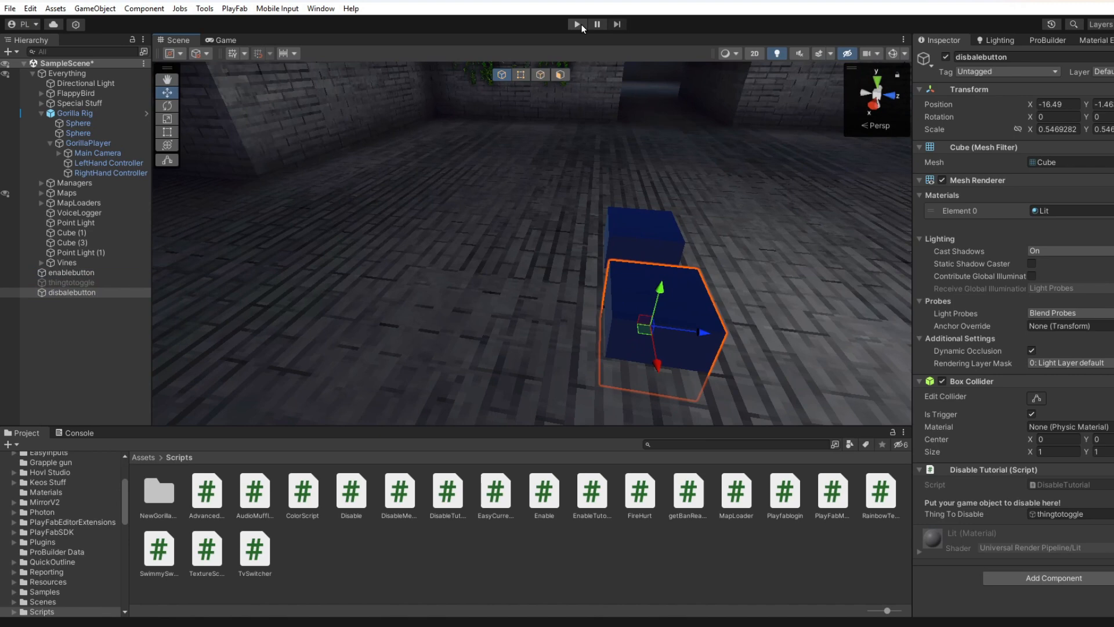
Enter play mode and select the RightHand Controller to reach the button cubes.
left_click(577, 23)
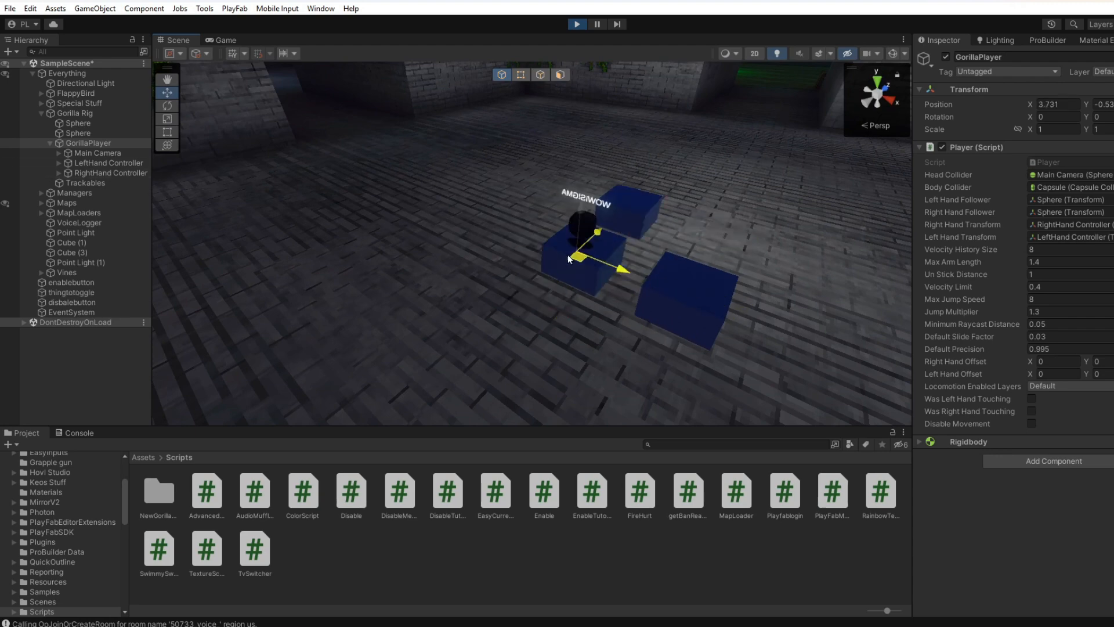
left_click(111, 173)
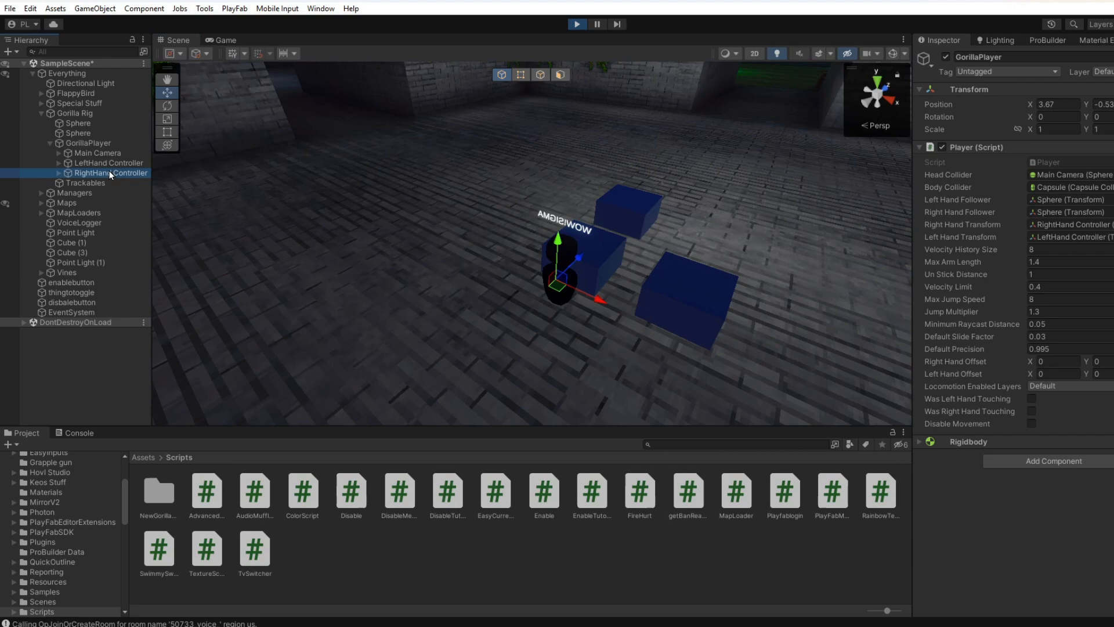
left_click(110, 173)
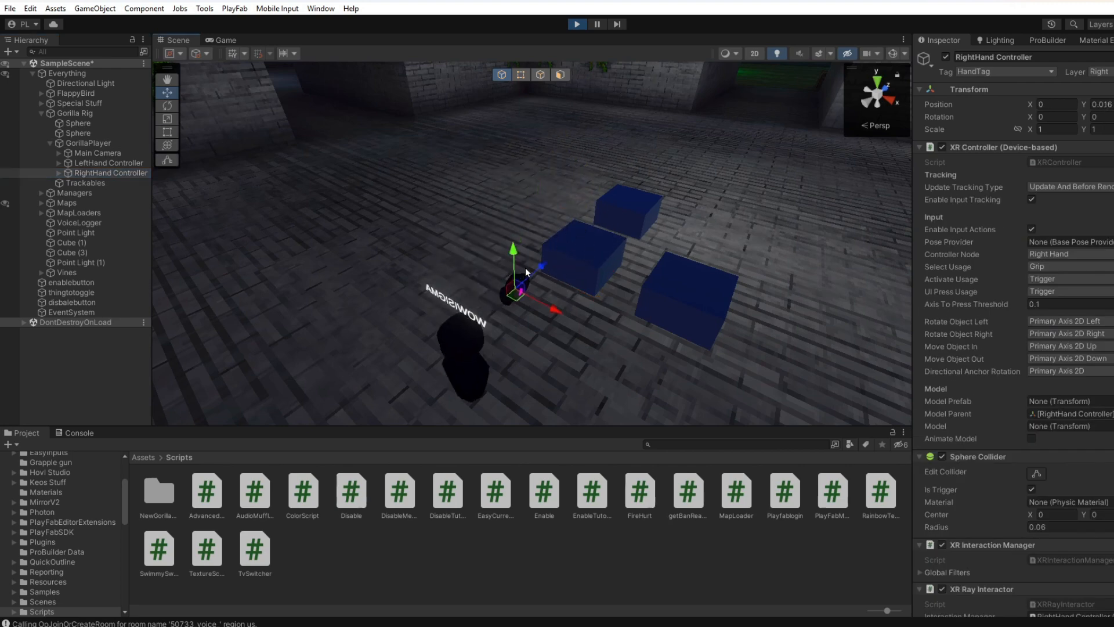